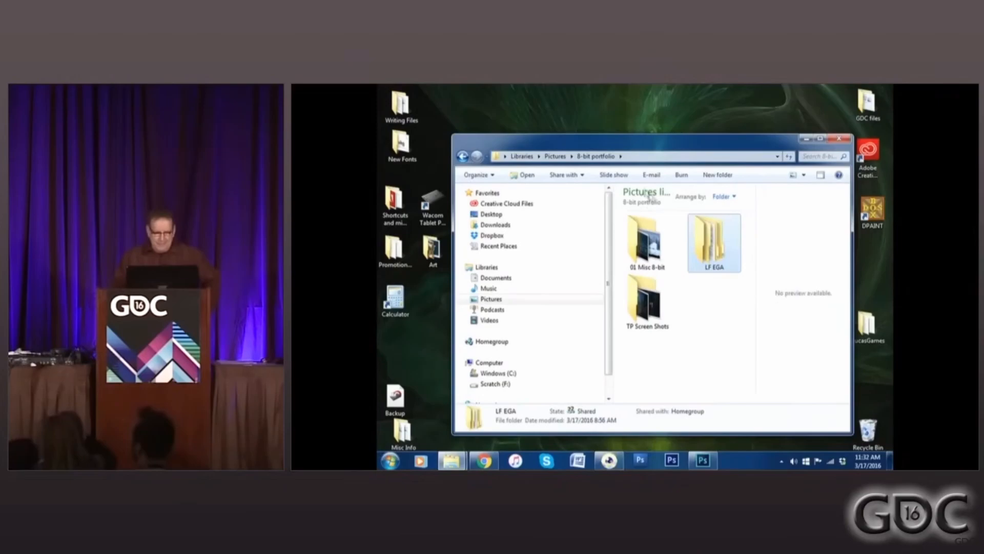
Open the LF EGA folder in the 8-bit portfolio.
double_click(715, 241)
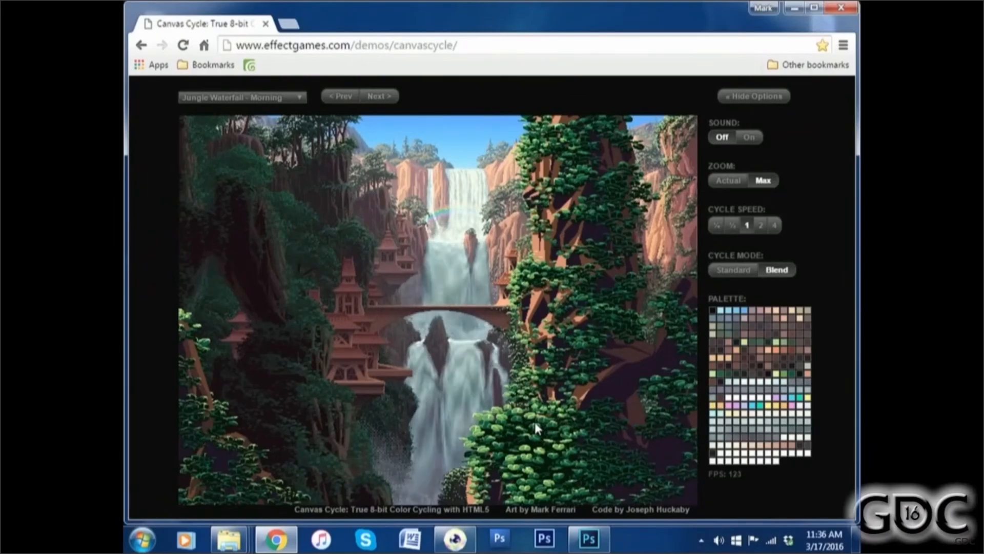
Page through eight more colour-cycled scenes in the Canvas Cycle demo.
click(377, 96)
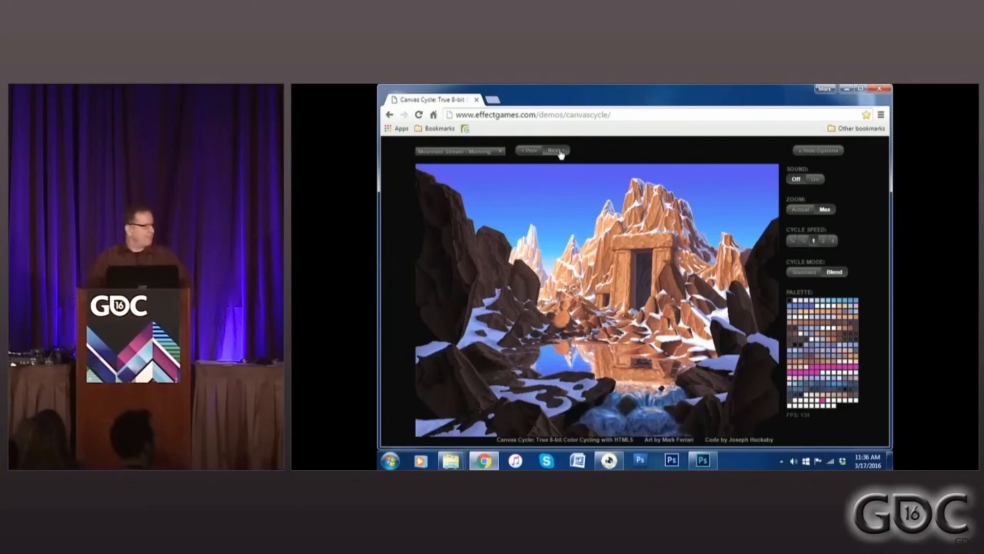
click(555, 150)
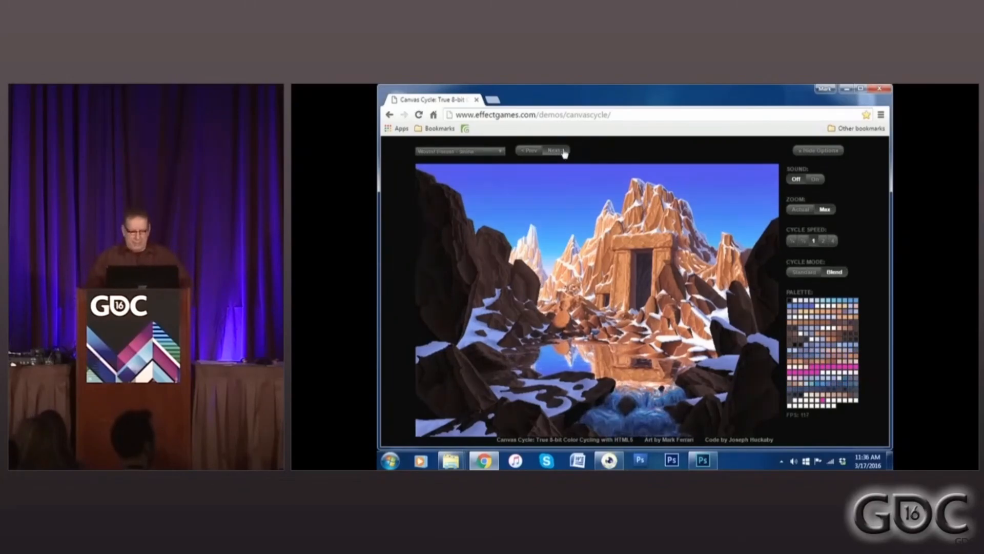
click(555, 150)
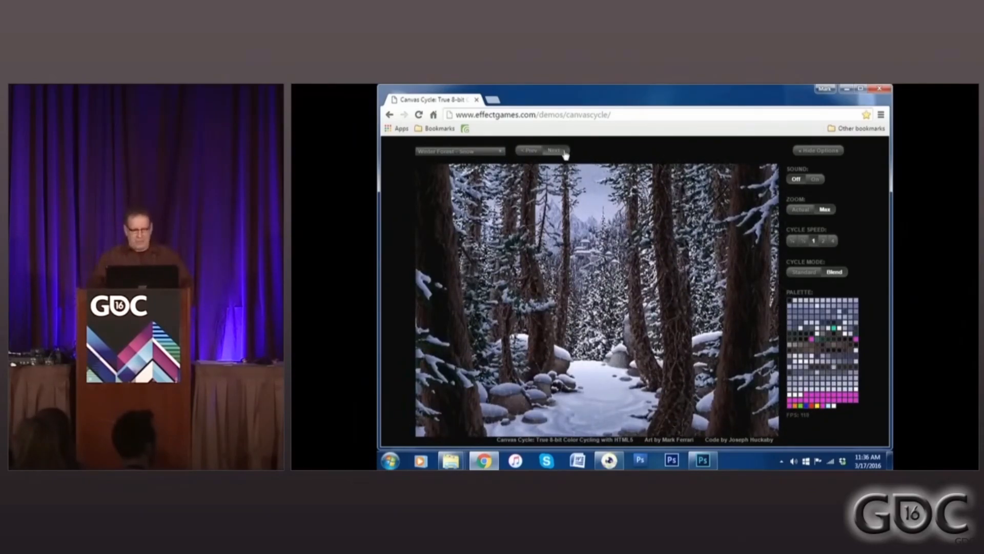
click(554, 150)
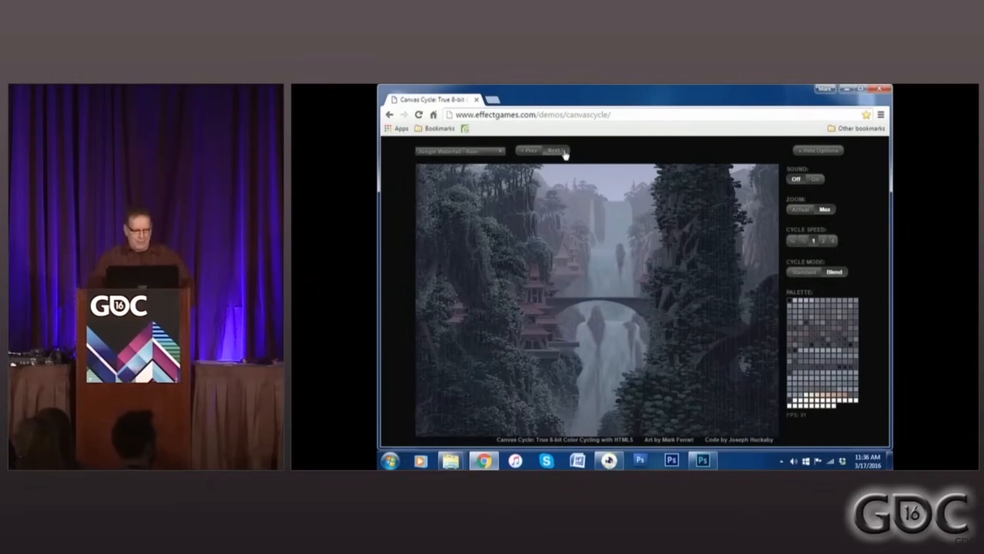
click(555, 150)
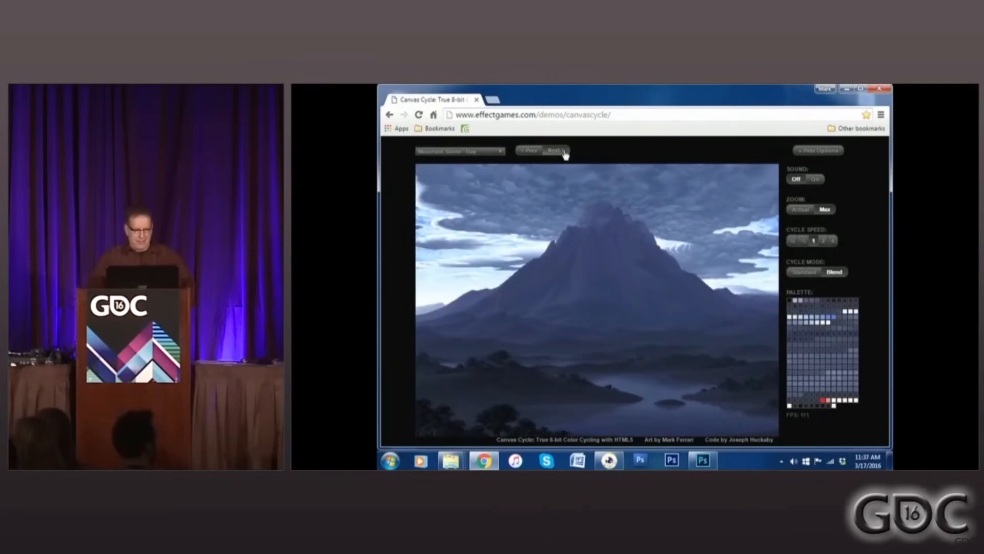
click(555, 150)
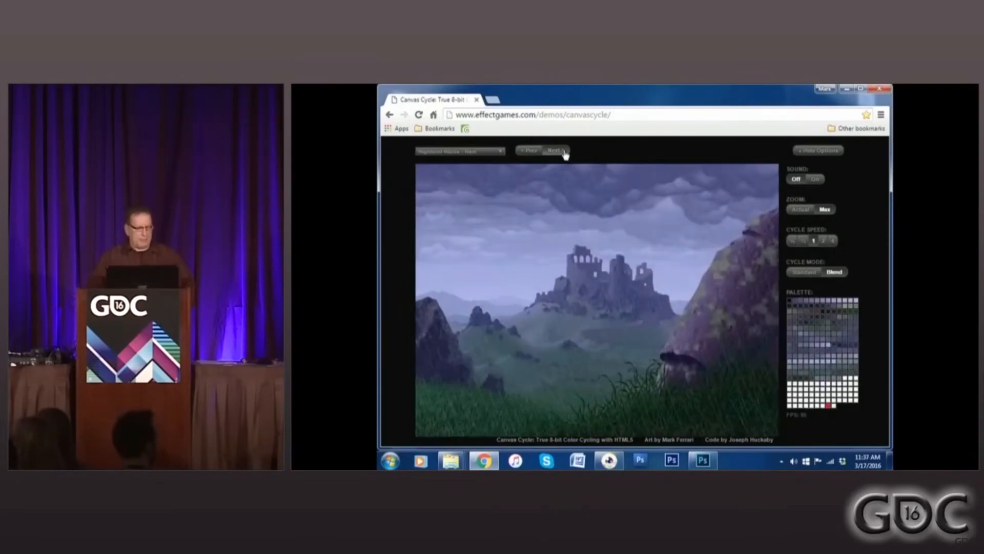
click(554, 149)
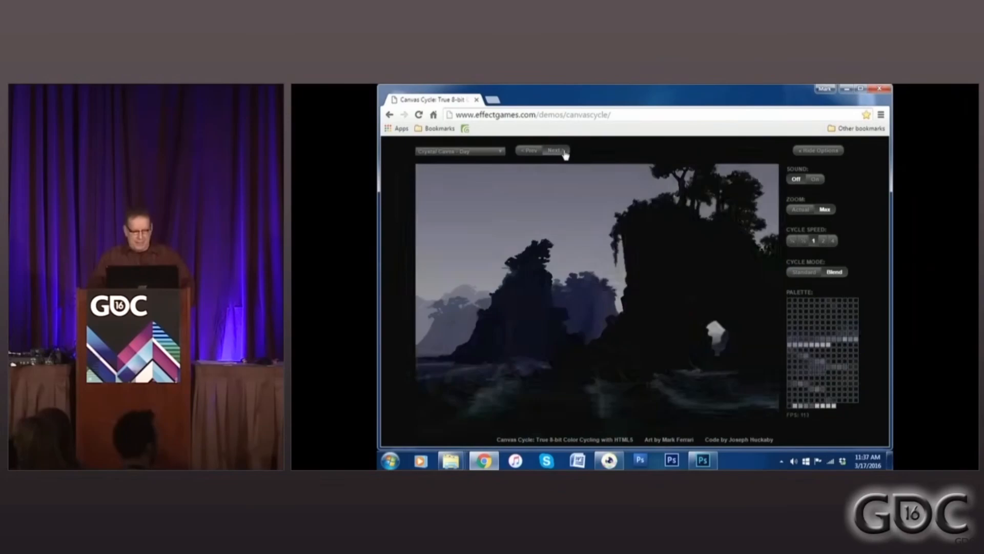
click(555, 150)
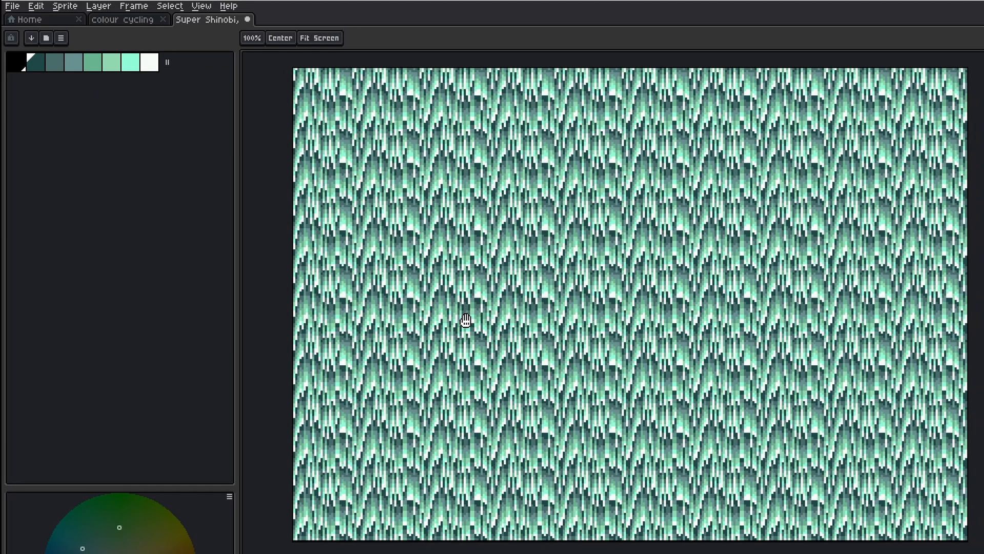
Pick black as the drawing colour and shift the waterfall view.
click(67, 5)
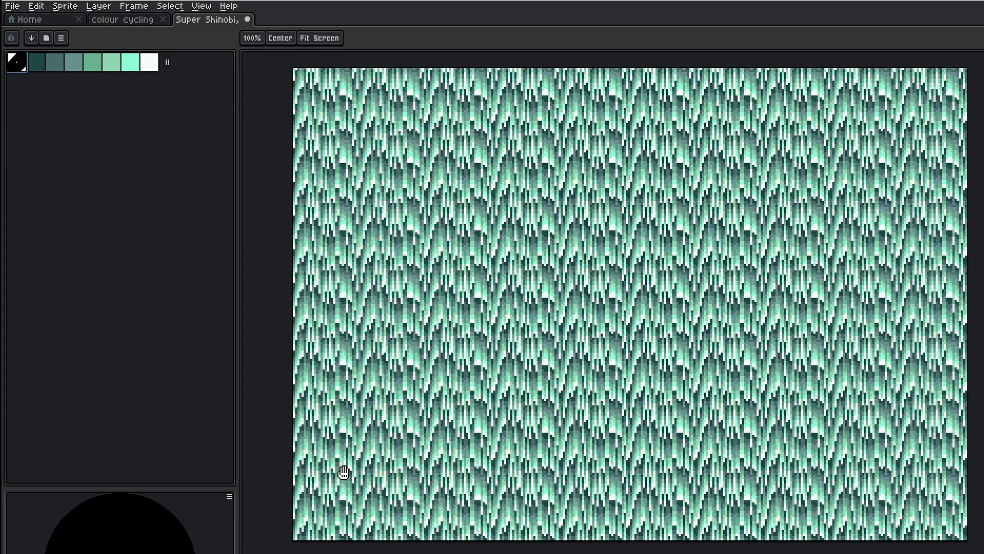
mouse_move(447, 422)
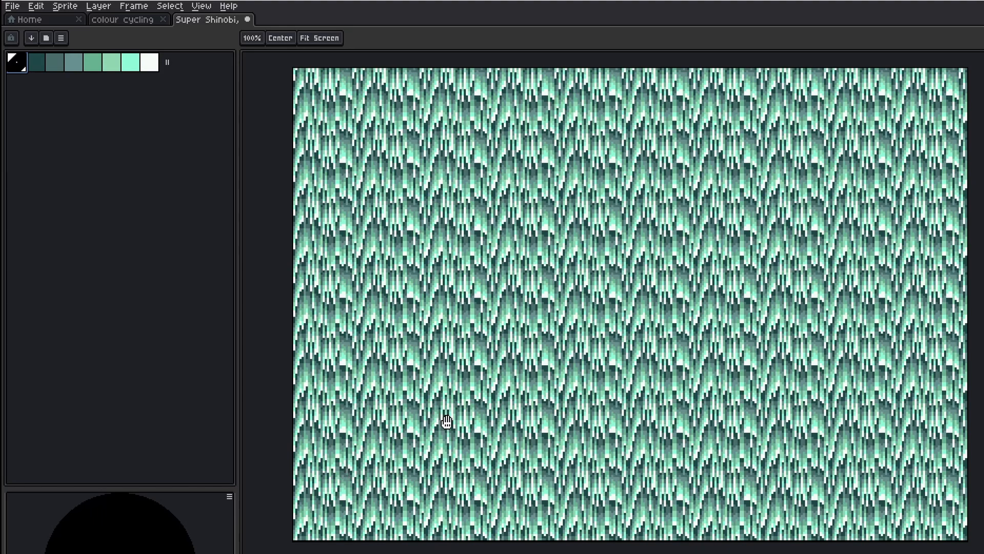
drag(446, 422, 465, 340)
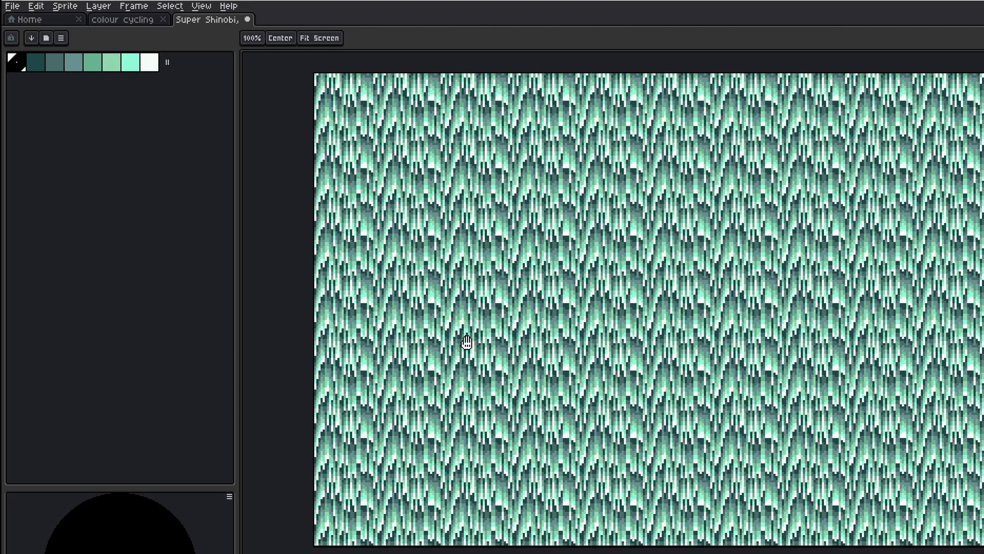
click(32, 64)
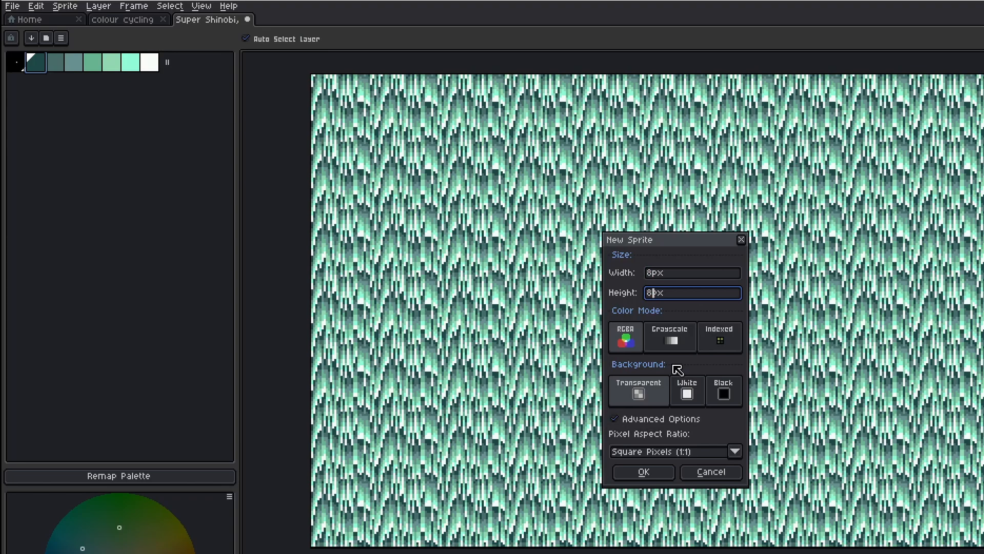
Create the 8×8 sprite with a black background and copy the waterfall palette to it.
click(724, 391)
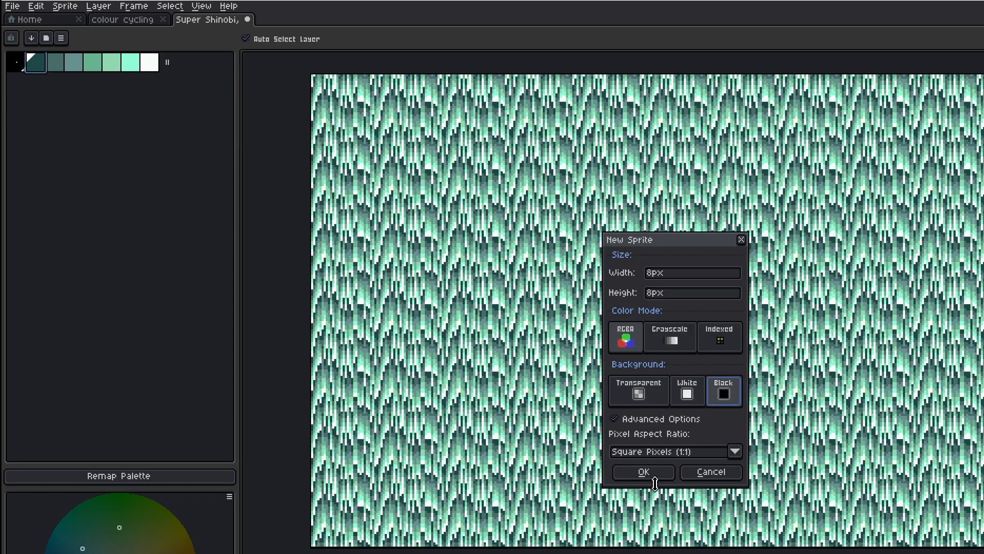
click(644, 472)
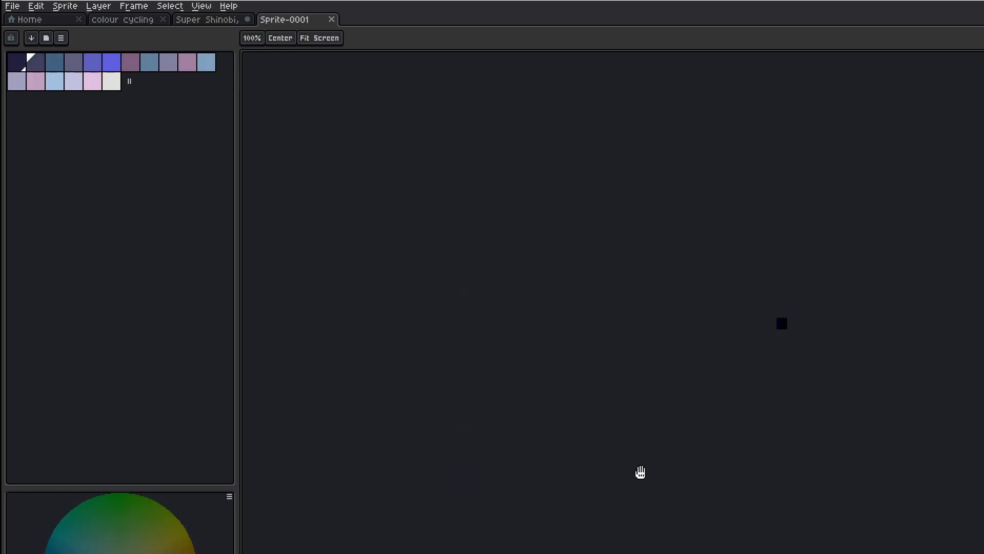
click(207, 20)
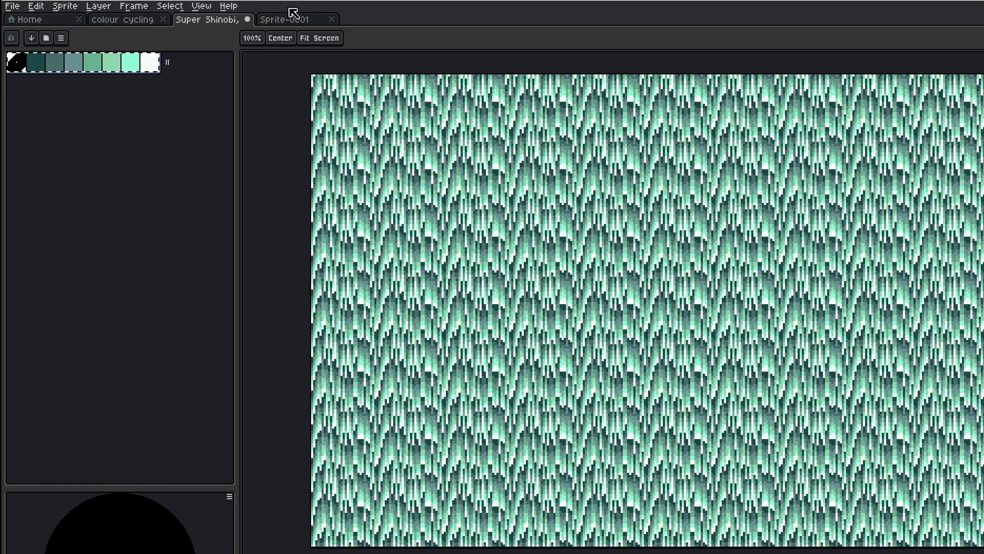
click(289, 18)
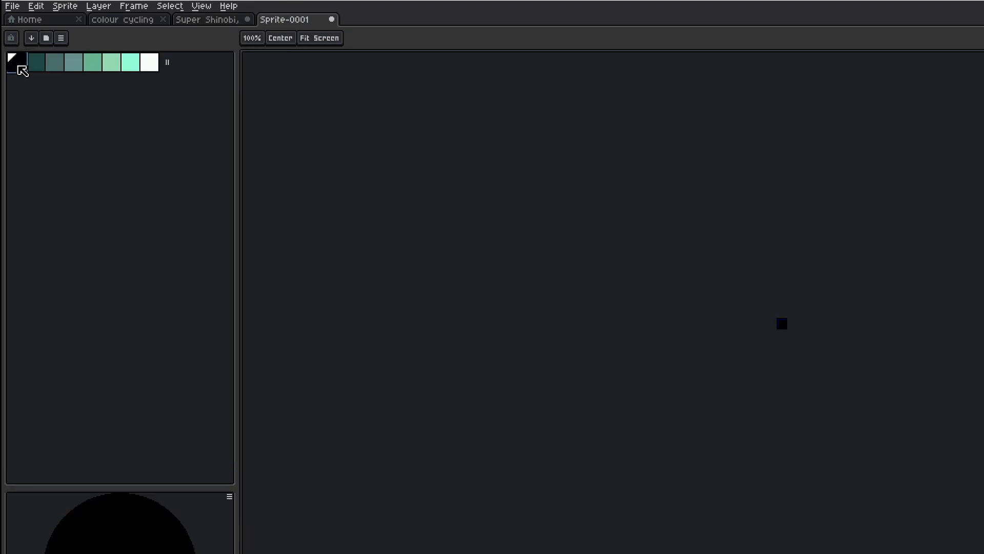
Convert the new sprite to Indexed colour mode and adjust its palette.
click(11, 6)
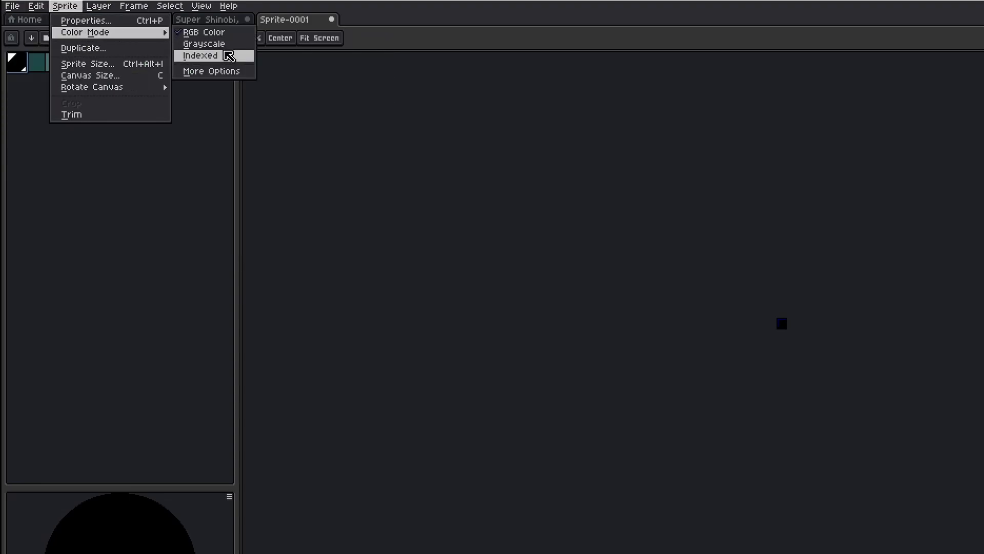
click(61, 39)
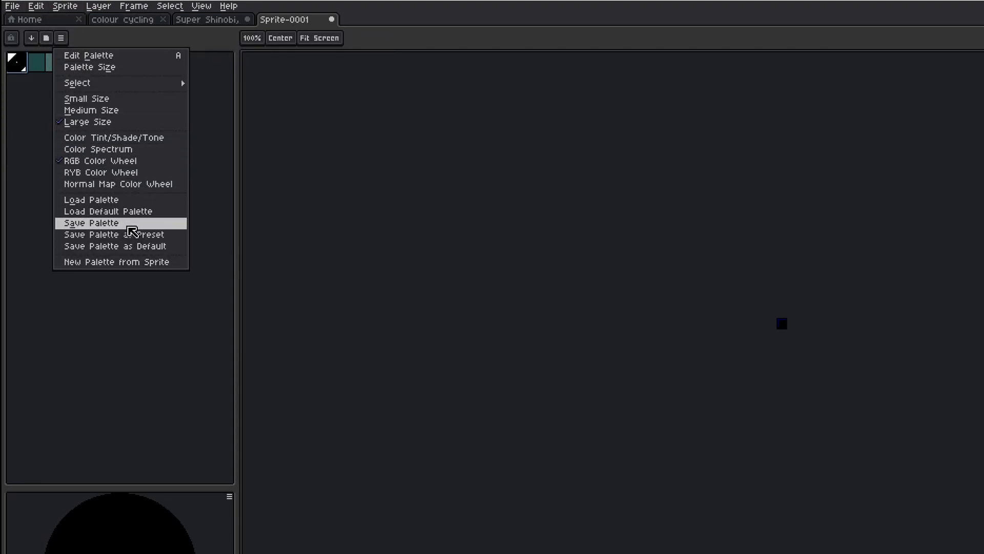
mouse_move(78, 82)
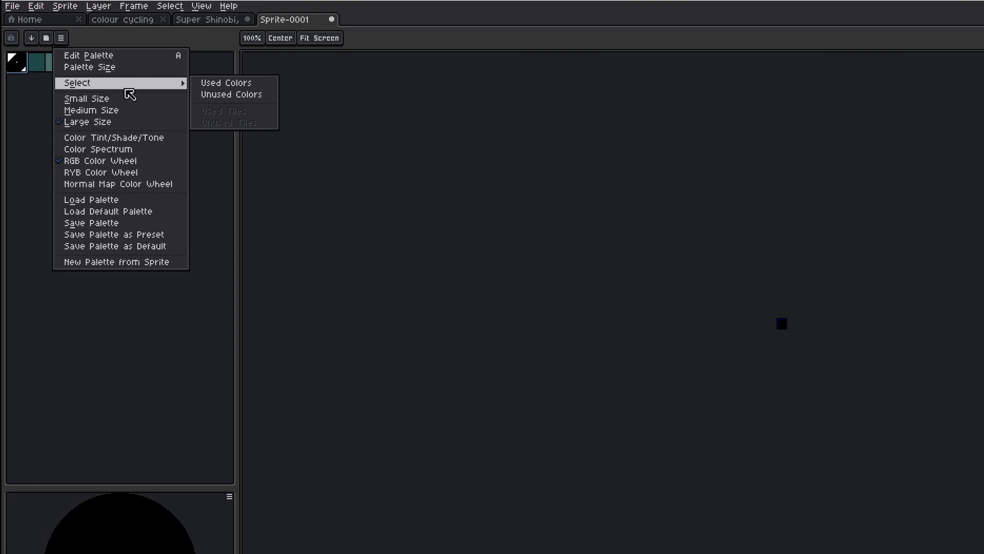
click(9, 5)
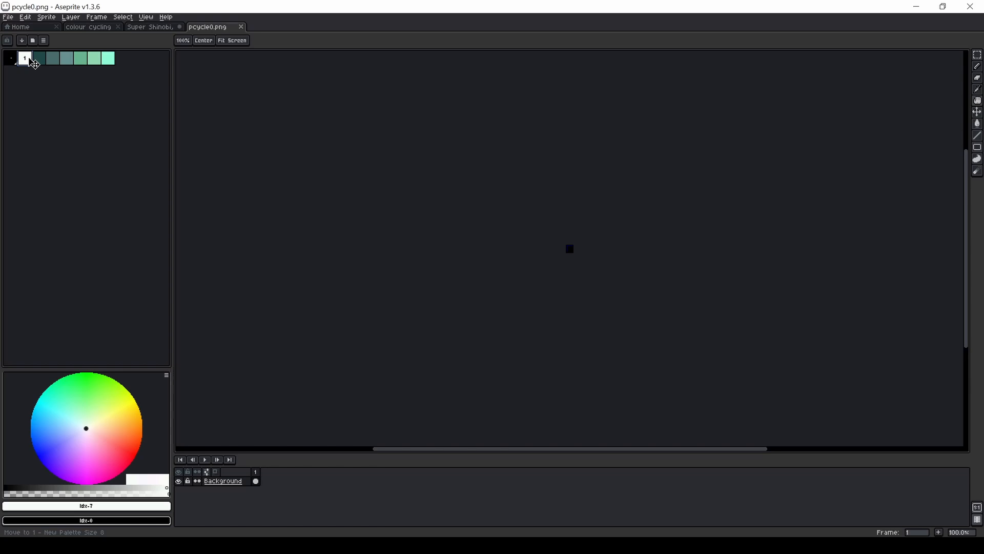
Pick white and save copies of the sprite up to pcycle5.png via Save As.
click(27, 60)
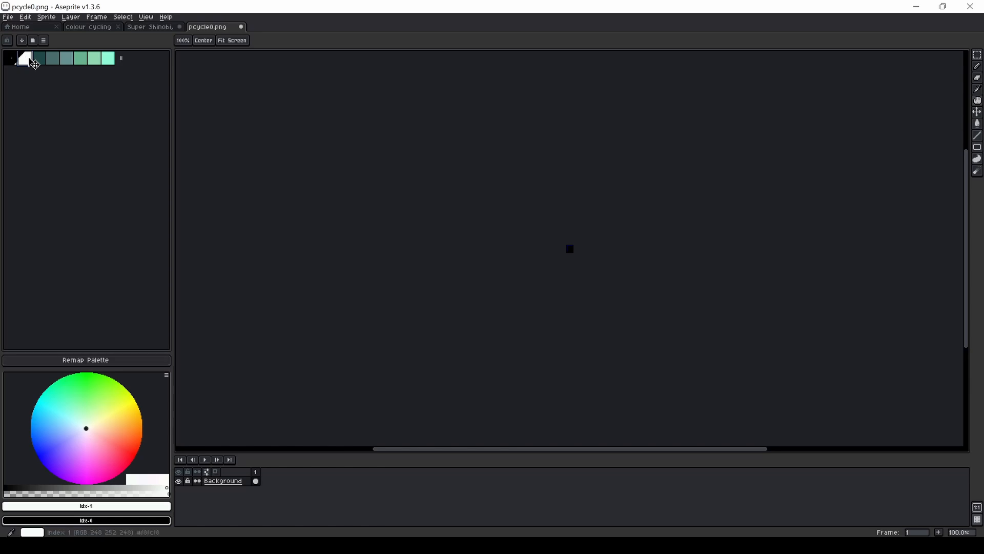
click(7, 16)
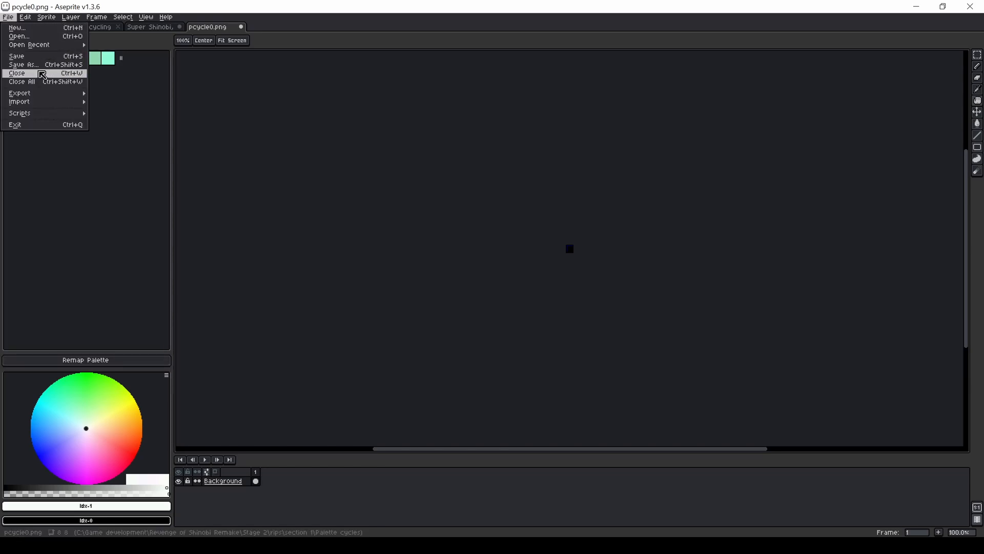
click(25, 63)
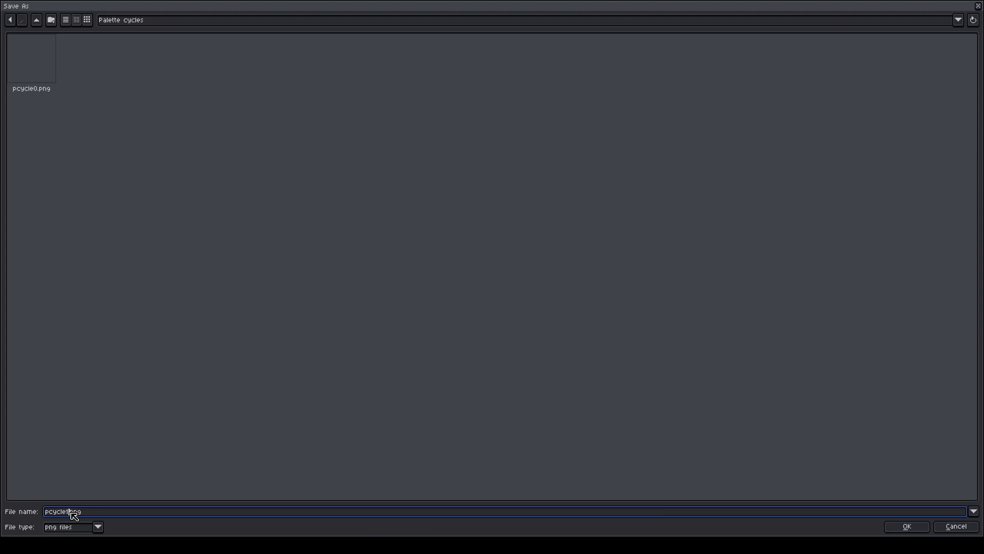
click(908, 527)
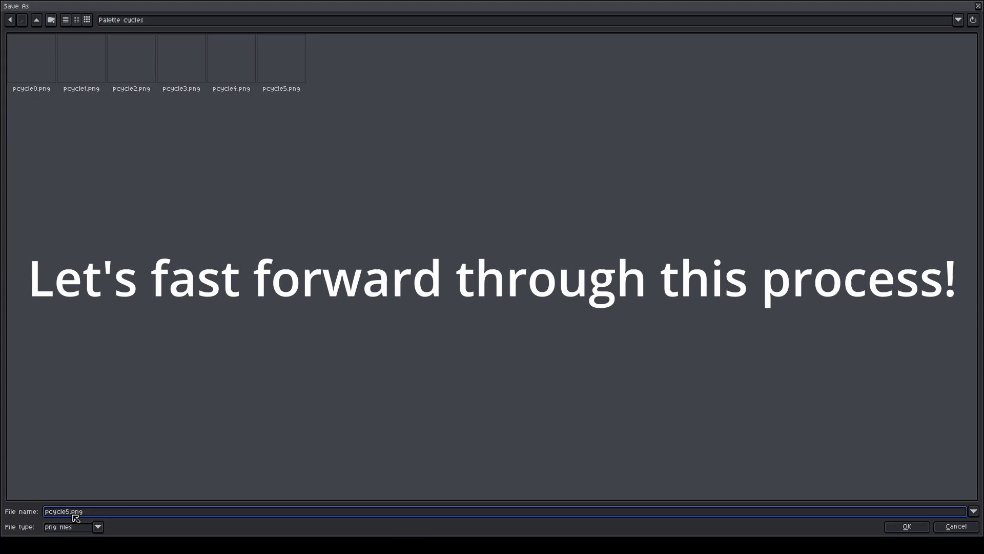
click(911, 527)
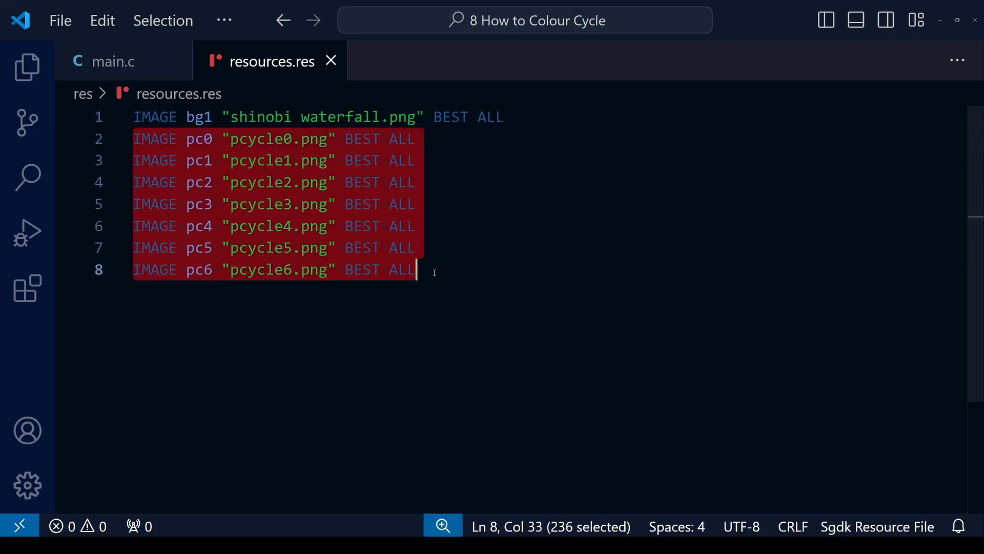
mouse_move(470, 285)
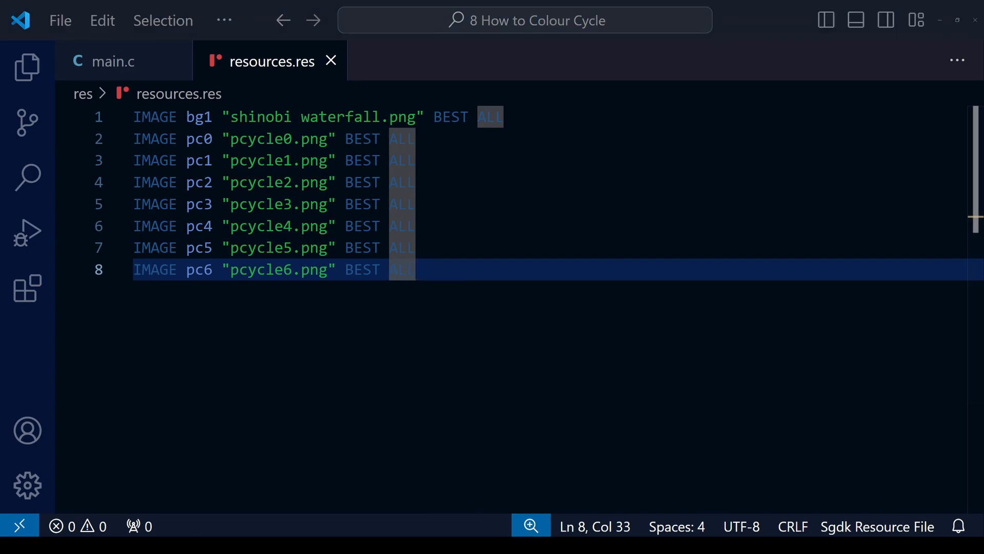
Switch from resources.res to the main.c source file.
click(113, 61)
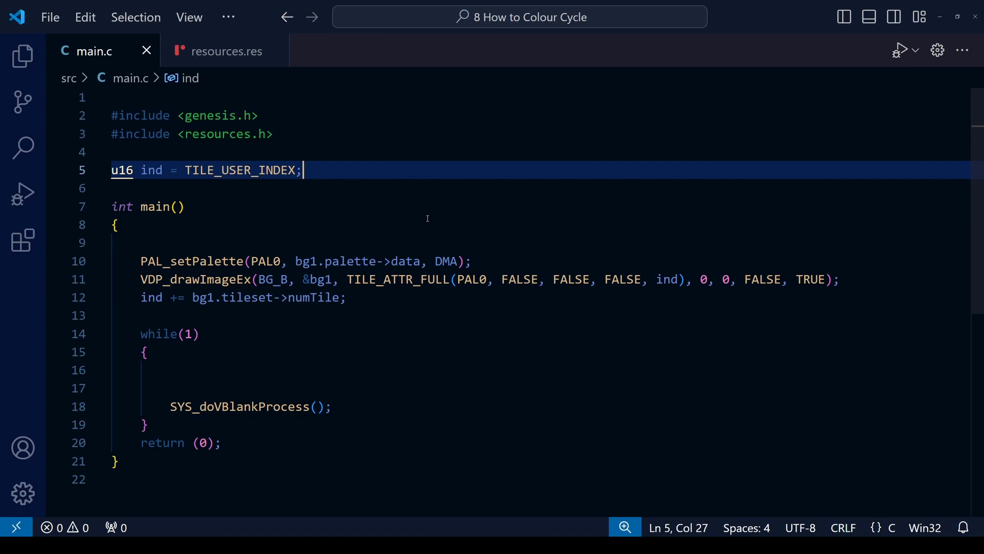
mouse_move(521, 398)
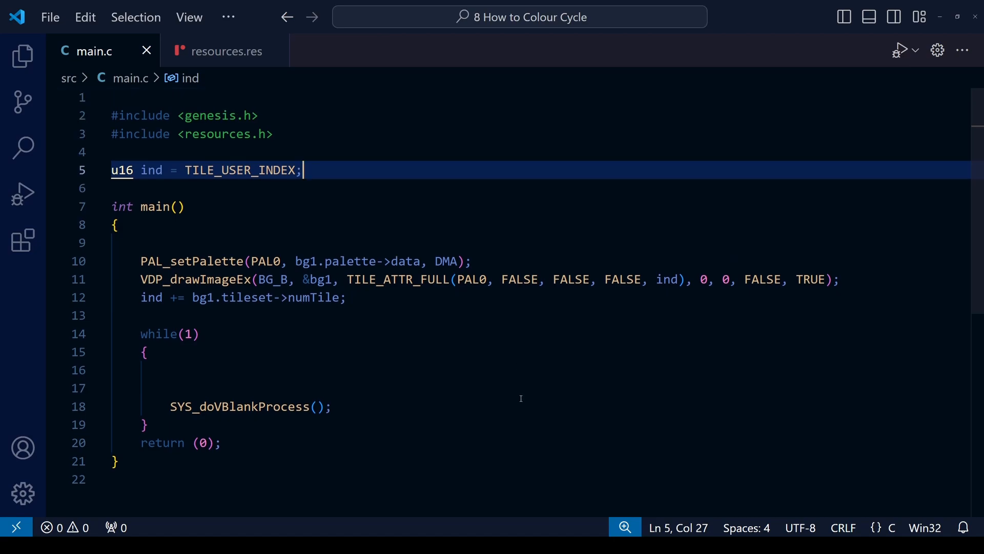
mouse_move(515, 420)
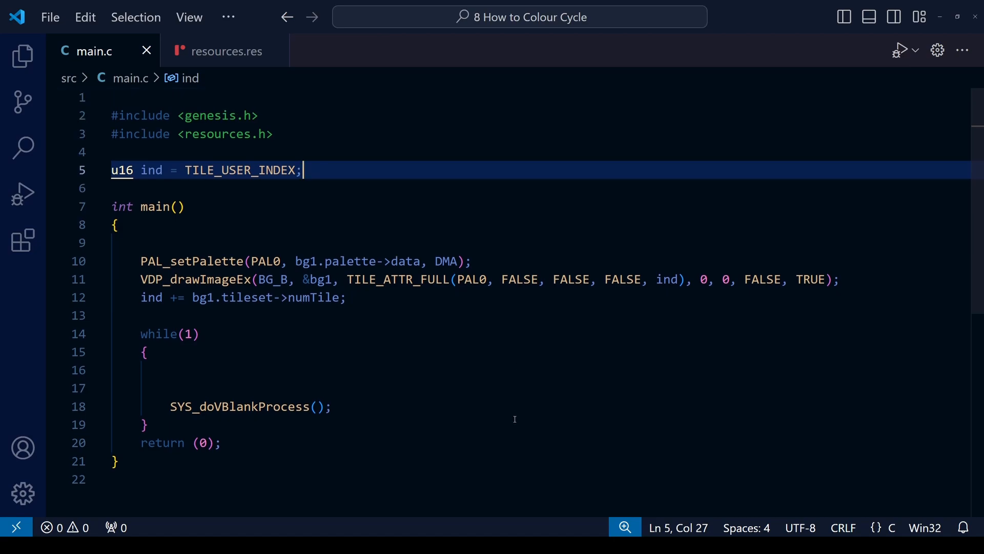
mouse_move(488, 431)
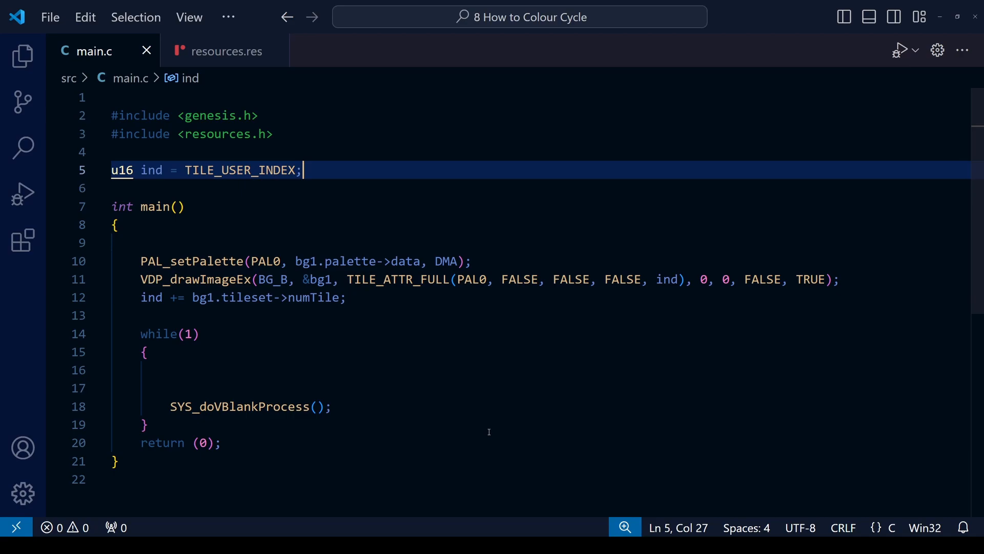
mouse_move(311, 170)
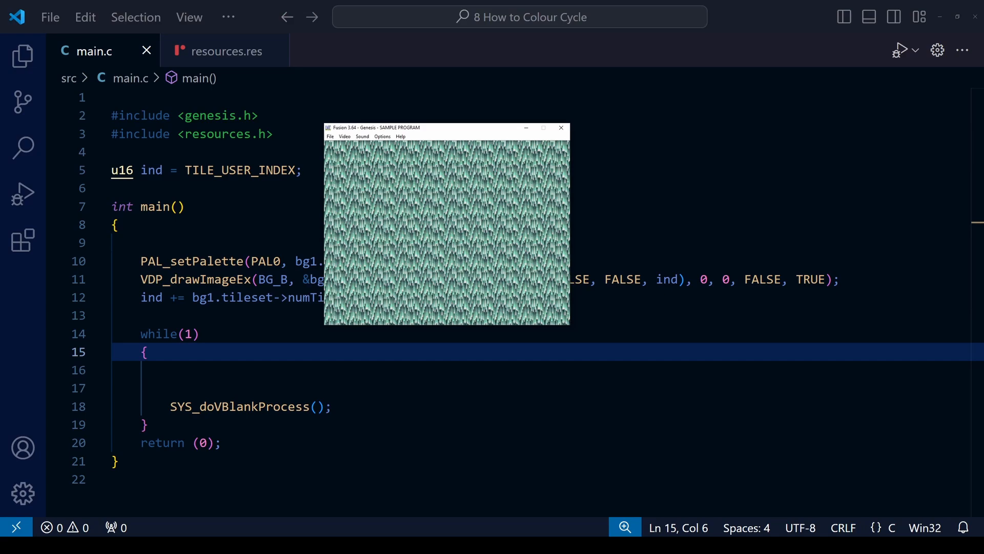
mouse_move(752, 207)
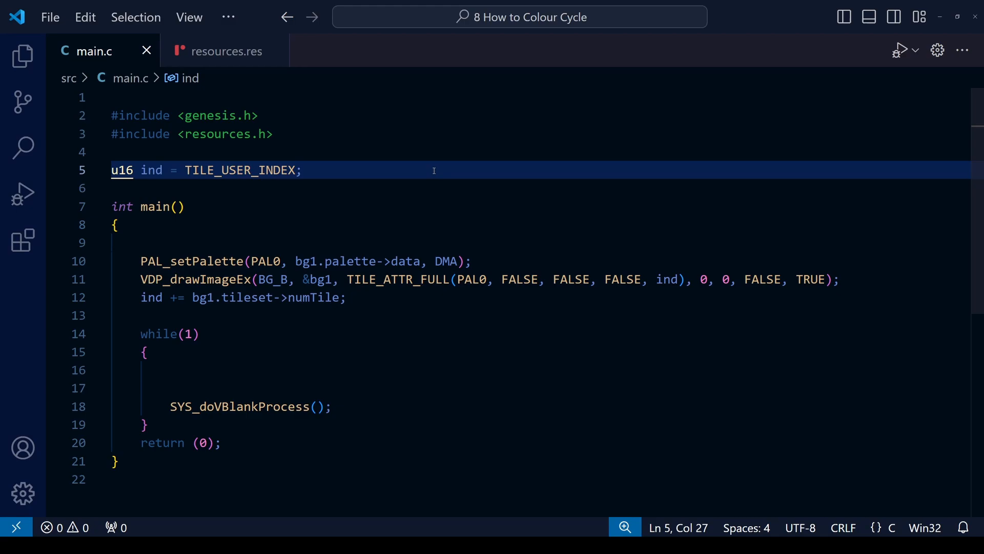
Declare int palette_timer = 0 and increment it each loop iteration, then save.
text(int t)
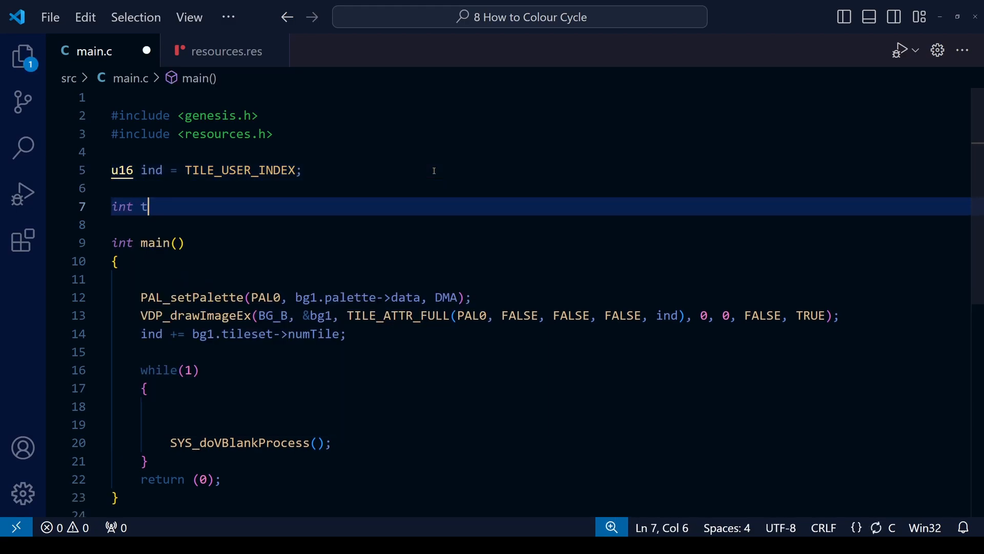
text(imer =)
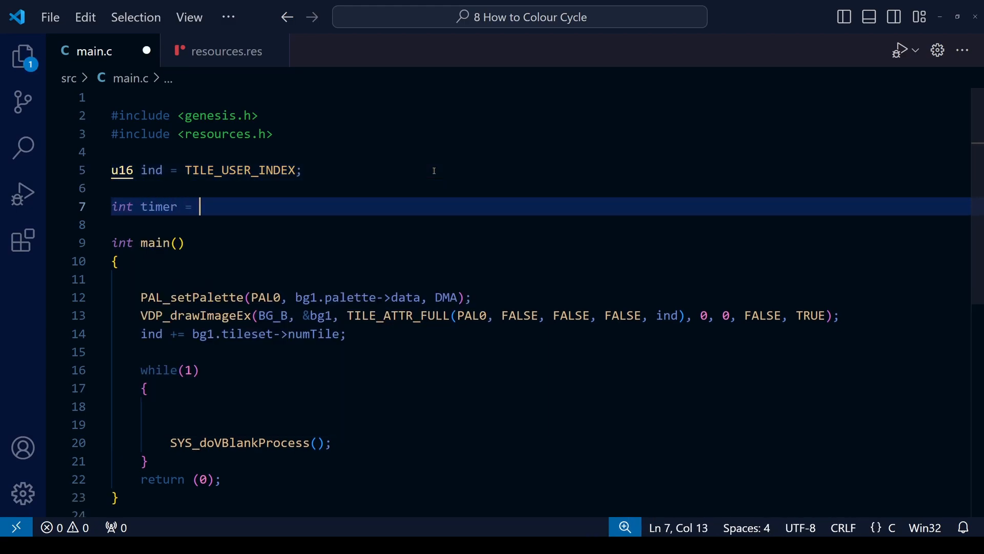
text(0;)
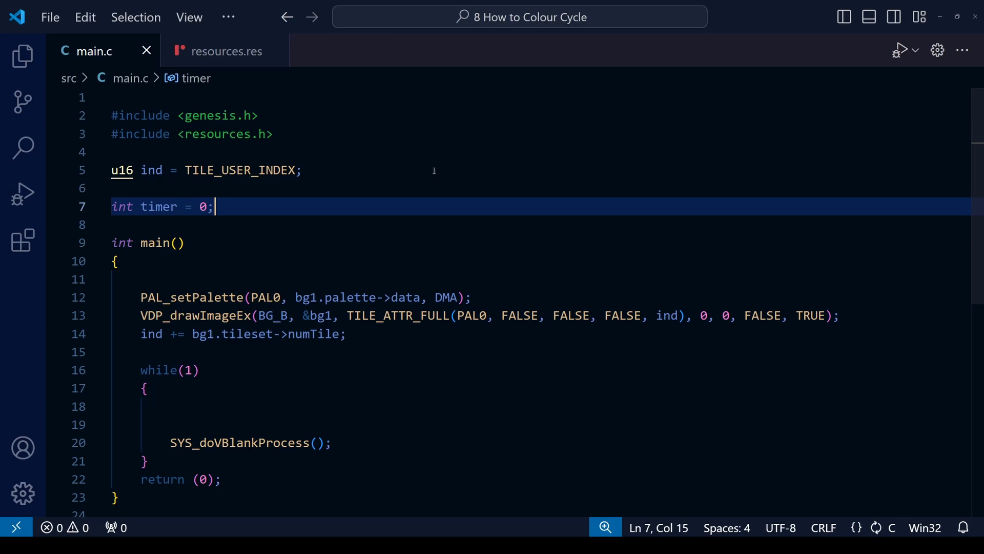
text(palette_)
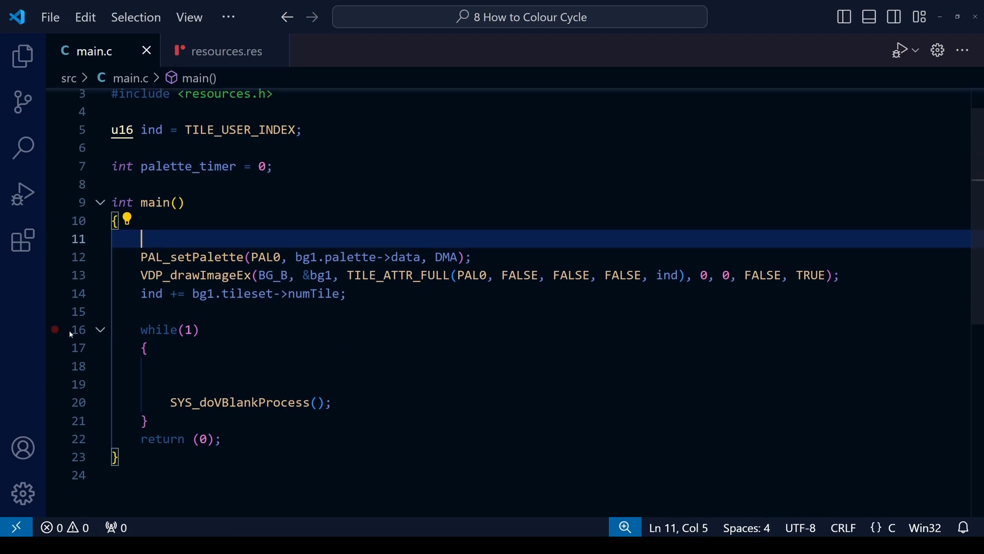
text(palette_timer)
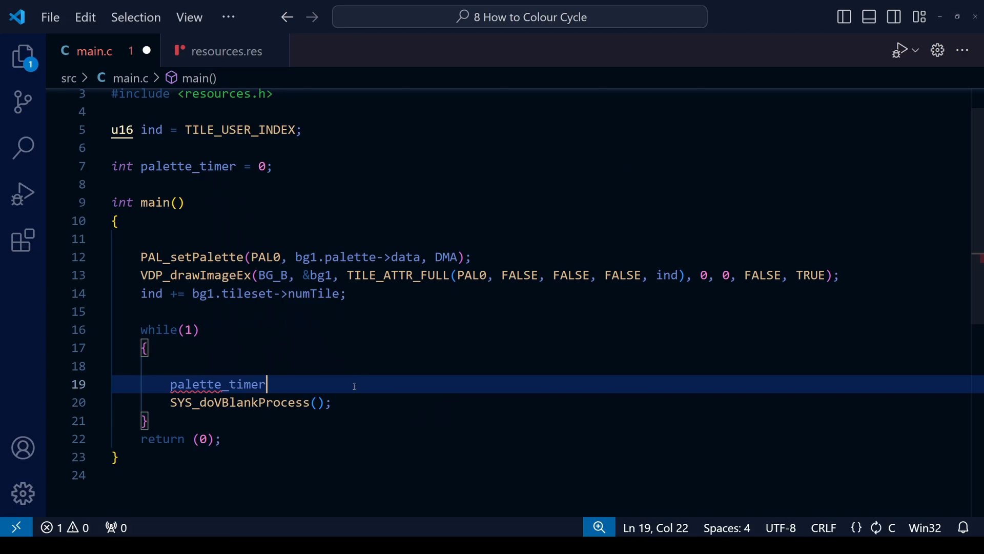
text(++;)
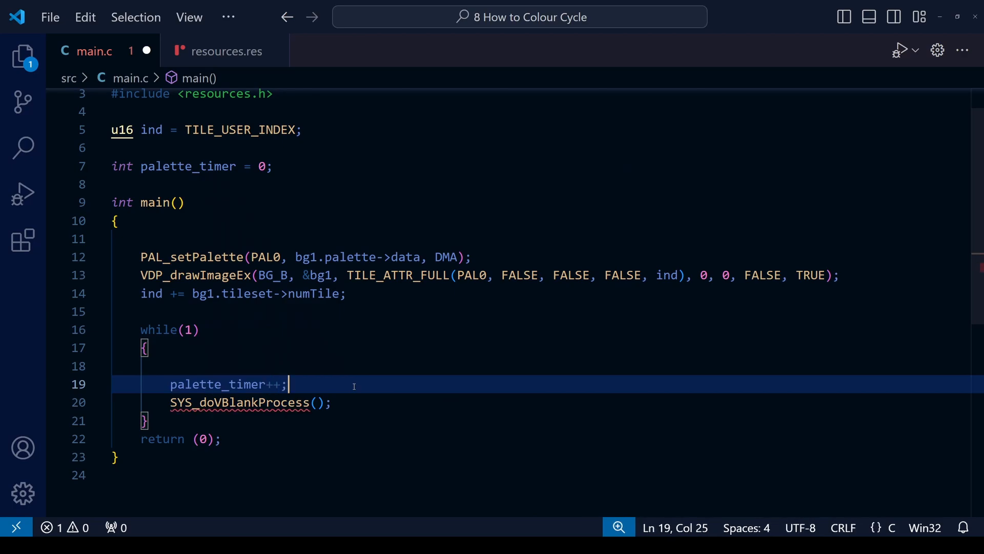
key(Ctrl+s)
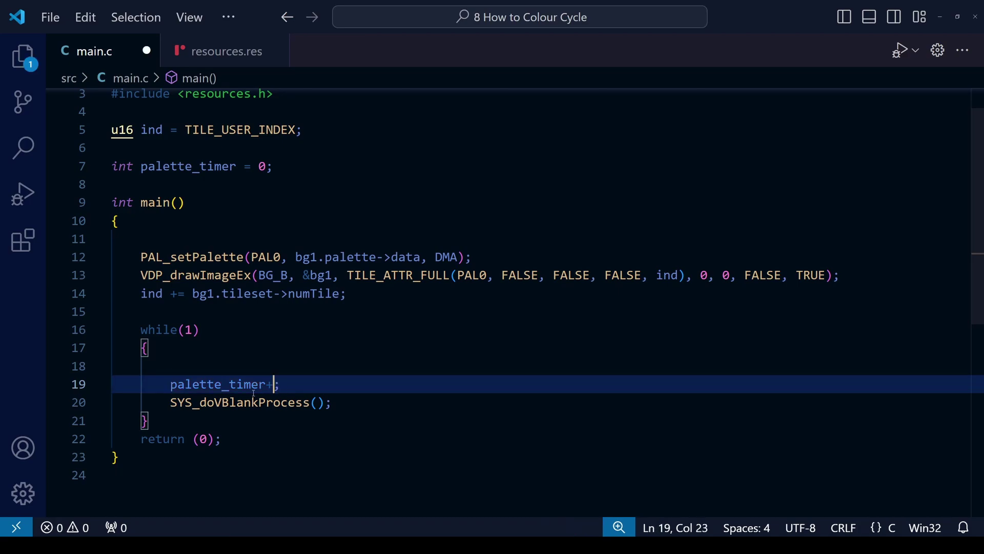
text(=1)
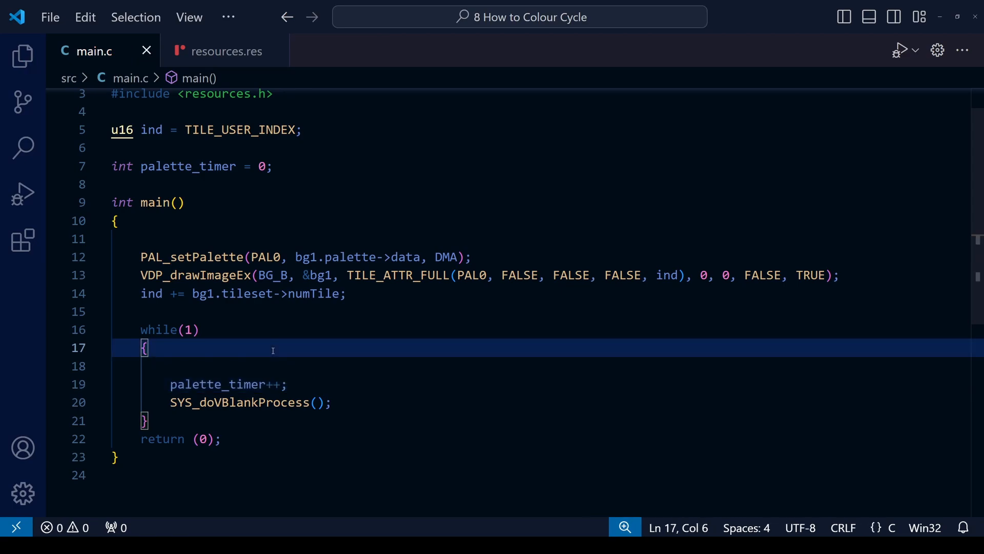
Write if (palette_timer == 0) { PAL_setPalette(PAL0, bg1.palette->data, DMA); } at the loop's top.
key(Enter)
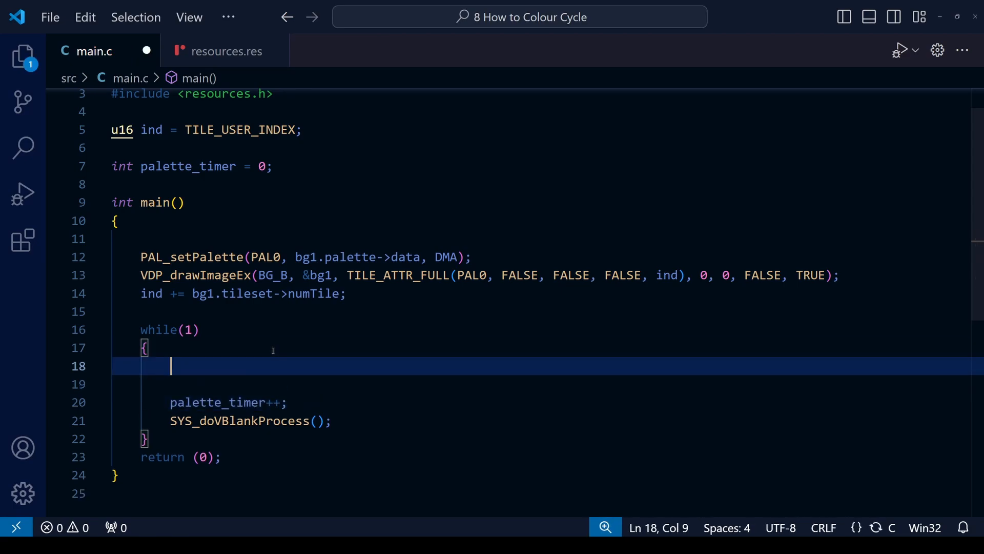
text(if)
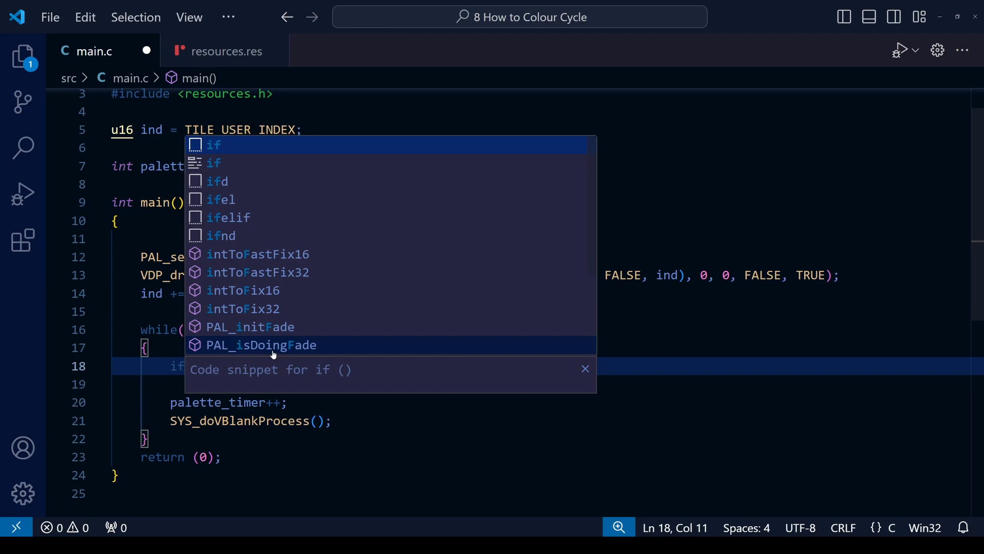
text((palewt)
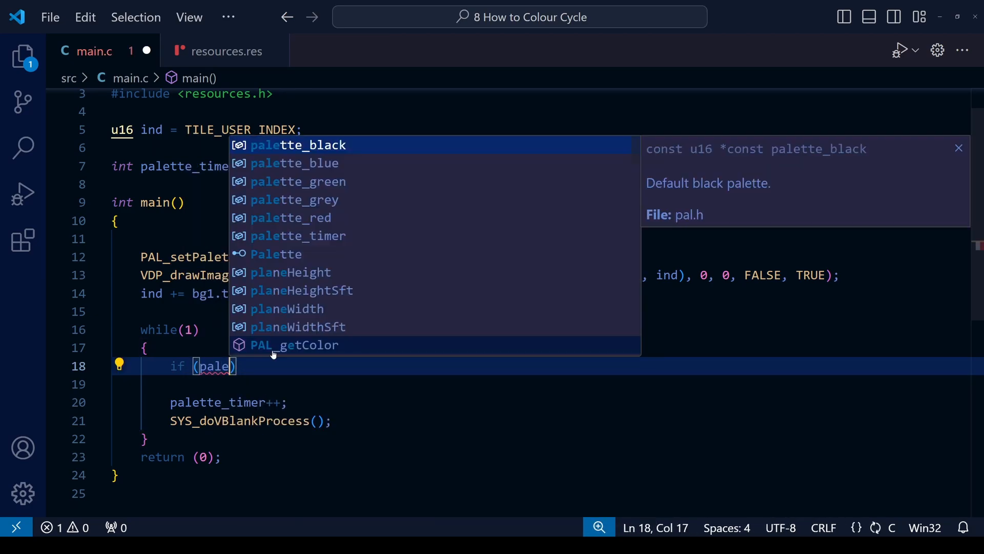
text(tte_timer)
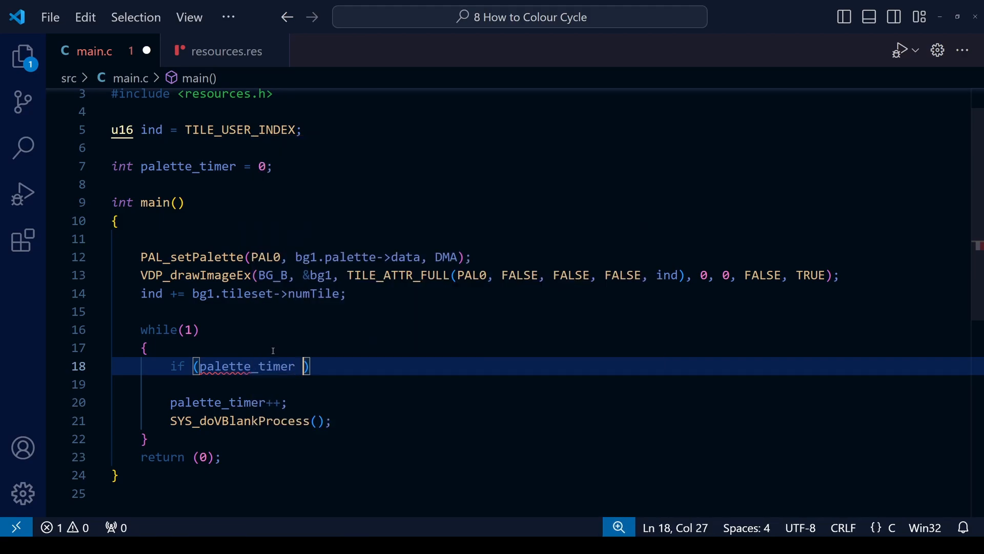
text(==)
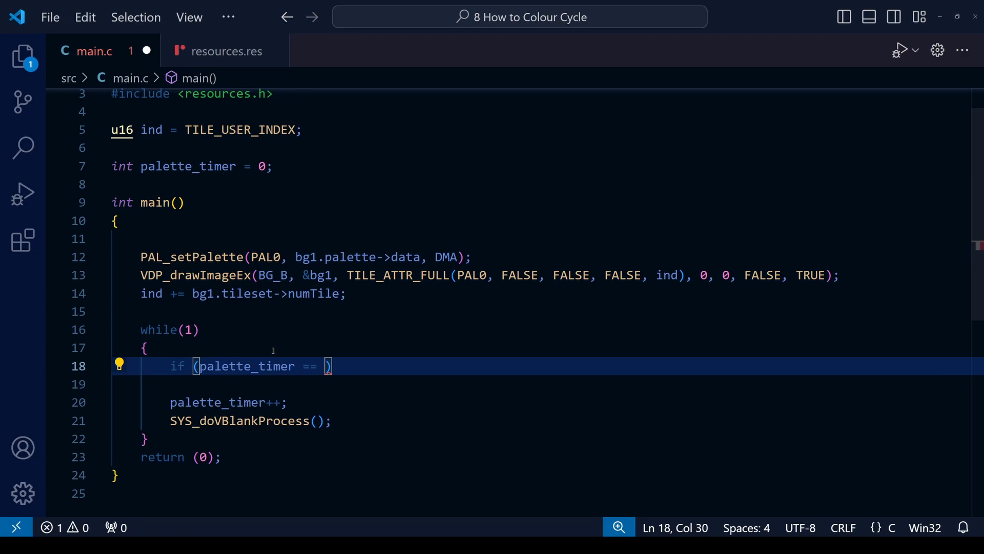
text(0) {)
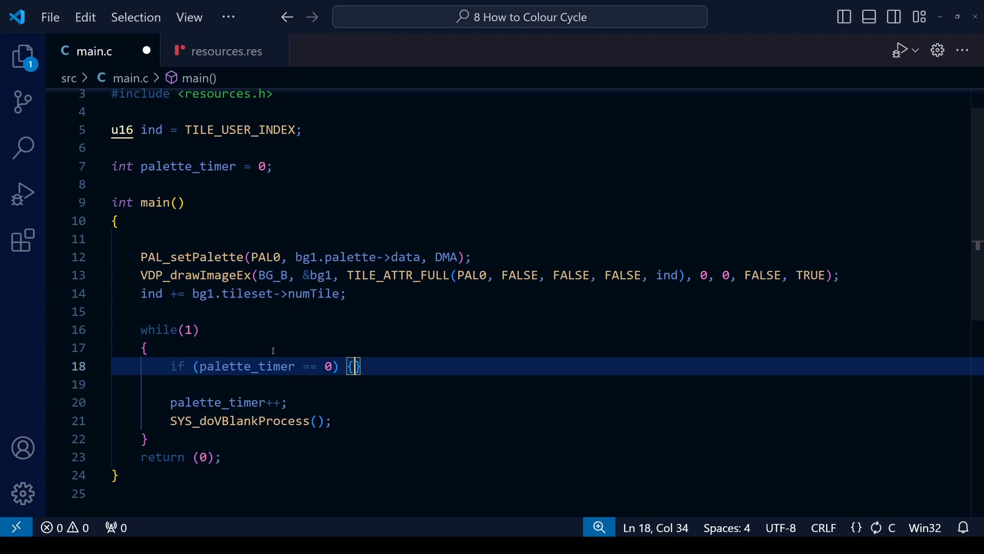
key(Enter)
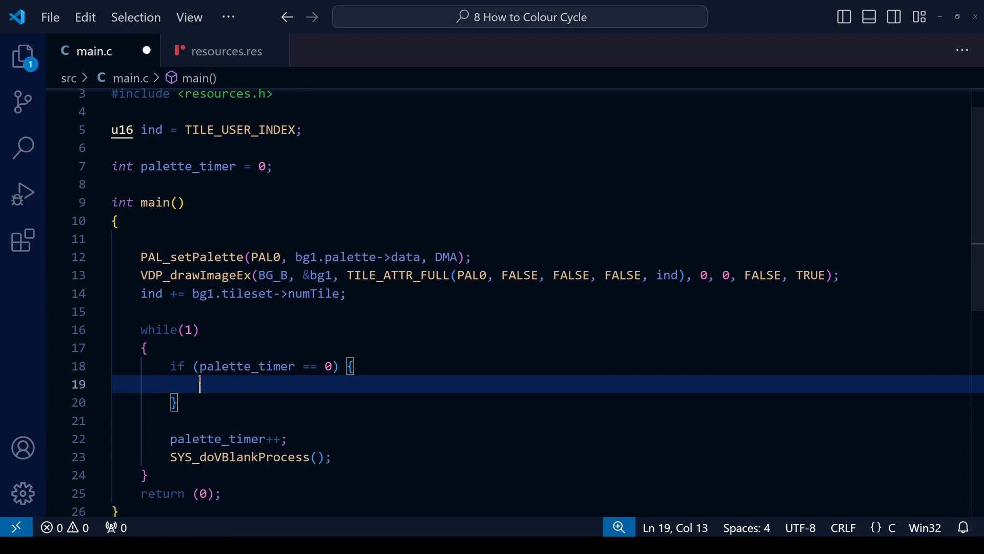
mouse_move(259, 412)
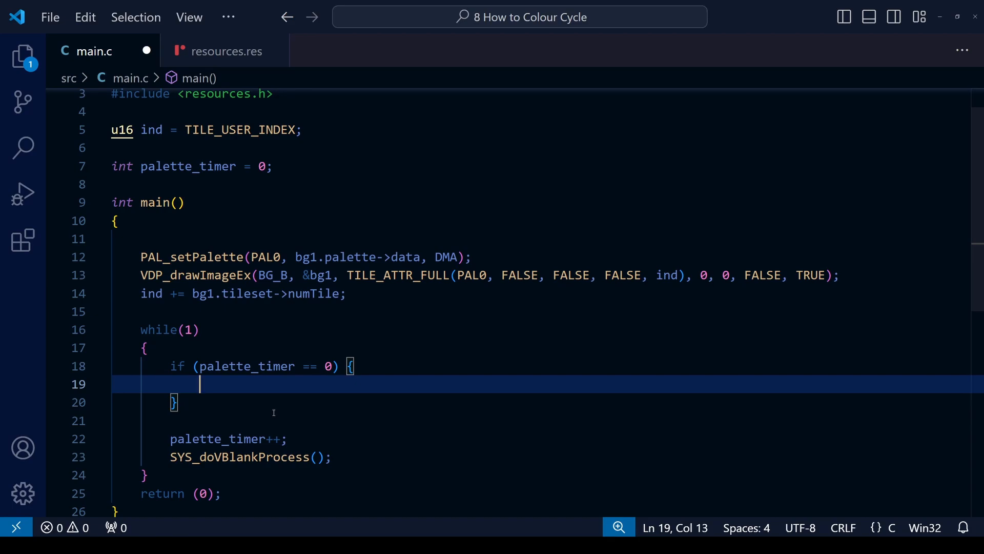
text(PAL_setPalette(PAL0, bg1.palette->data, DMA);)
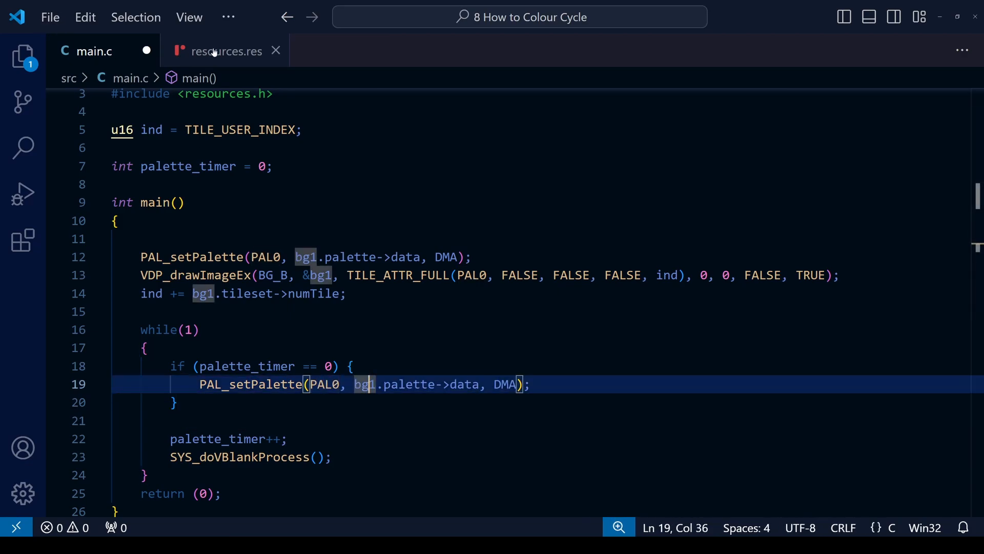
Check resources.res, then replace bg1 with pc1 in the palette call.
click(226, 51)
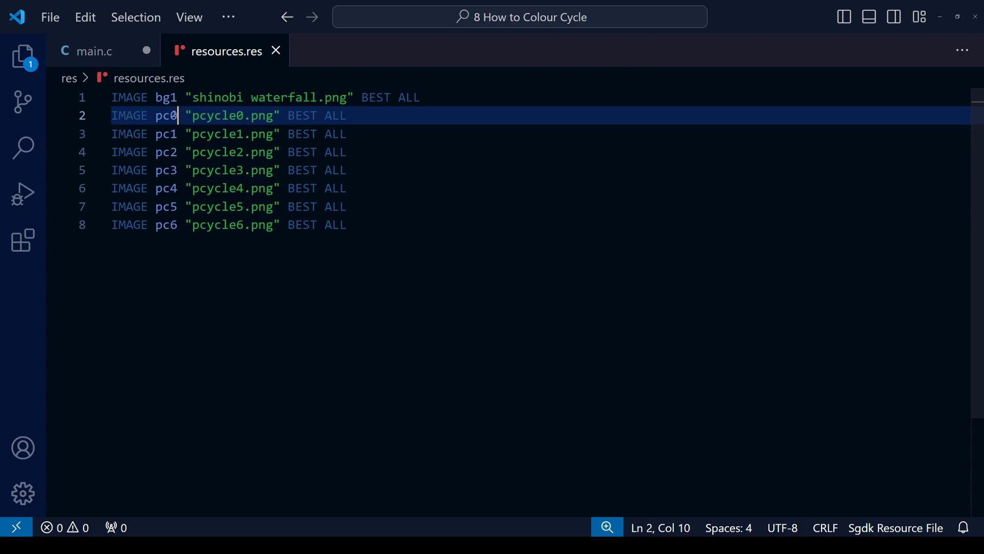
click(95, 52)
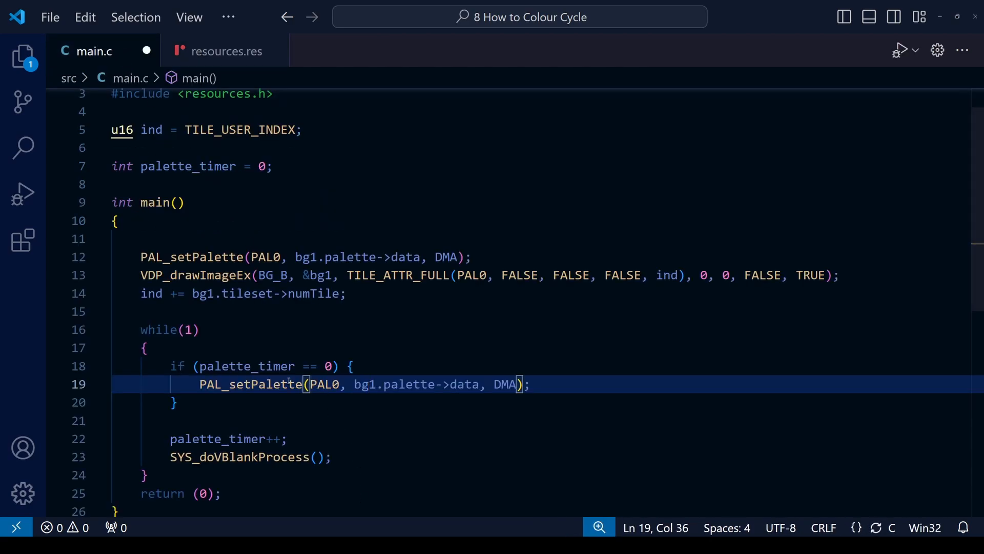
click(380, 384)
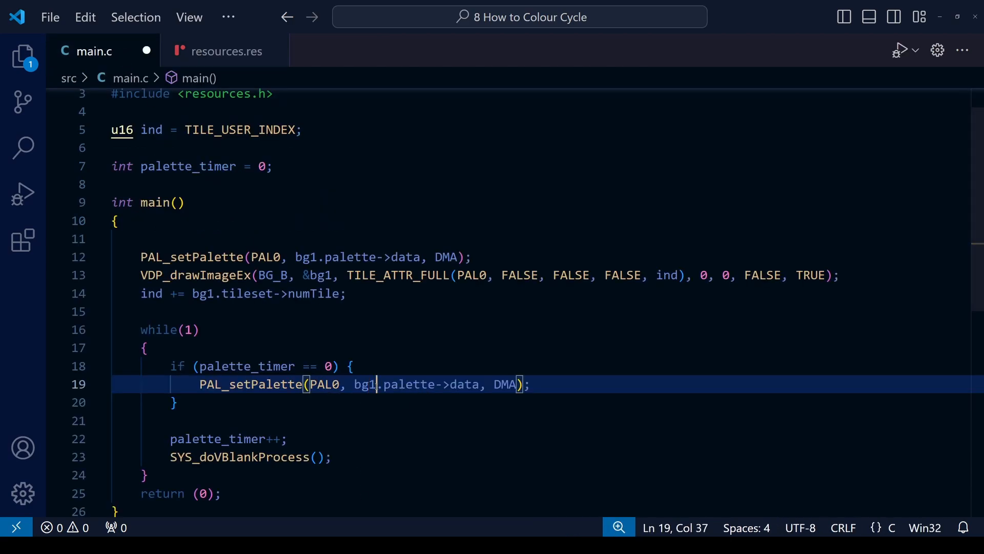
text(pc)
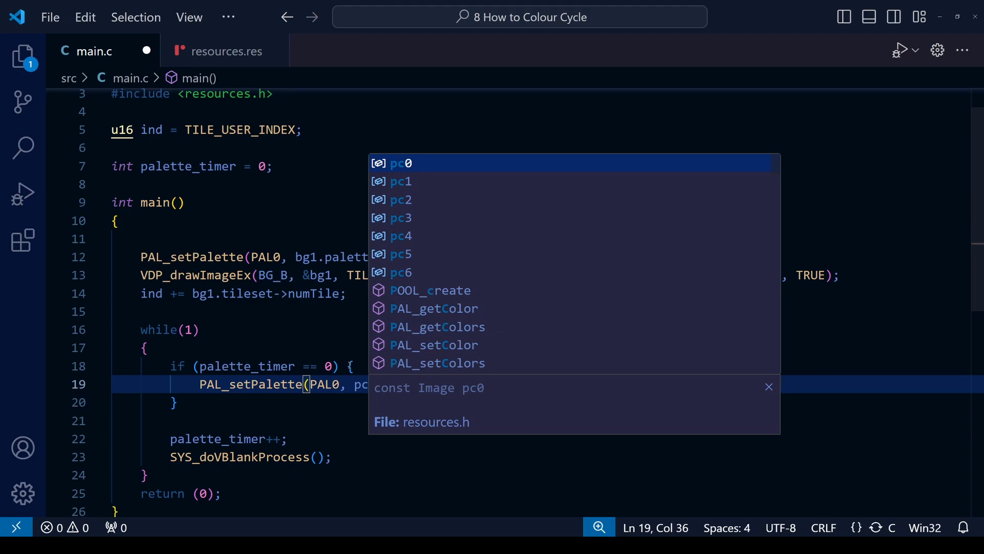
text(1)
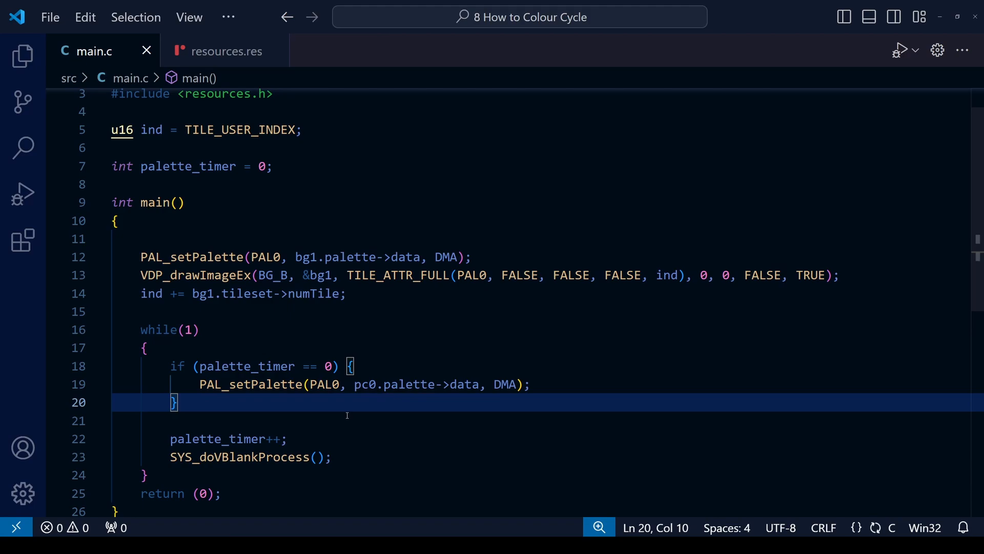
Build the else-if chain for timer values 10 to 60 using palettes pc1 to pc6.
key(ctrl+v)
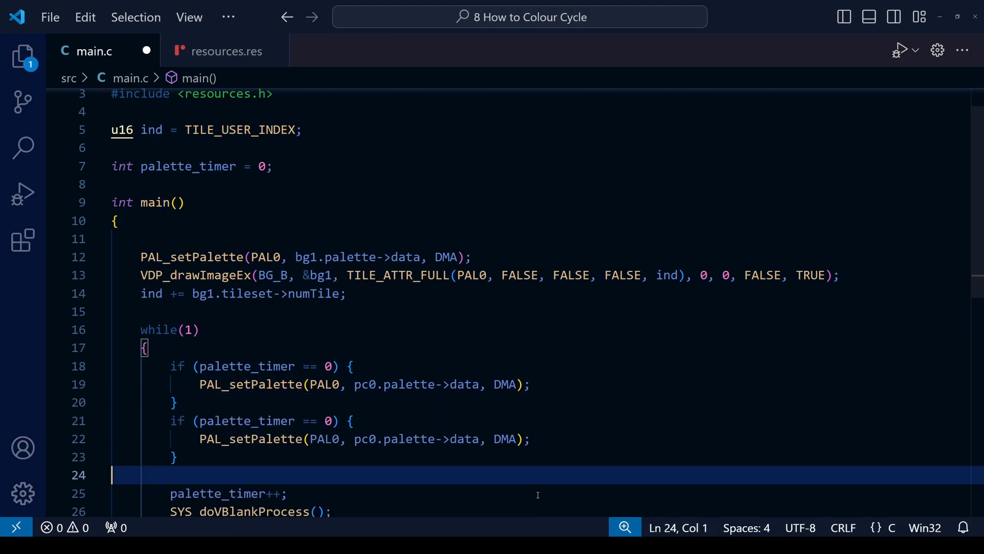
text(1)
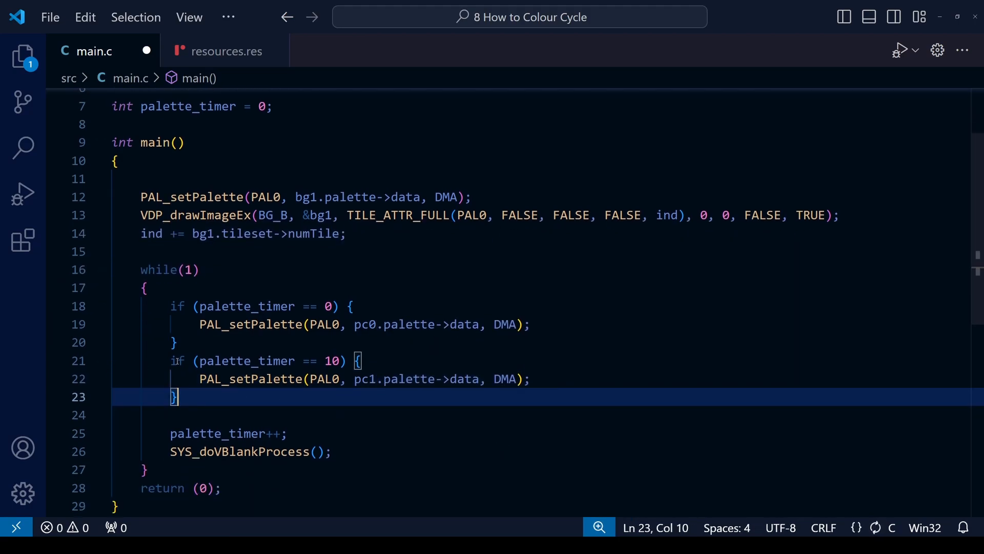
text(else)
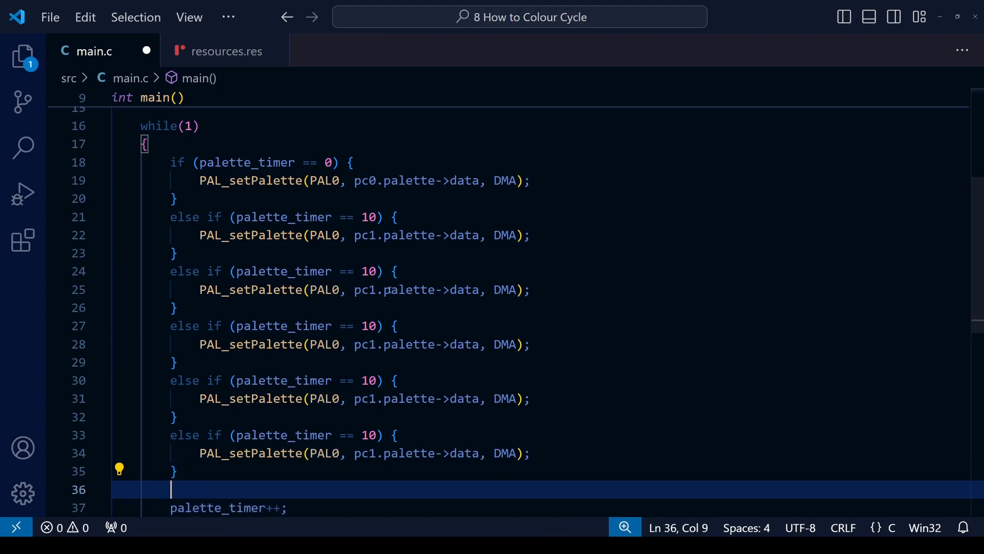
text(20)
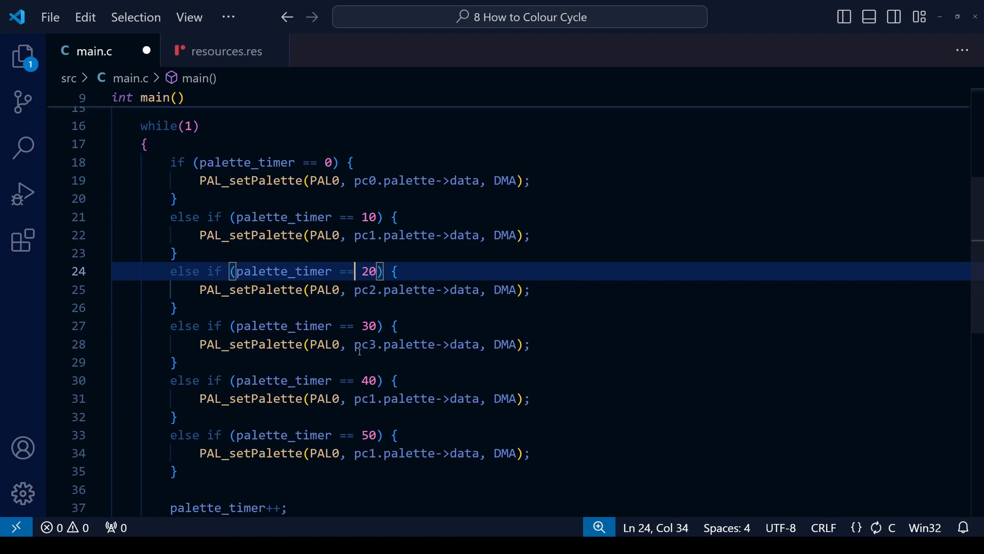
click(332, 326)
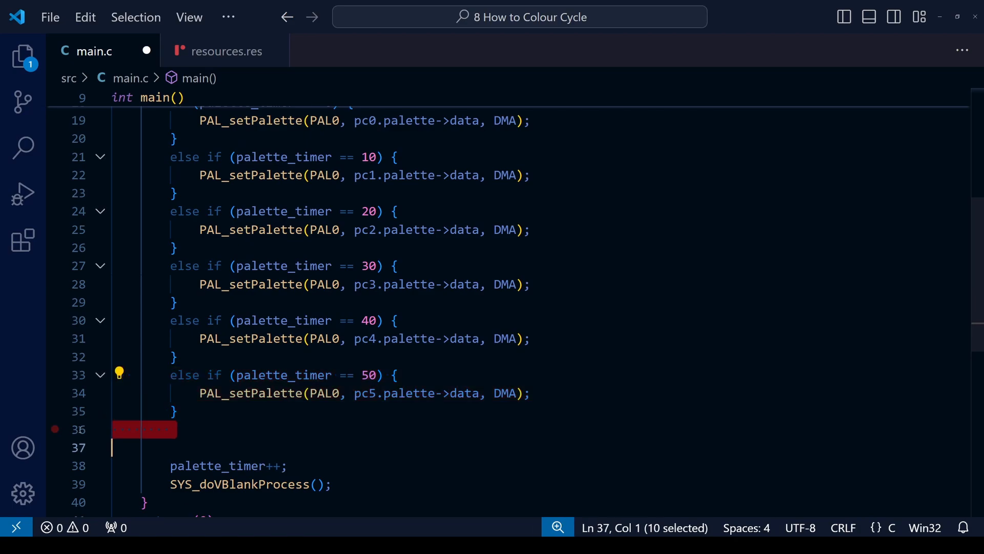
text(else if (palette_timer == 50) {)
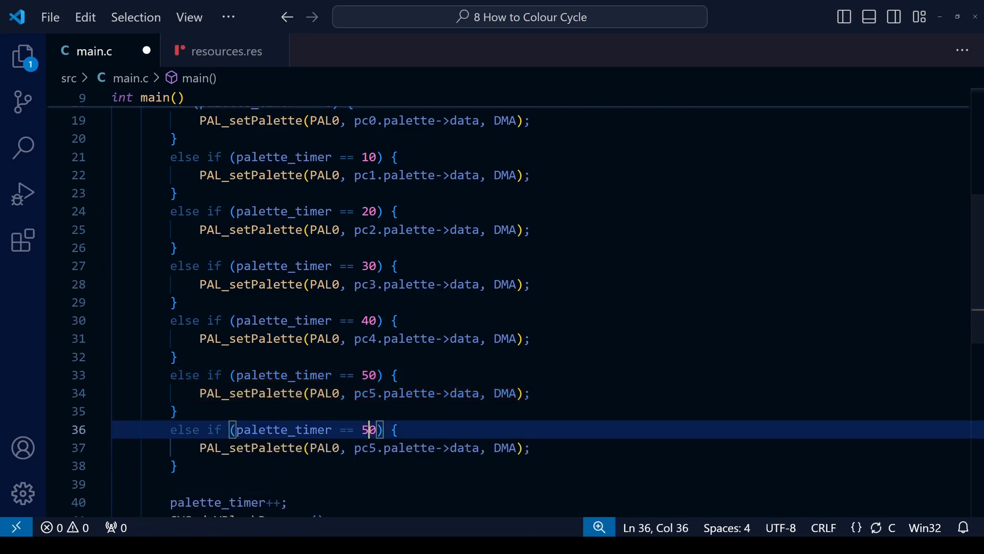
text(60)
click(364, 448)
text(6)
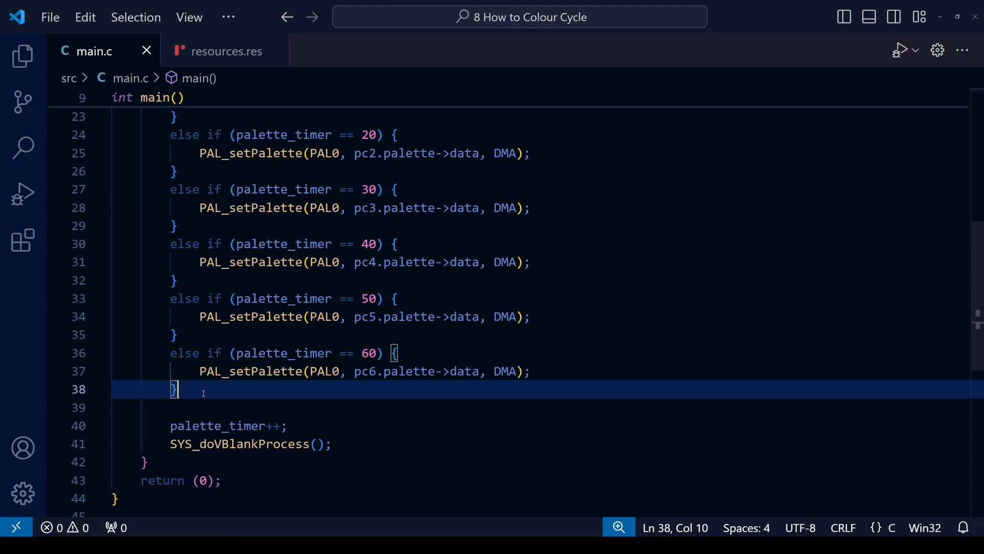
Add a branch at palette_timer == 70 whose body assigns palette_timer.
key(Enter)
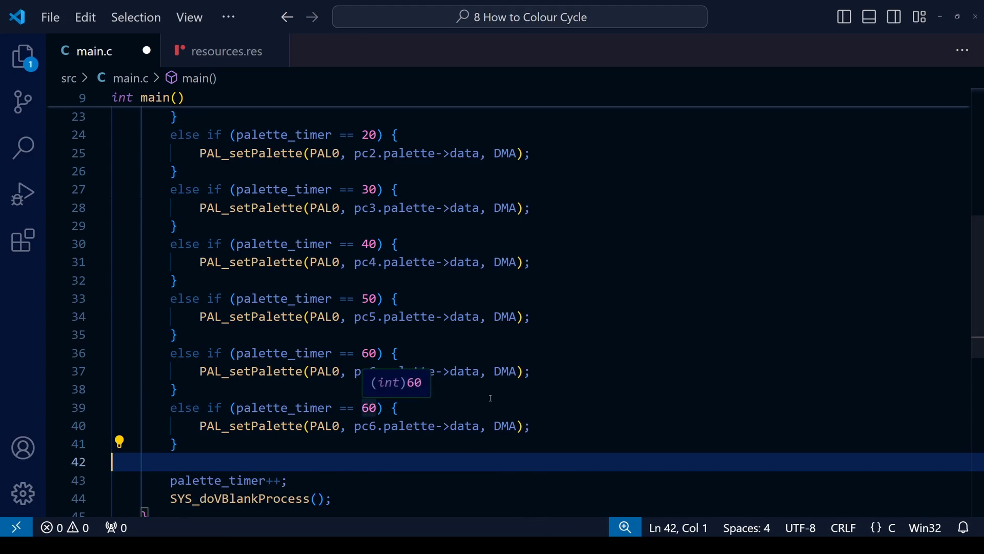
mouse_move(569, 402)
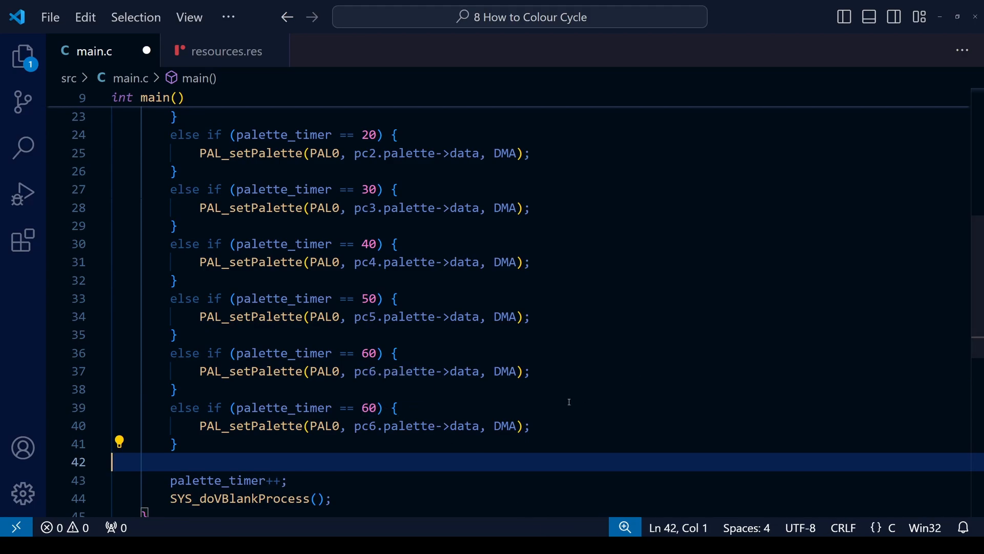
click(374, 408)
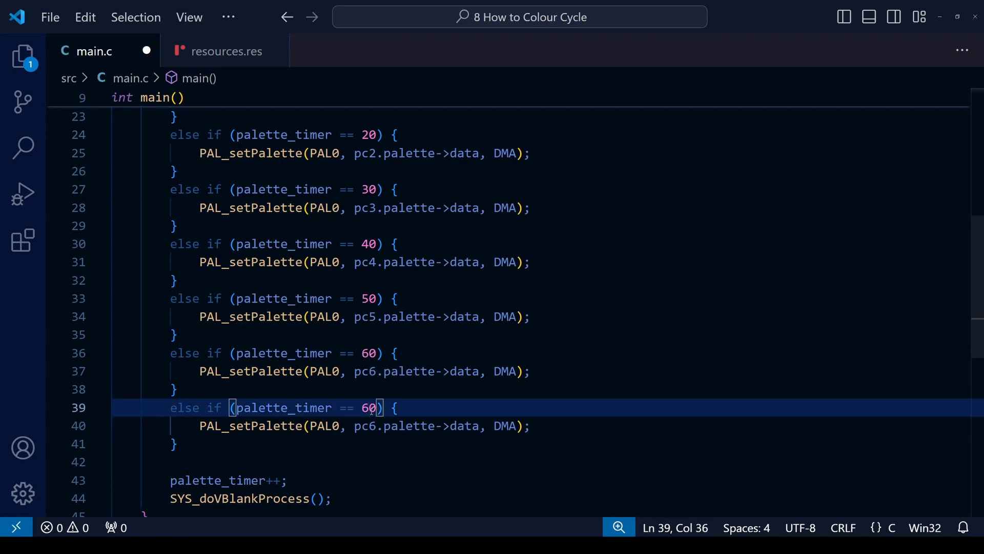
text(7)
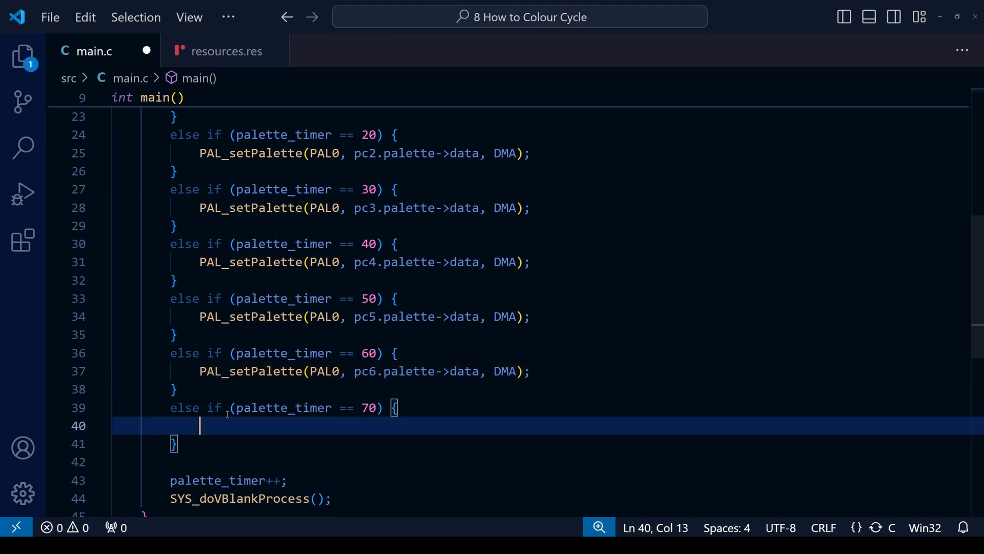
double_click(215, 479)
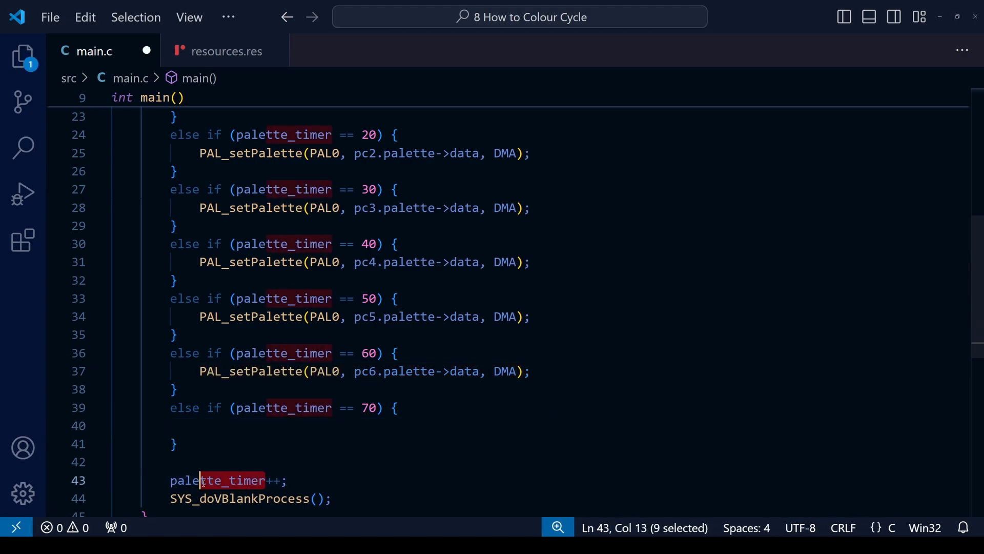
text(palette_timer = 0;)
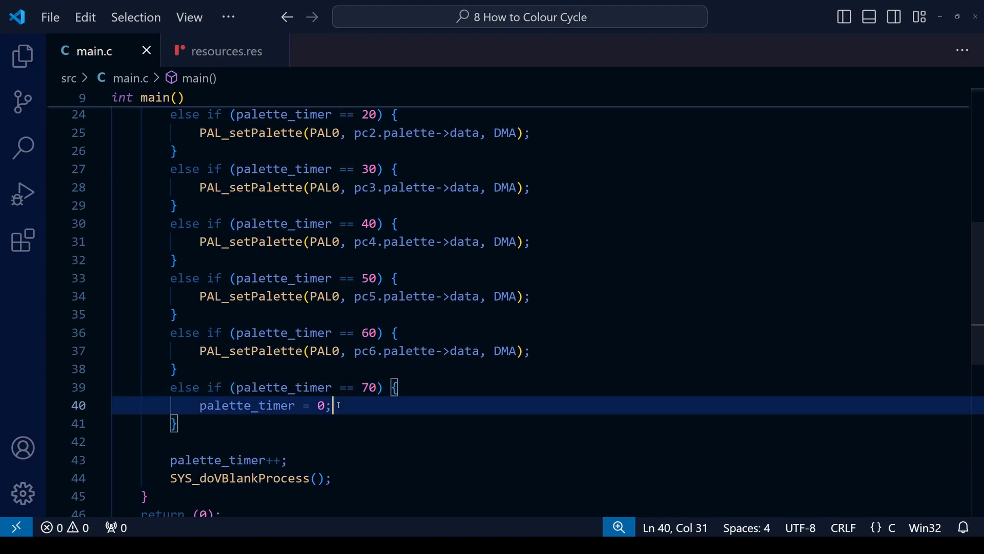
Add a blank line before the vblank call and set the reset value to -1.
click(283, 459)
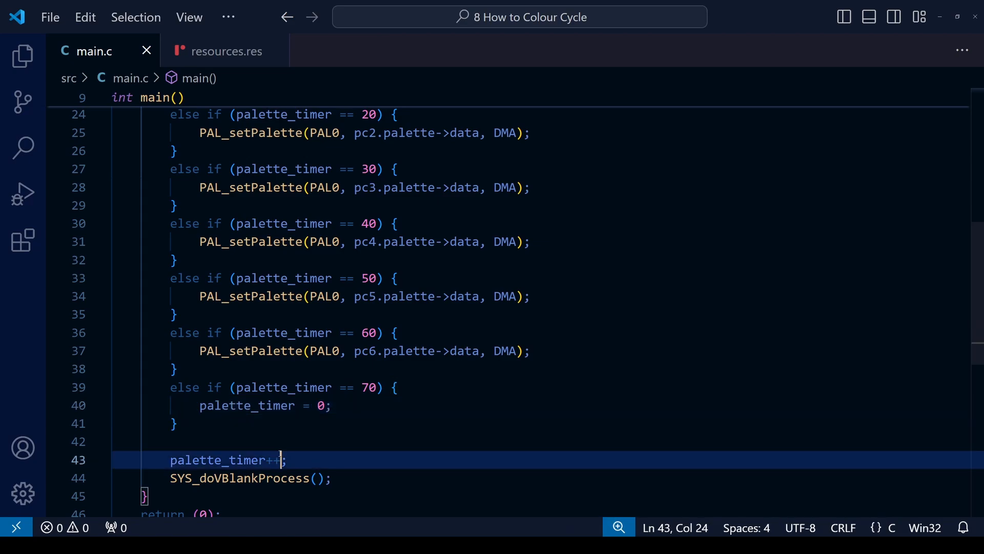
key(Enter)
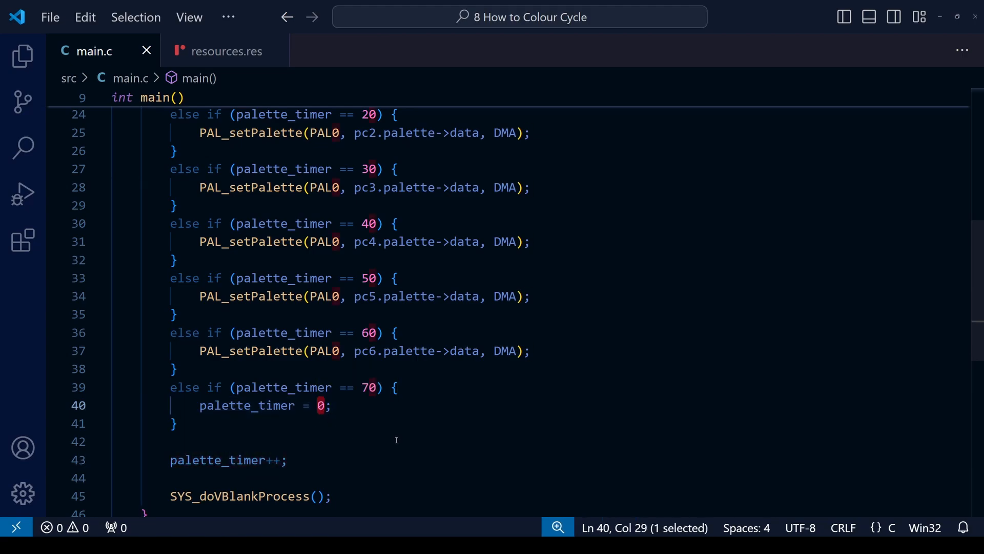
mouse_move(404, 448)
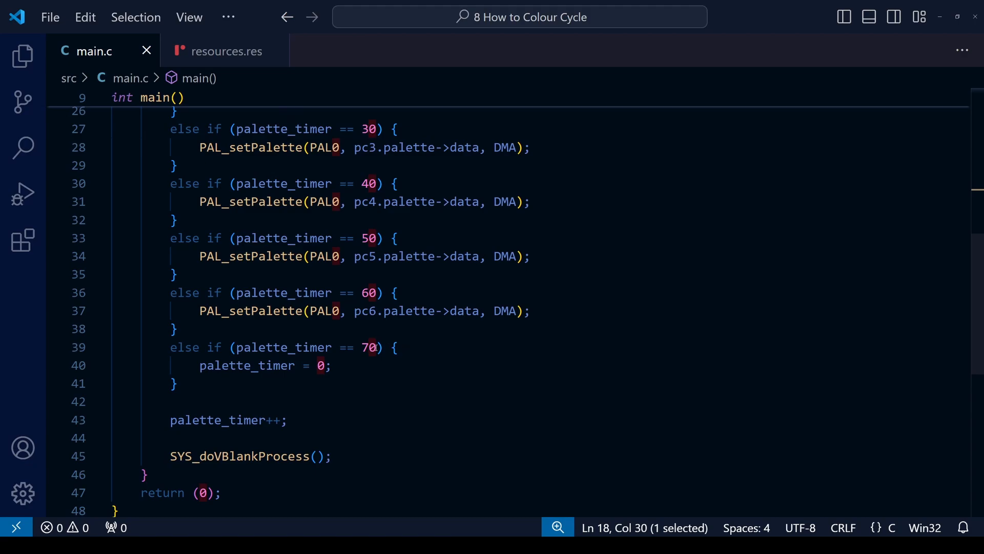
key(Backspace)
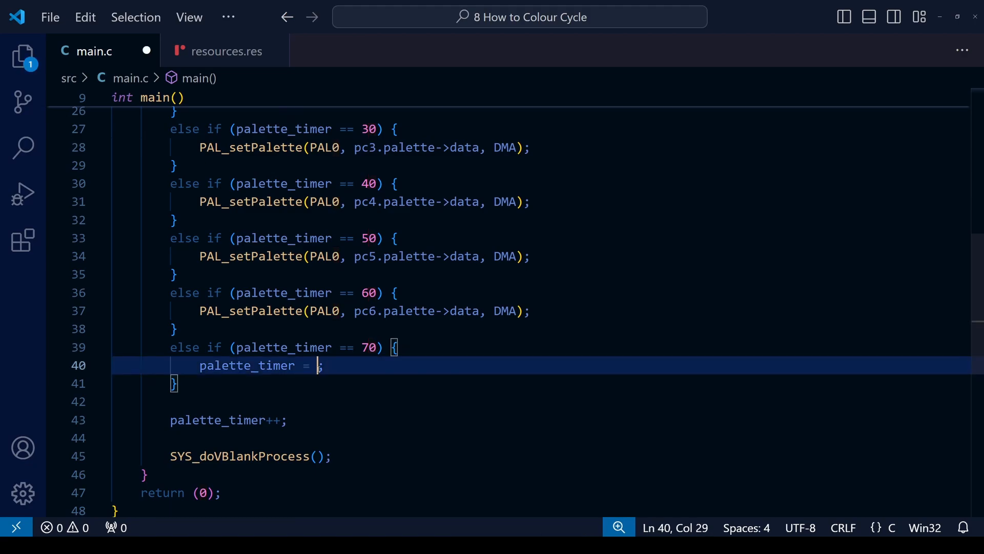
text(-1)
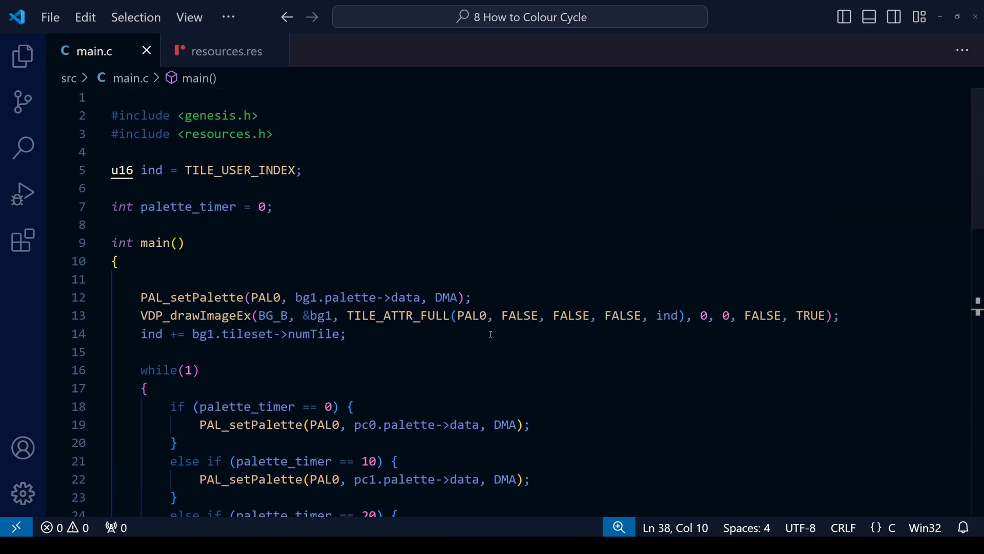
mouse_move(303, 262)
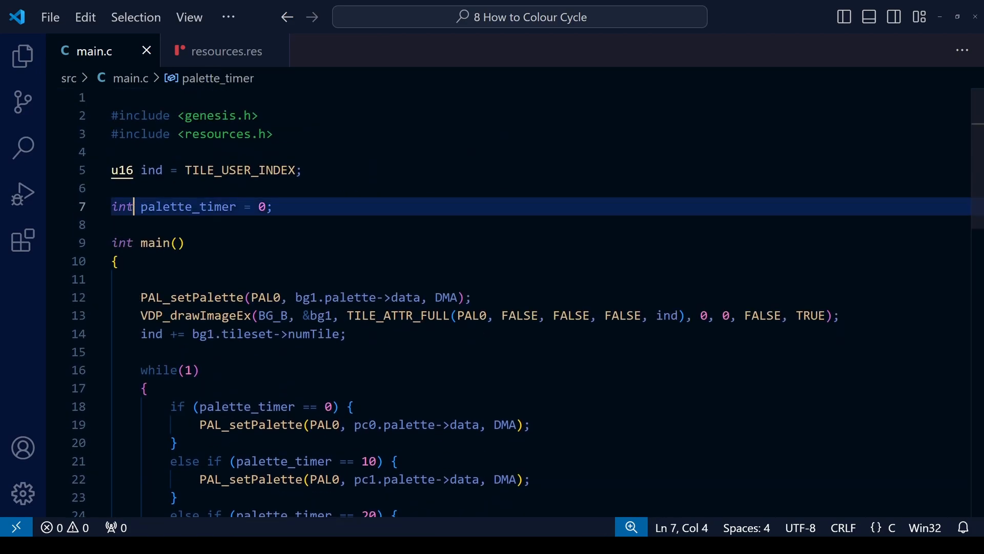
Change palette_timer's type from int to s16 (after trying u8) and save main.c.
double_click(122, 207)
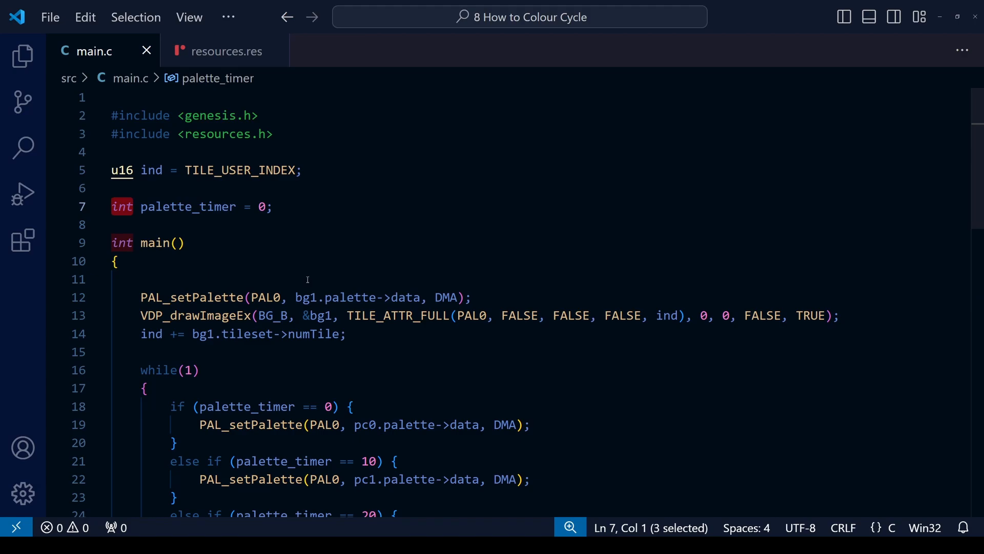
text(u8)
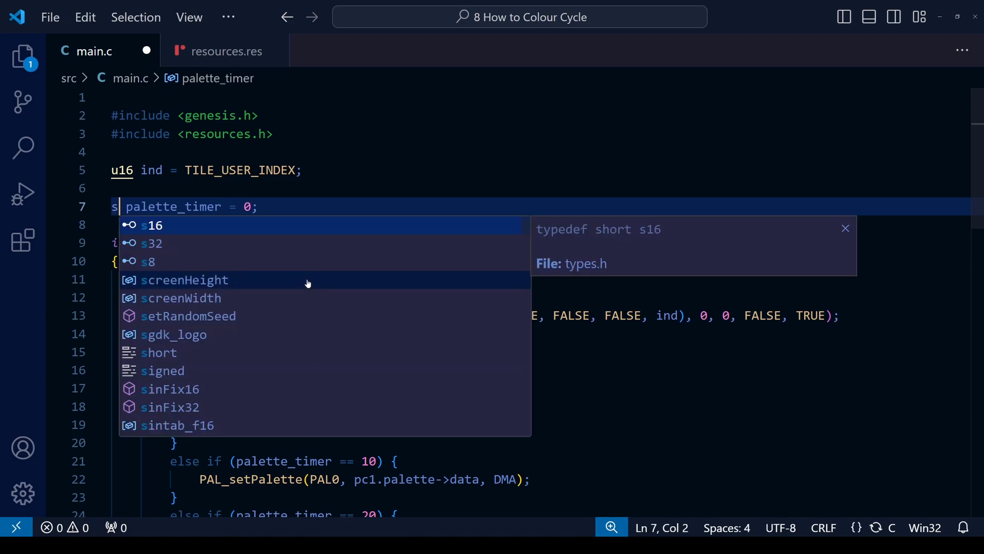
text(8)
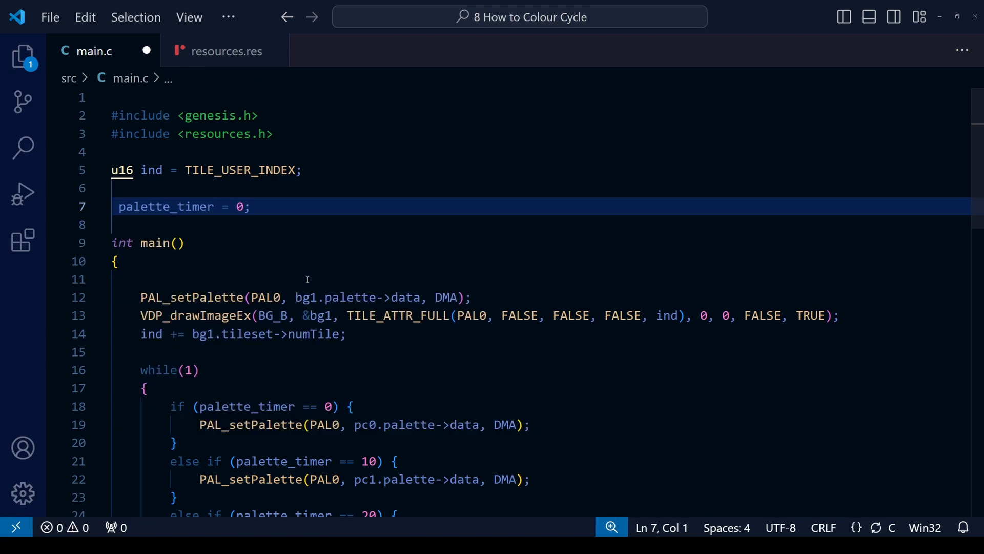
text(s16)
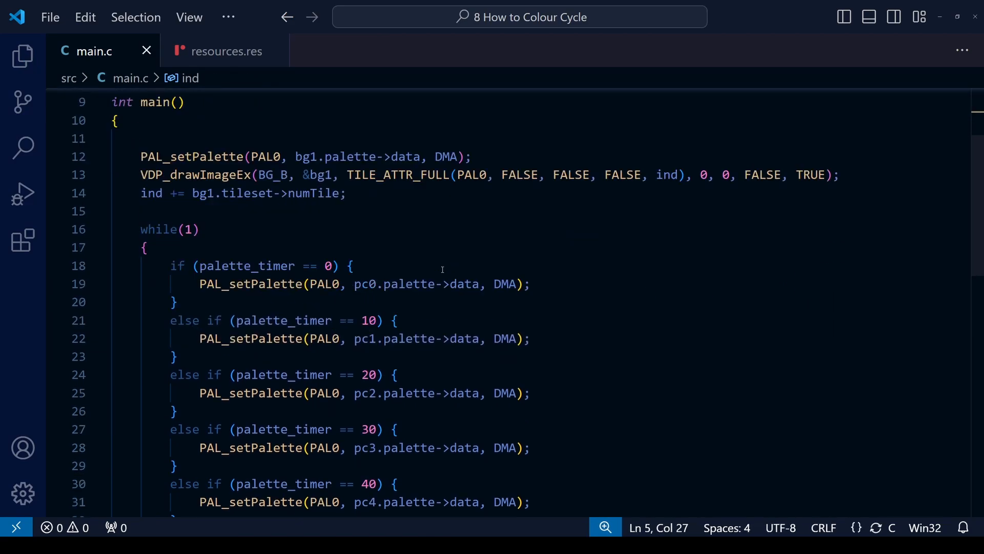
Replace the final else-if branch's timer value 70 with 69 and save.
scroll(down, 3)
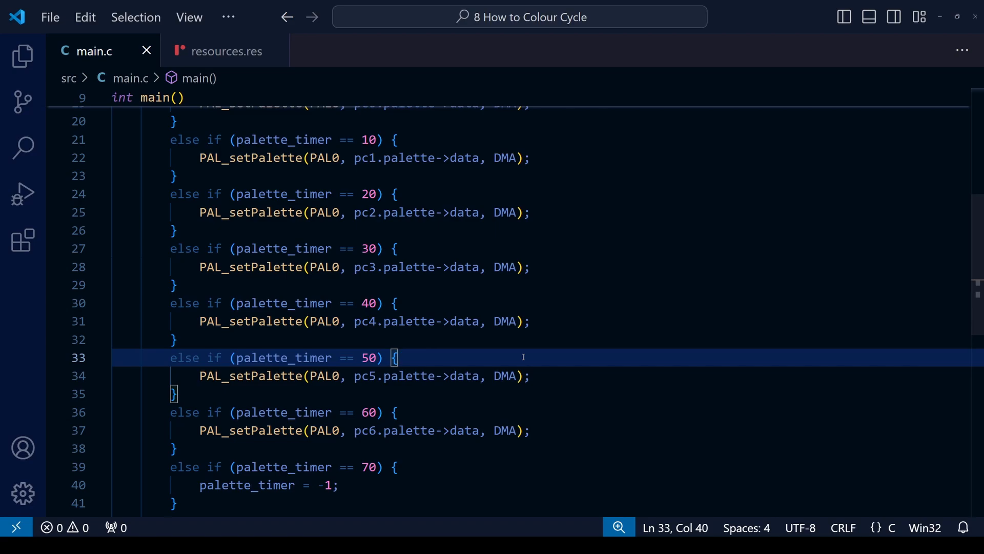
scroll(down, 3)
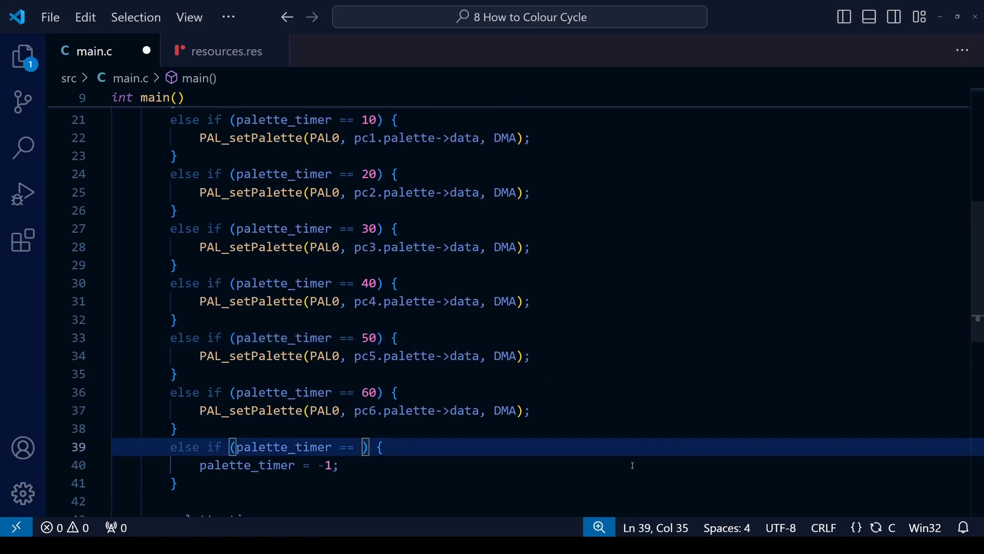
text(69)
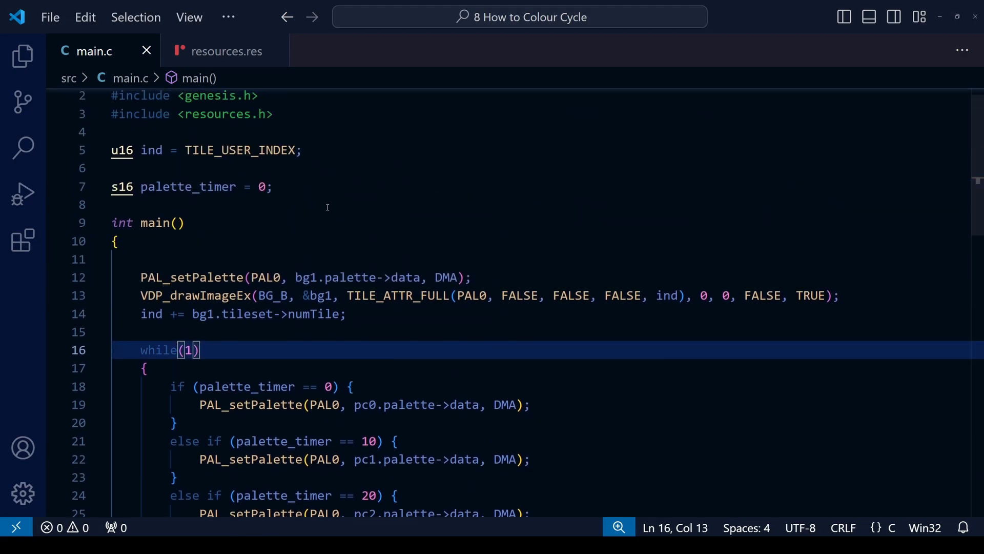
Declare static void paletteCycler, move the if/else chain into it and call paletteCycler(); in the loop.
scroll(up, 3)
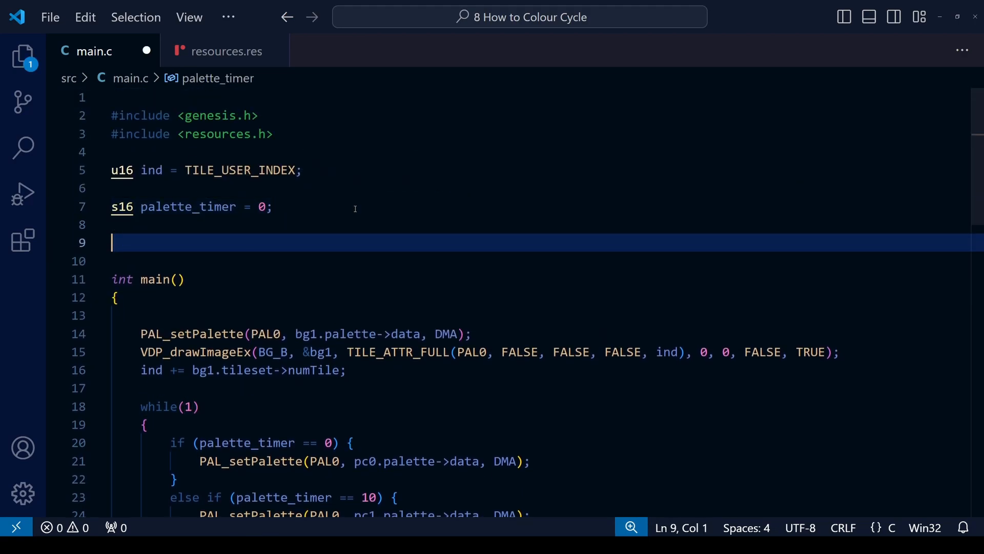
text(static void palett)
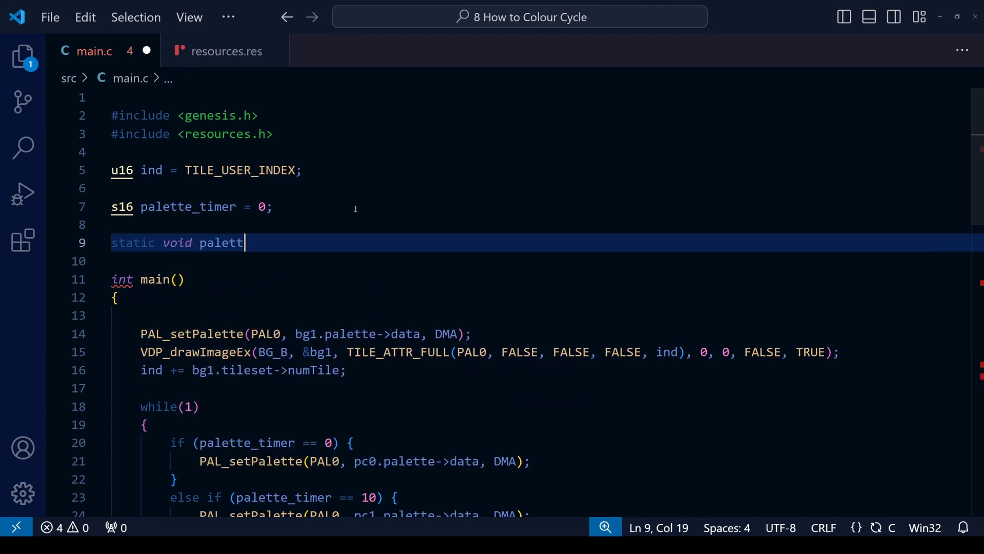
text(eTimer)
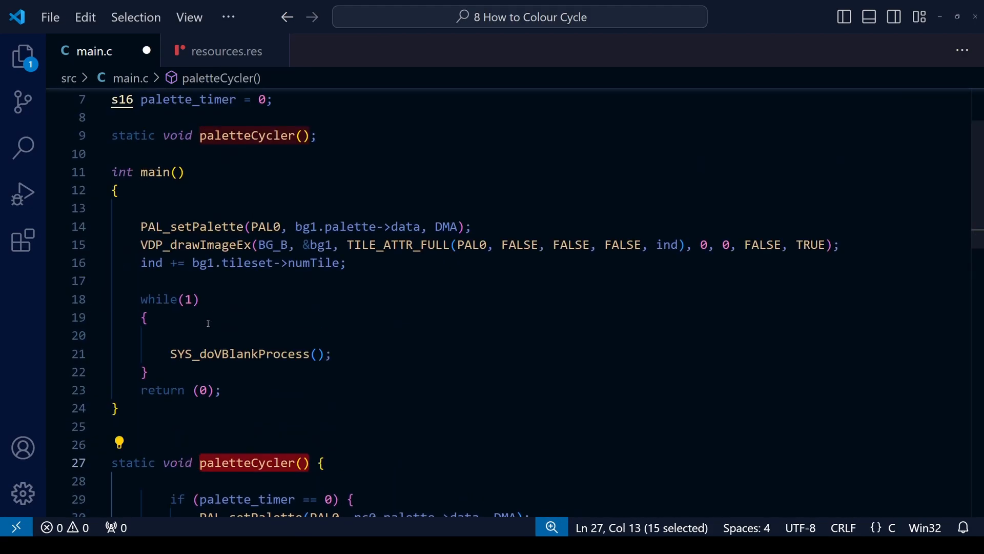
text(paletteCycler())
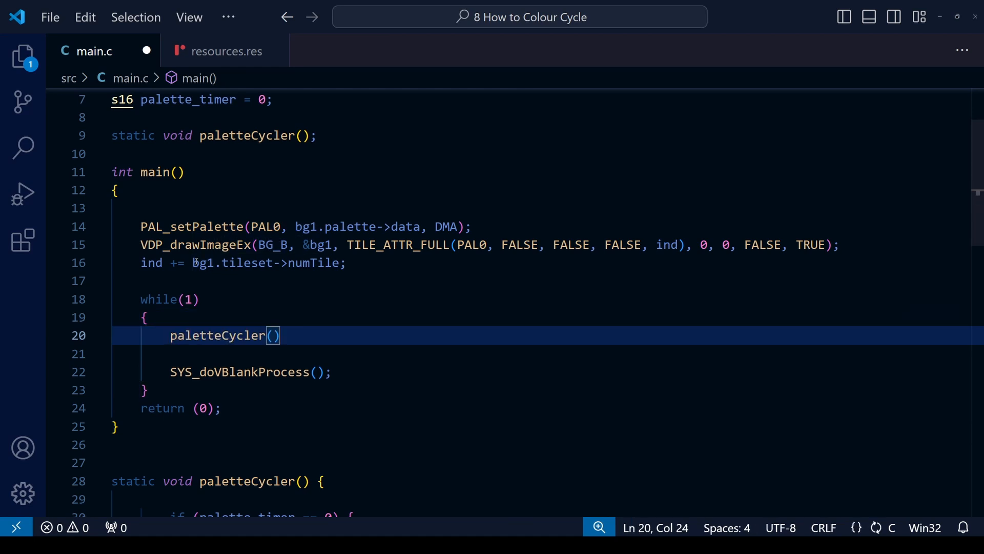
text(;)
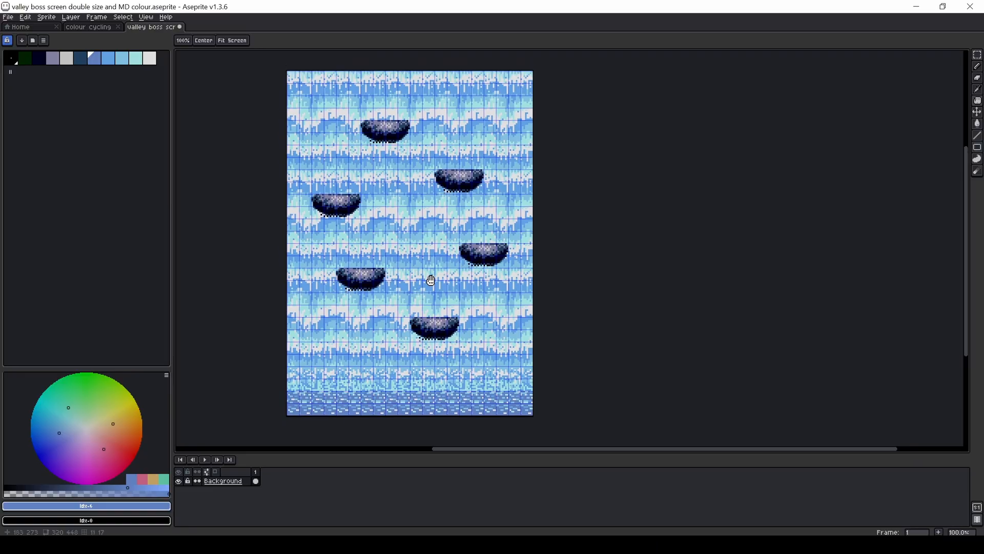
mouse_move(520, 282)
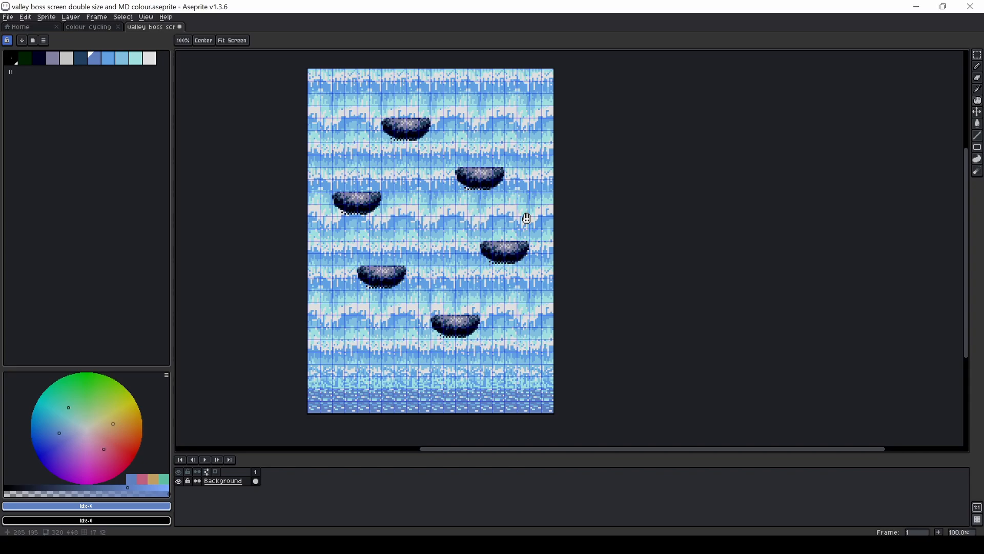
drag(525, 217, 620, 220)
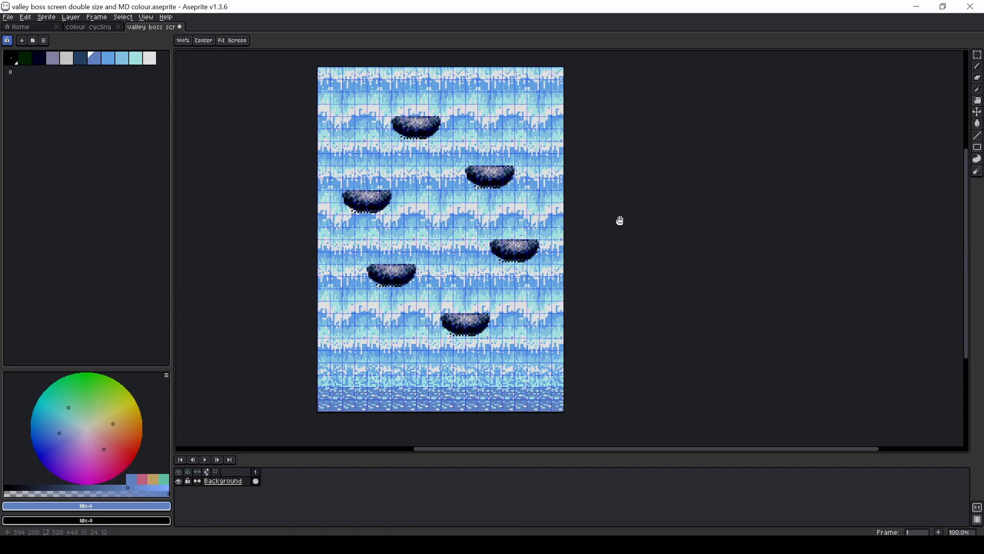
click(31, 59)
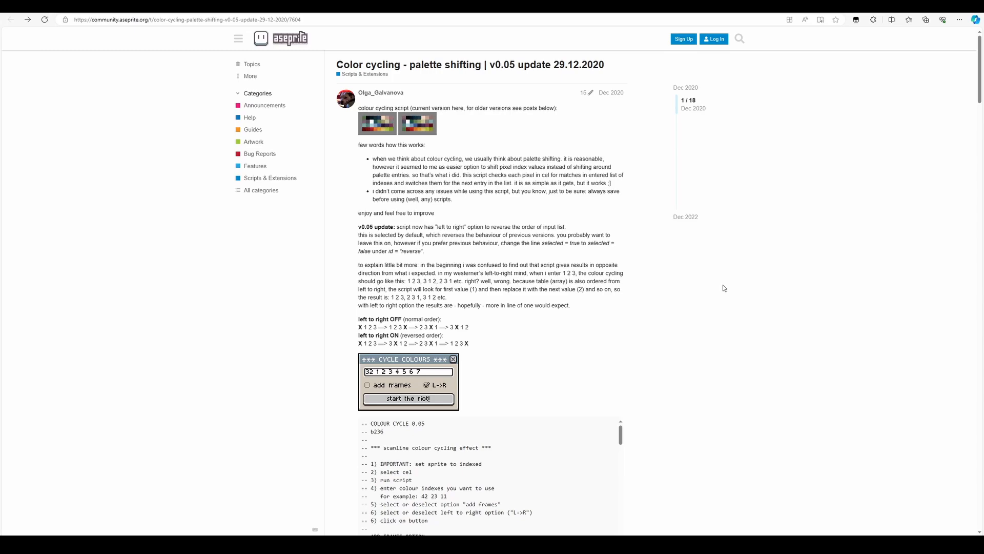
Scroll the tomas-marny/aseprite-scripts README listing colour-cycle-005.lua, then return to Aseprite.
scroll(down, 3)
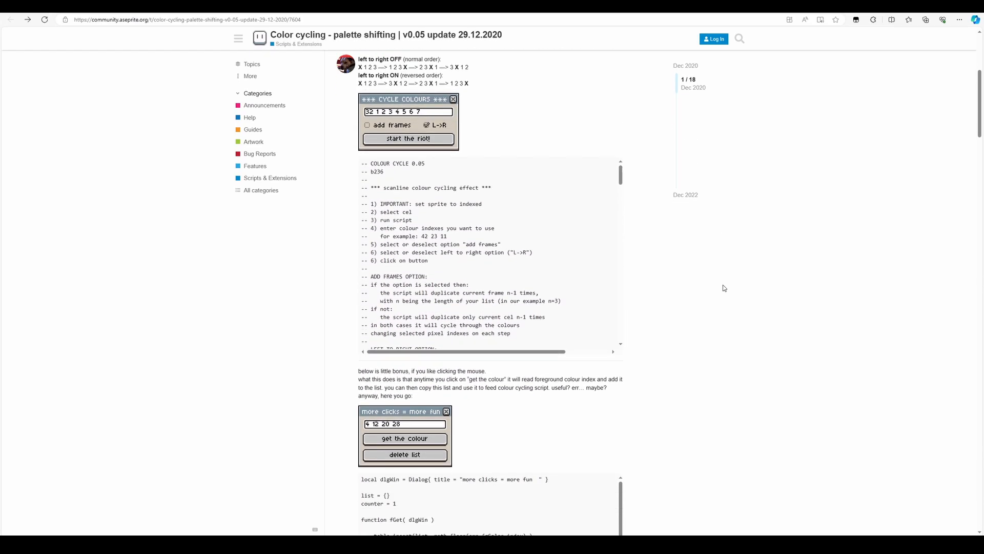
scroll(down, 3)
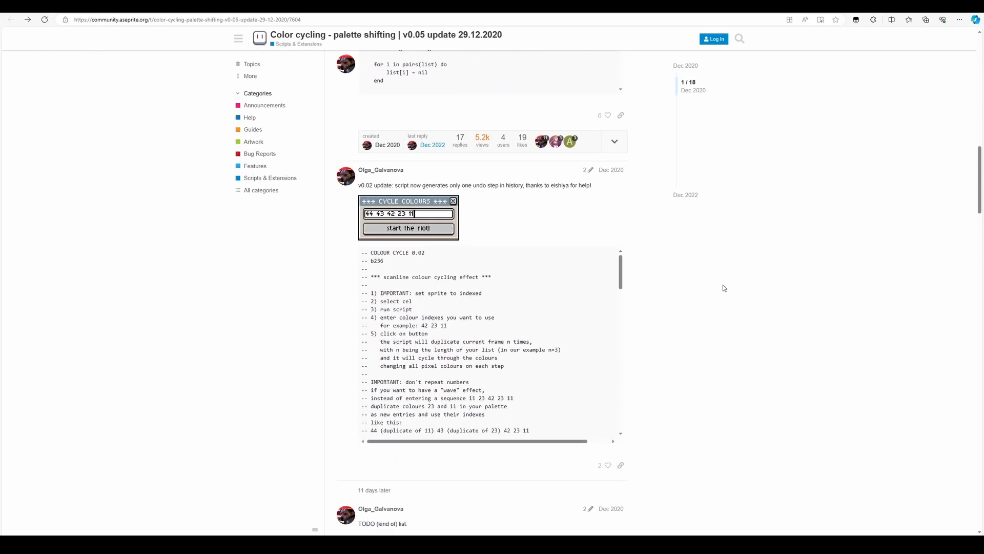
scroll(down, 3)
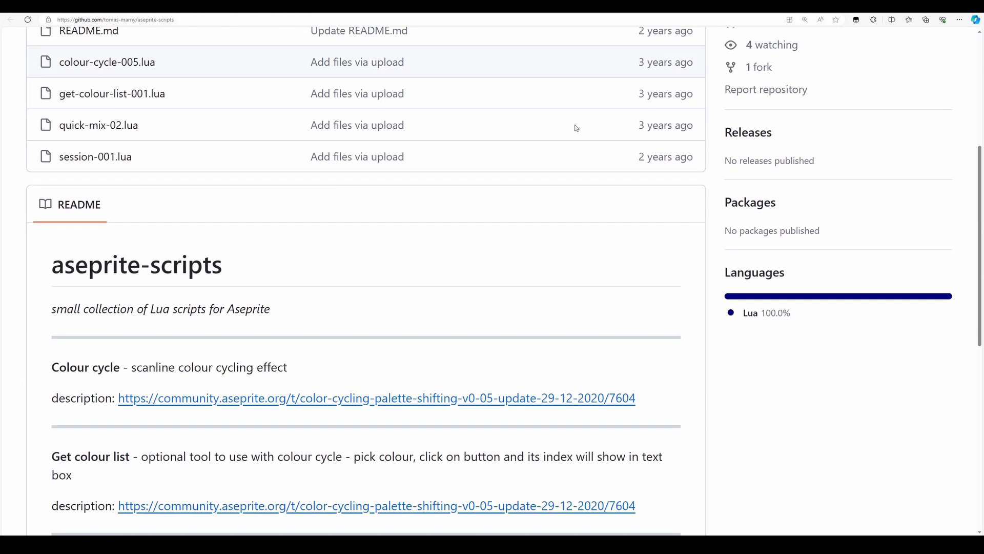
scroll(down, 3)
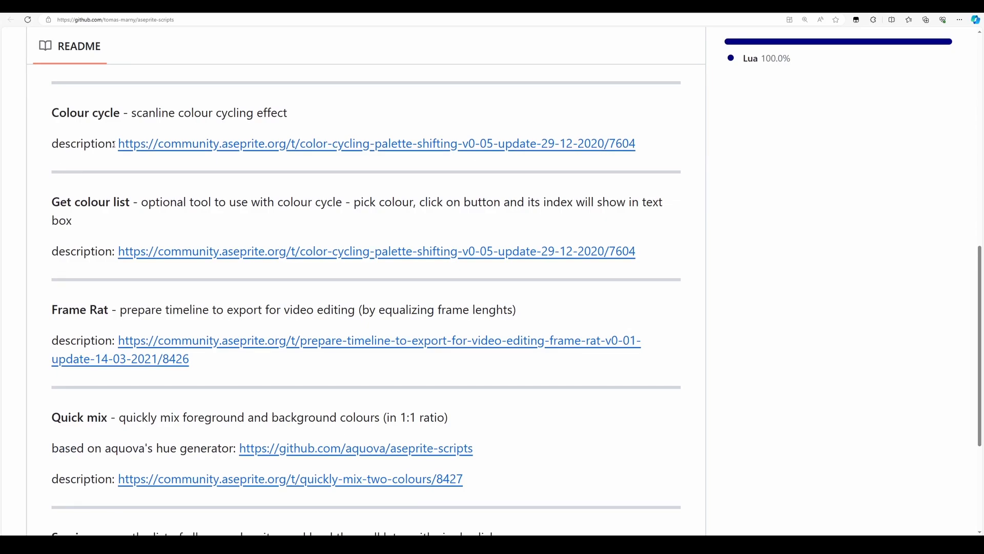
drag(127, 113, 104, 448)
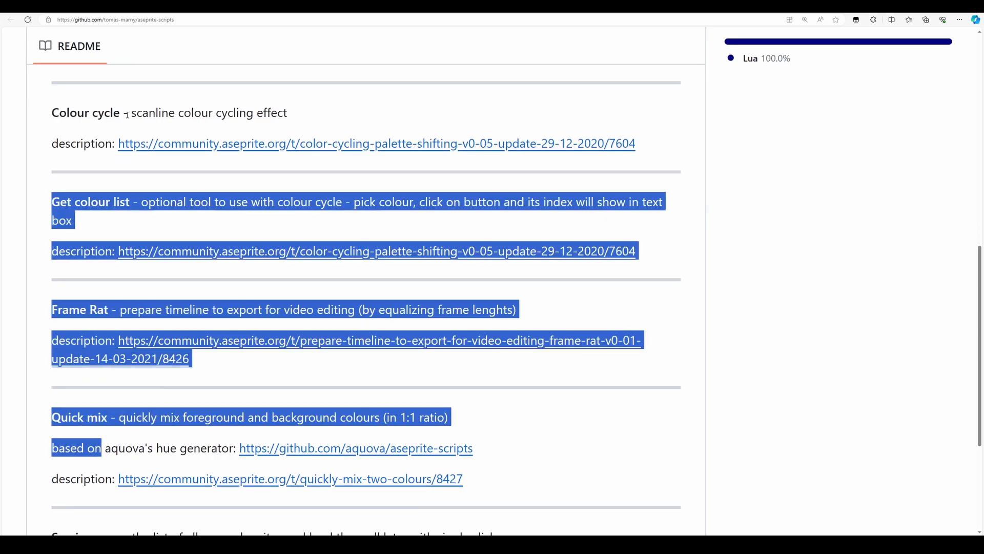
click(525, 108)
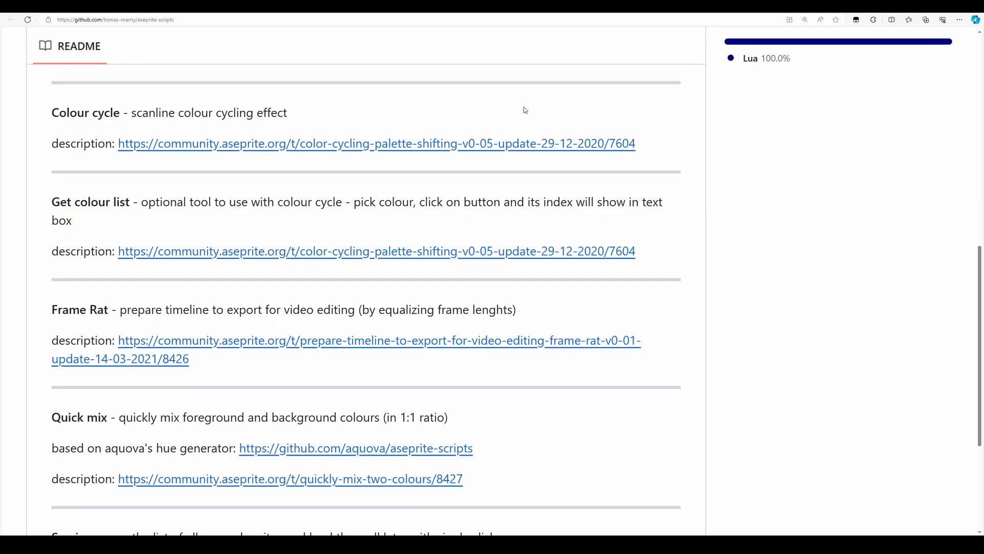
scroll(up, 3)
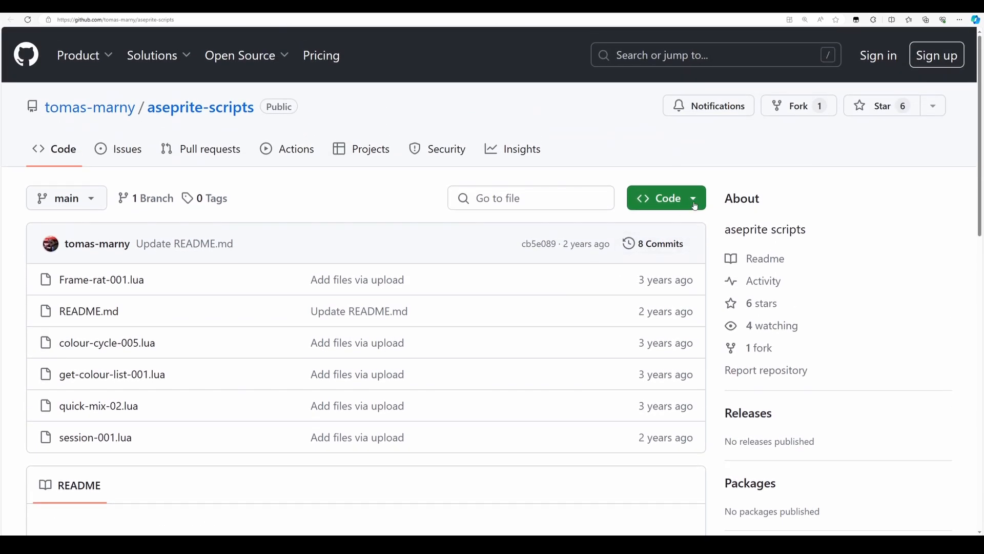
click(694, 197)
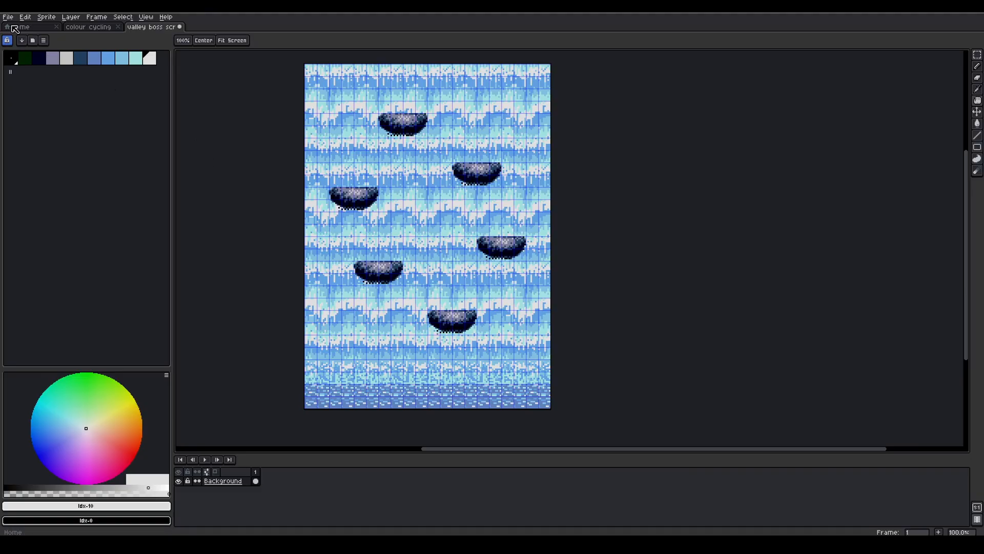
Use File > Scripts > Open Scripts Folder to confirm colour-cycle-005.lua is installed.
click(6, 5)
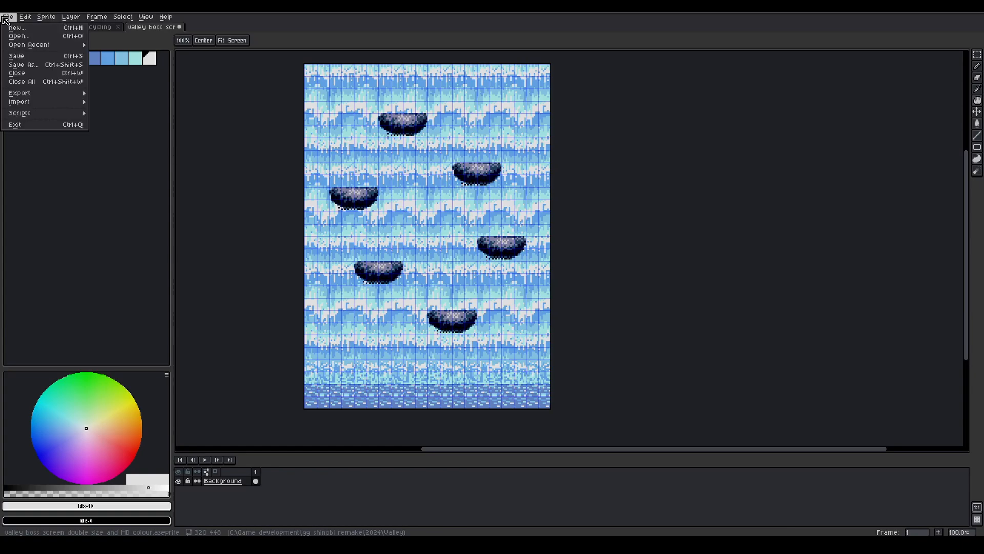
click(19, 113)
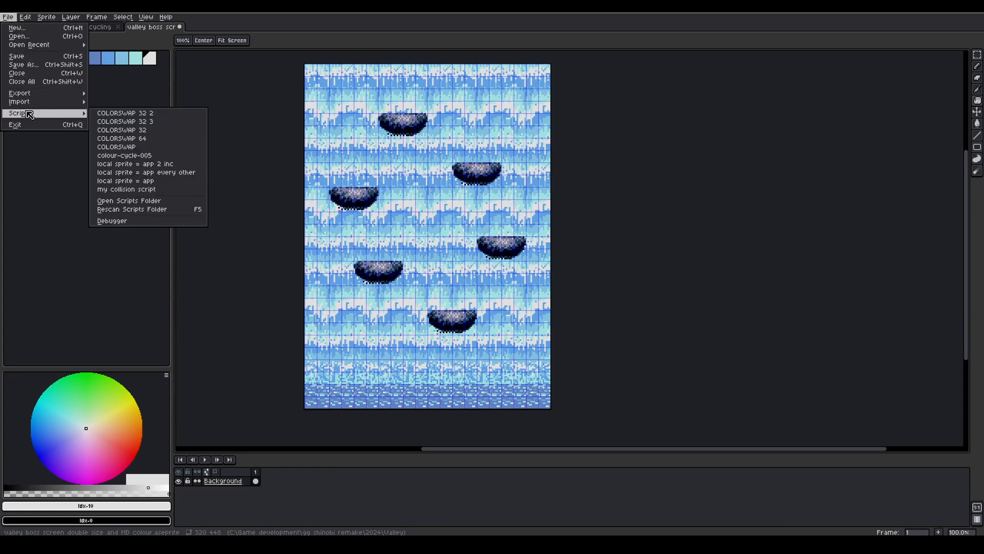
mouse_move(156, 206)
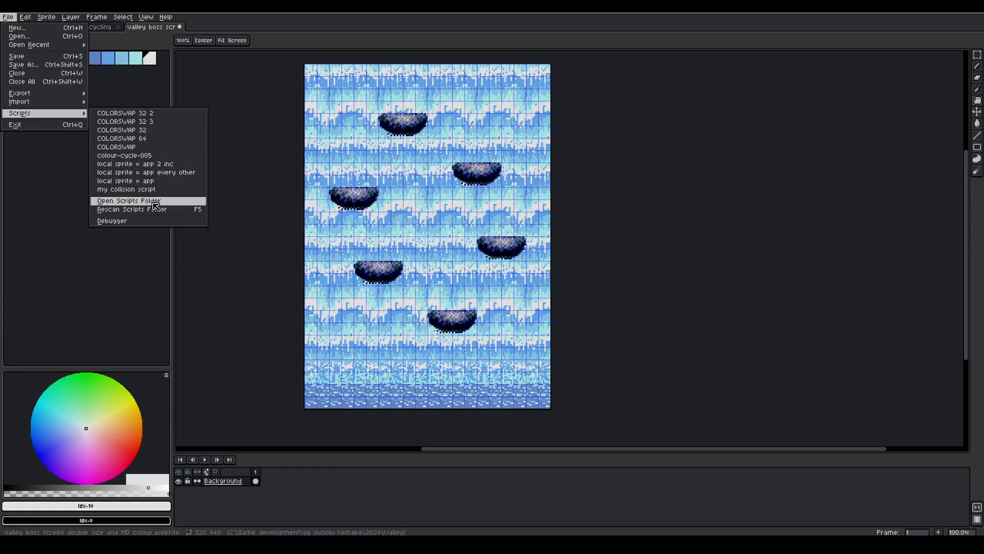
click(128, 201)
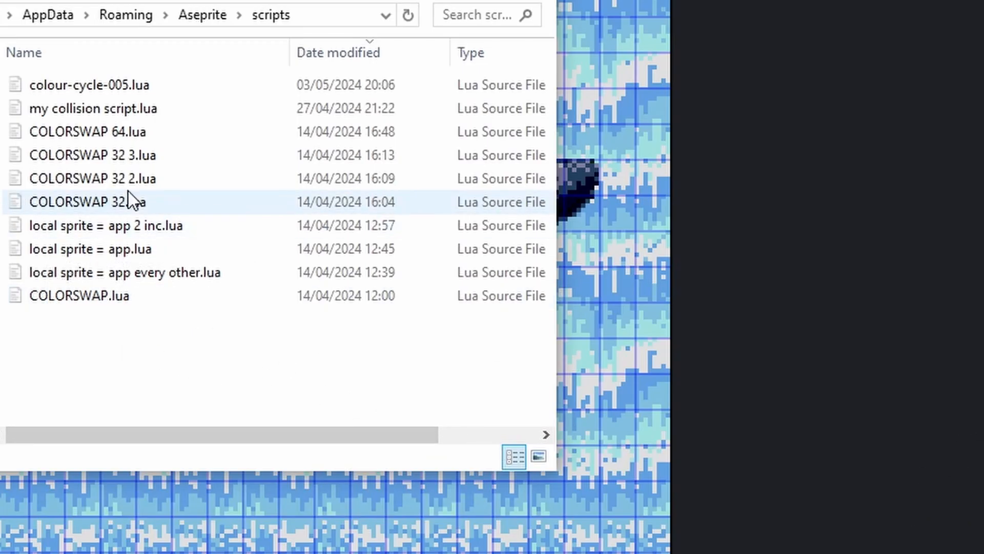
mouse_move(143, 281)
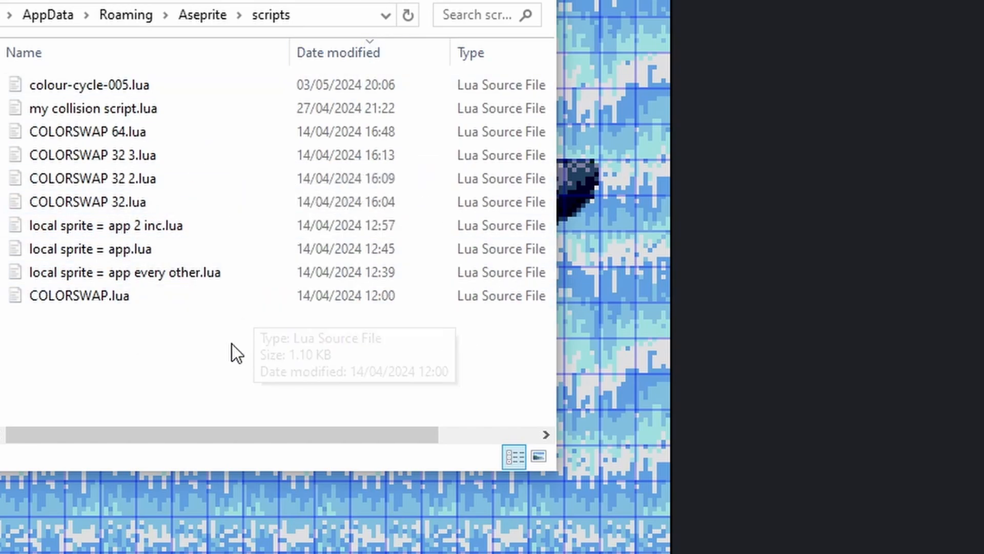
mouse_move(235, 369)
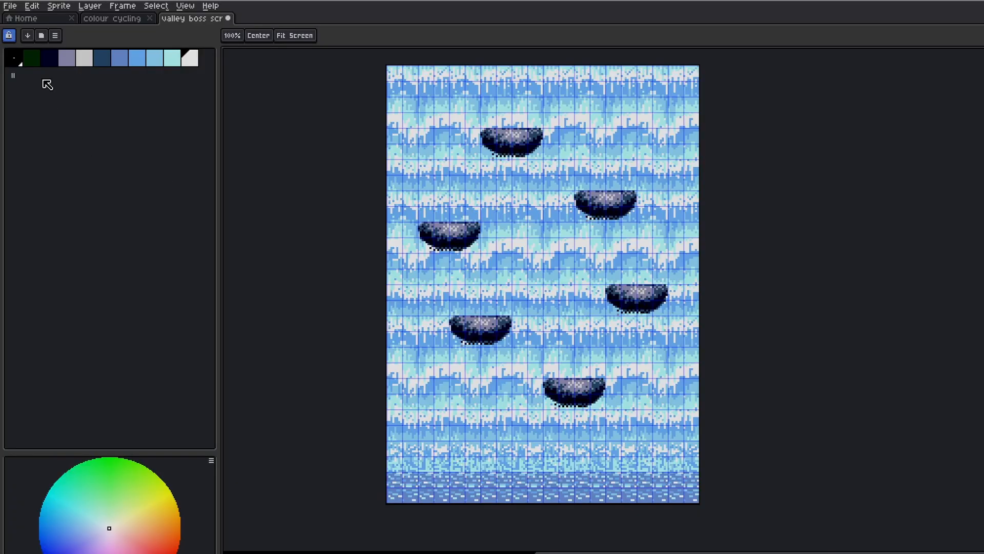
Run the colour-cycle-005 script from File > Scripts to show its Cycle Colours dialog.
click(8, 7)
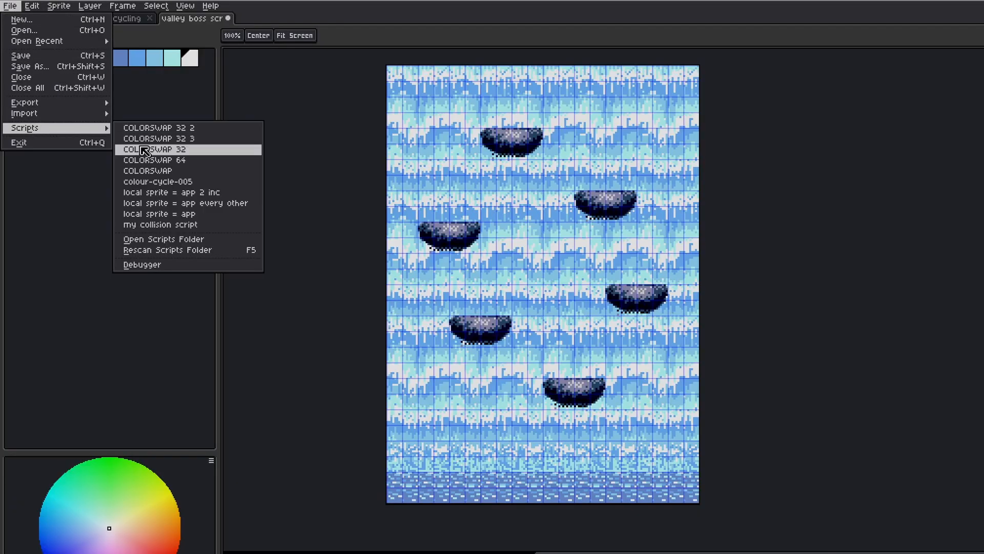
click(154, 150)
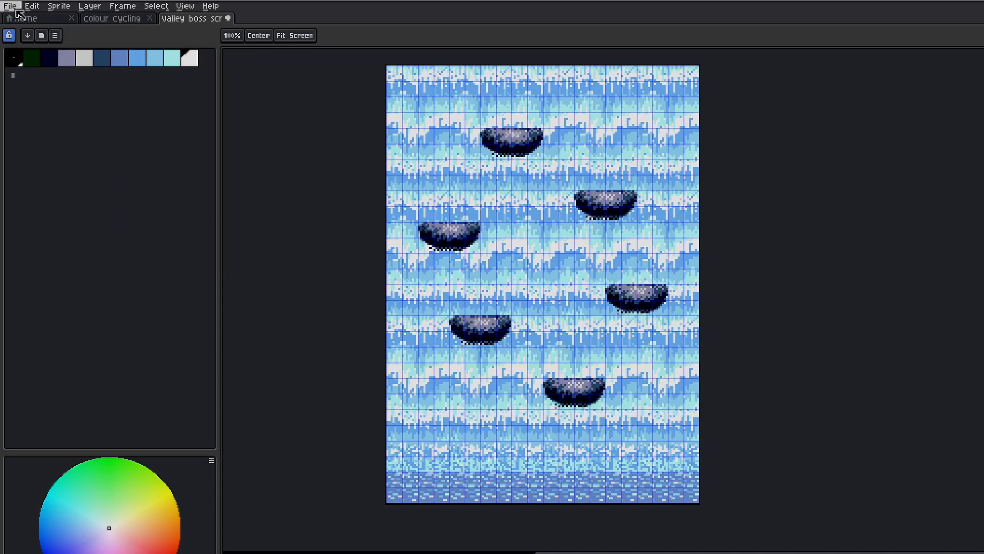
click(9, 5)
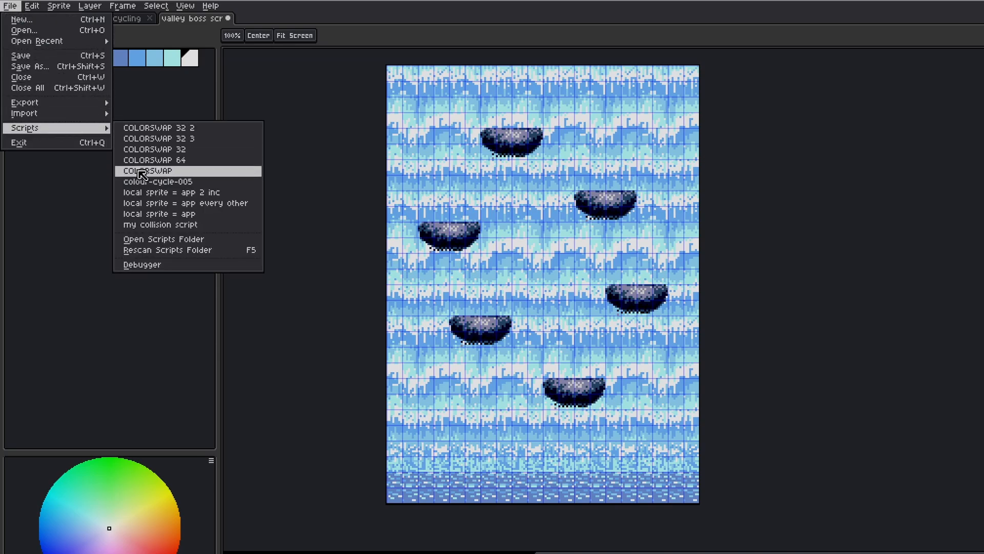
mouse_move(183, 227)
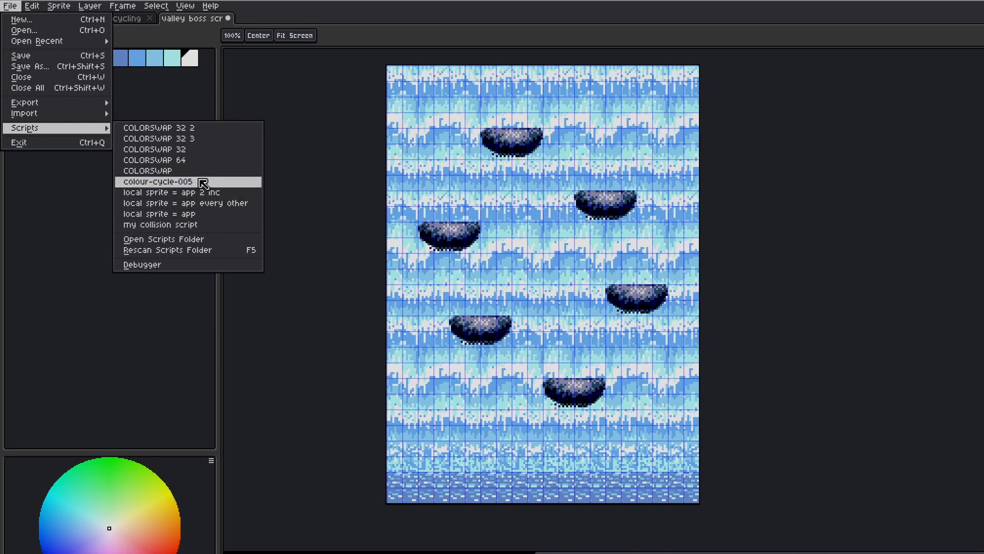
click(158, 180)
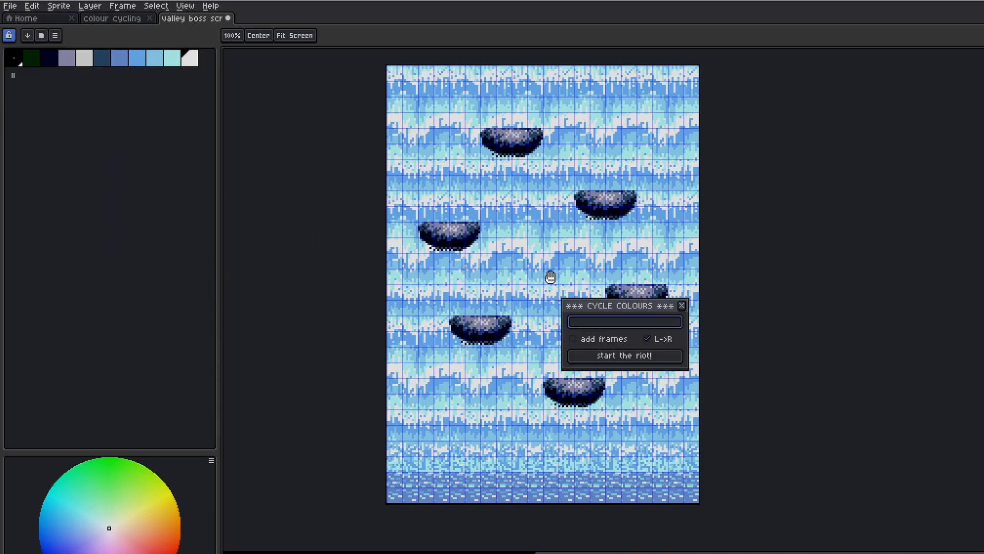
Drag the Cycle Colours dialog to the right, clear of the waterfall sprite.
drag(623, 306, 639, 284)
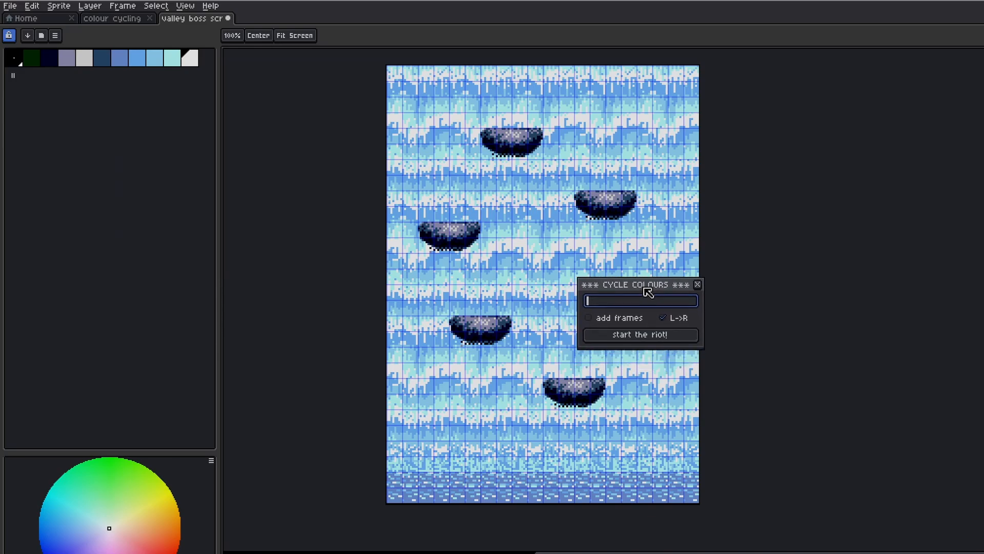
drag(647, 284, 771, 247)
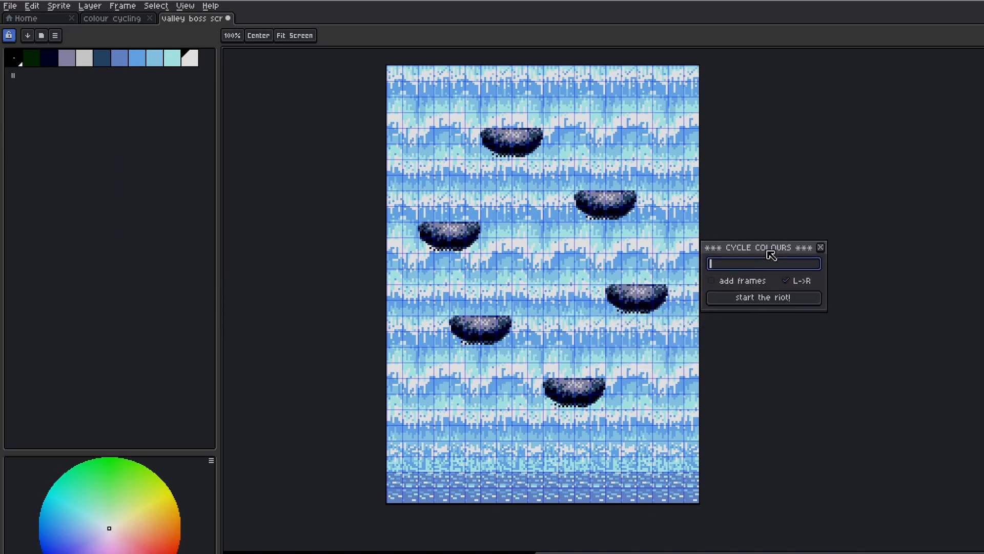
drag(762, 247, 786, 225)
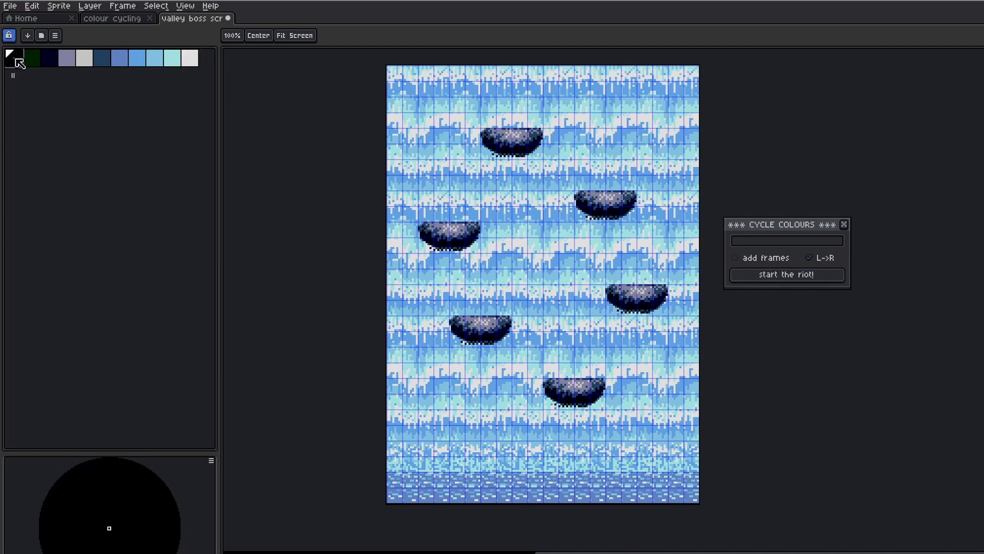
Check palette swatch indices and enter 7 8 9 10 in the Cycle Colours list.
click(65, 59)
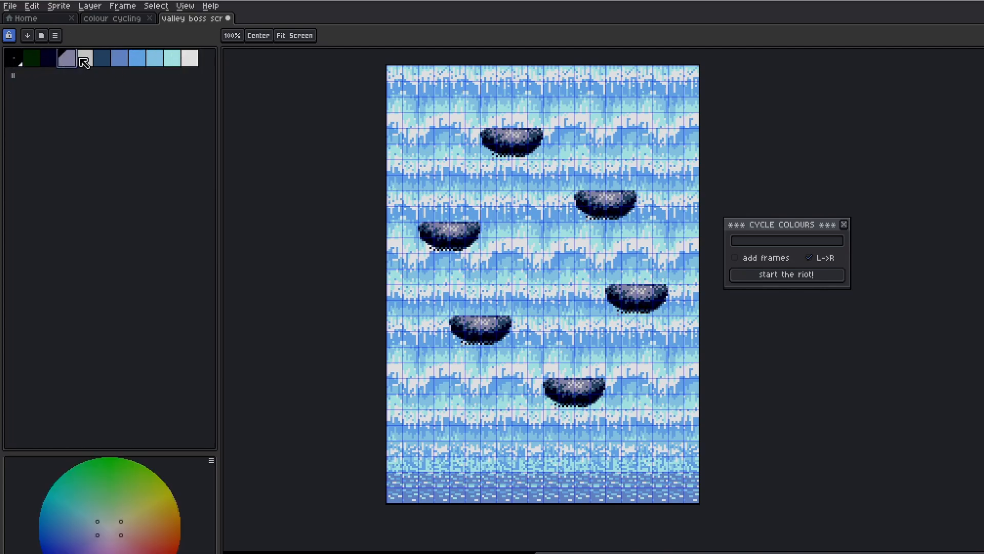
click(118, 58)
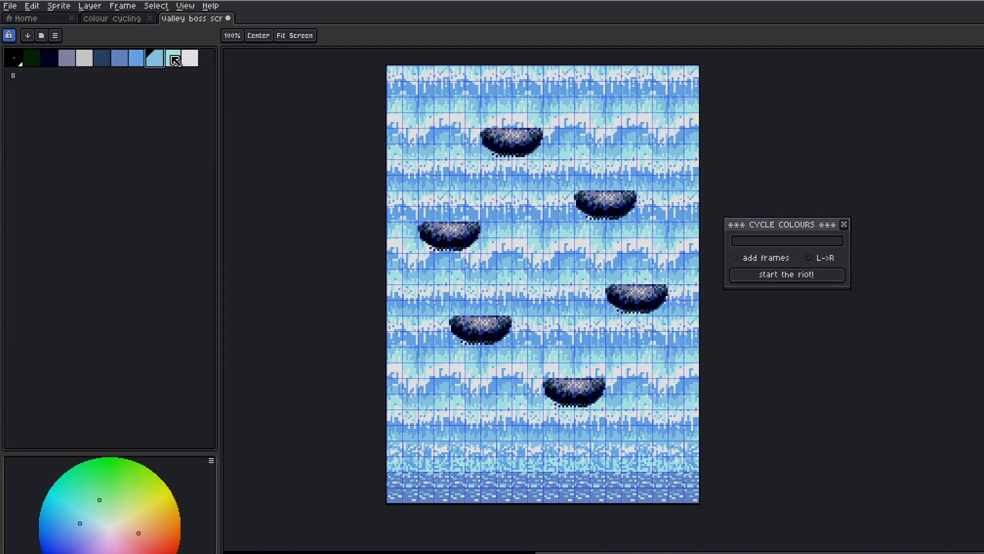
click(787, 241)
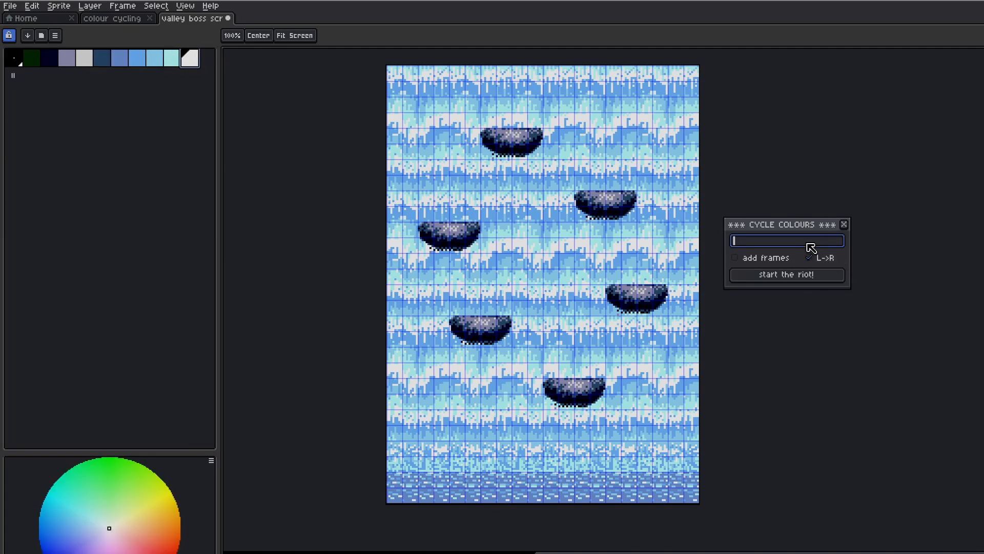
text(7 8 9 10)
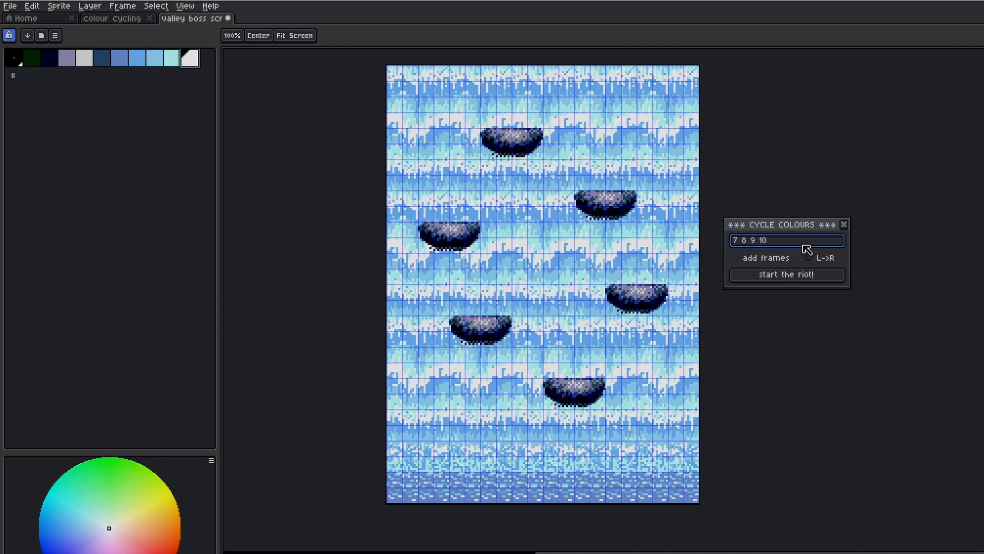
click(733, 259)
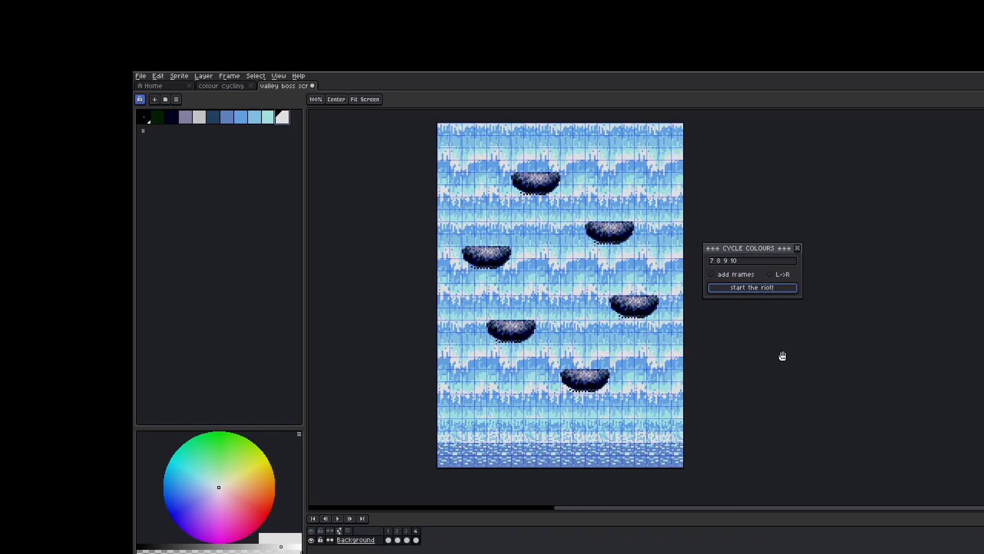
mouse_move(798, 251)
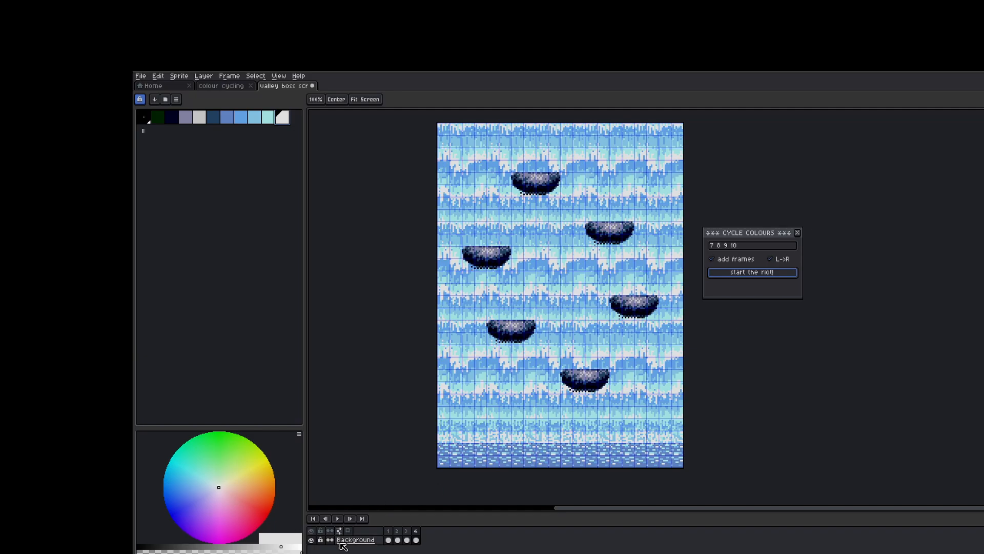
mouse_move(338, 519)
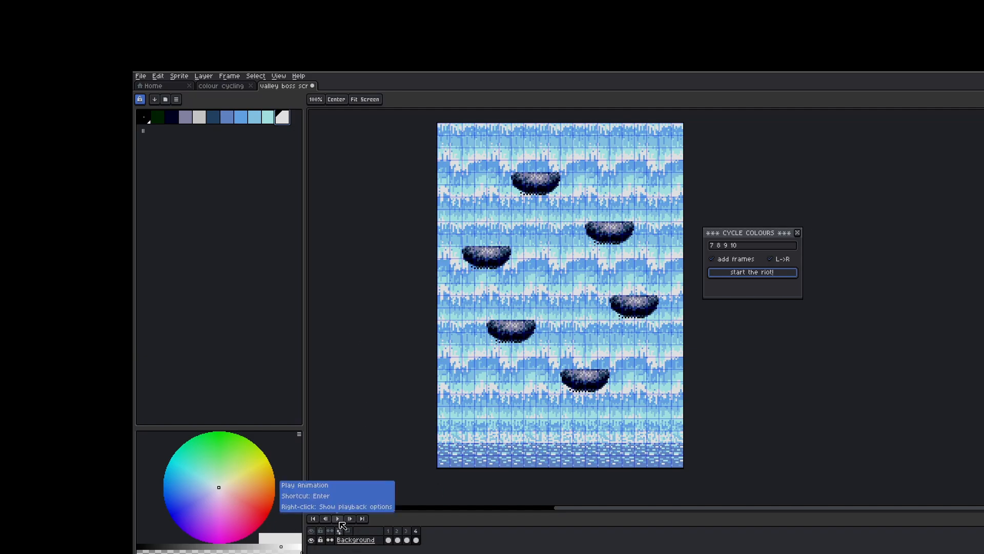
Play the four-frame waterfall animation, then bring up the frame context menu.
click(337, 533)
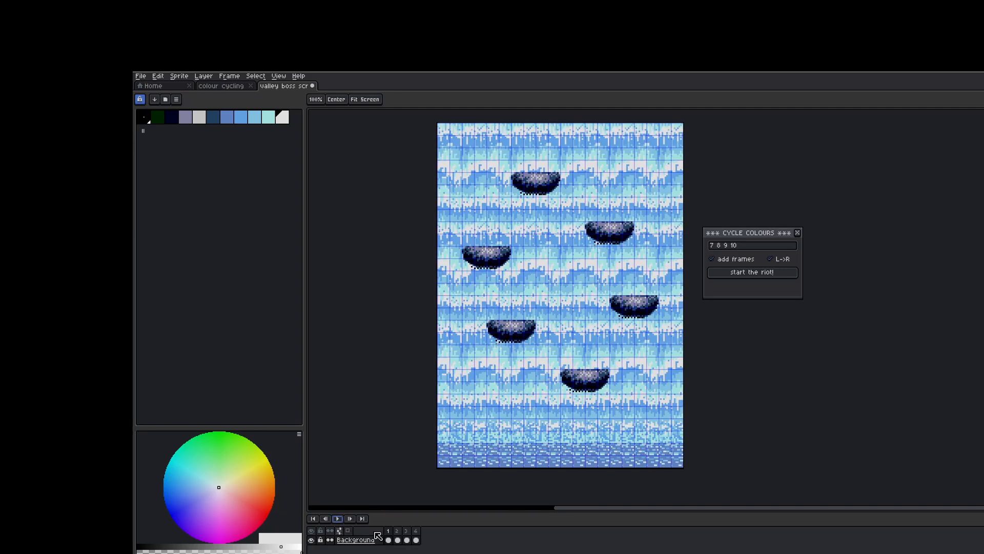
right_click(397, 540)
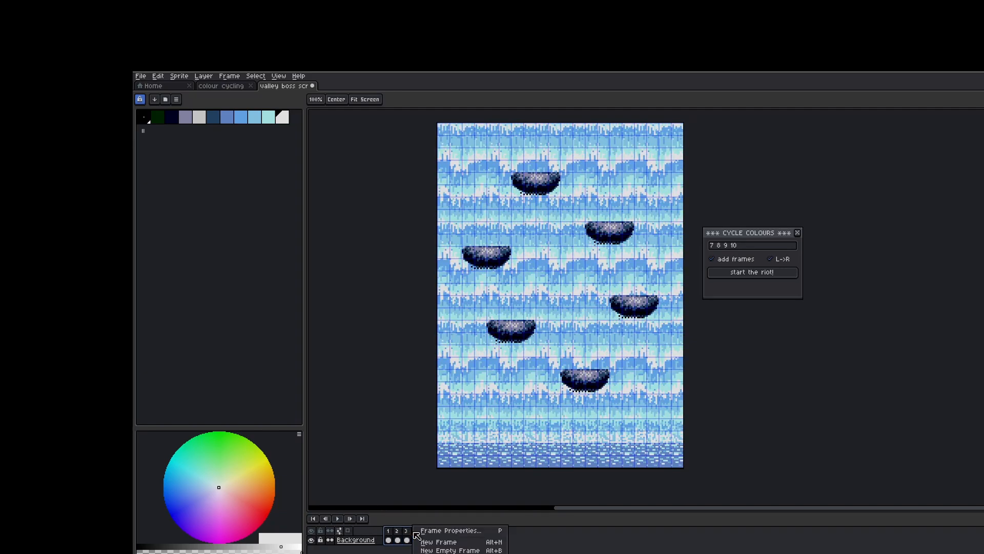
Set the frame duration to 200 ms in Frame Properties, then confirm it for all four frames.
click(449, 531)
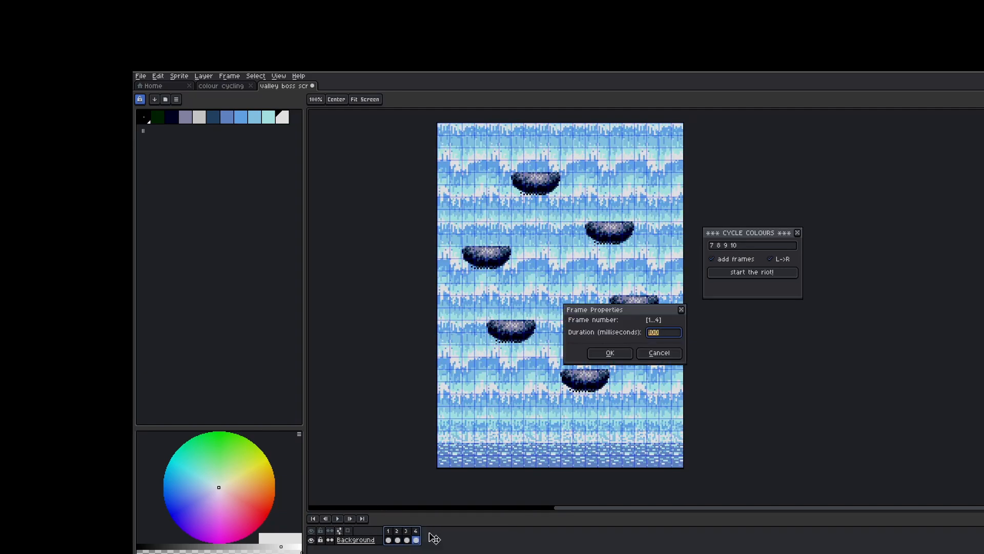
mouse_move(572, 428)
text(200)
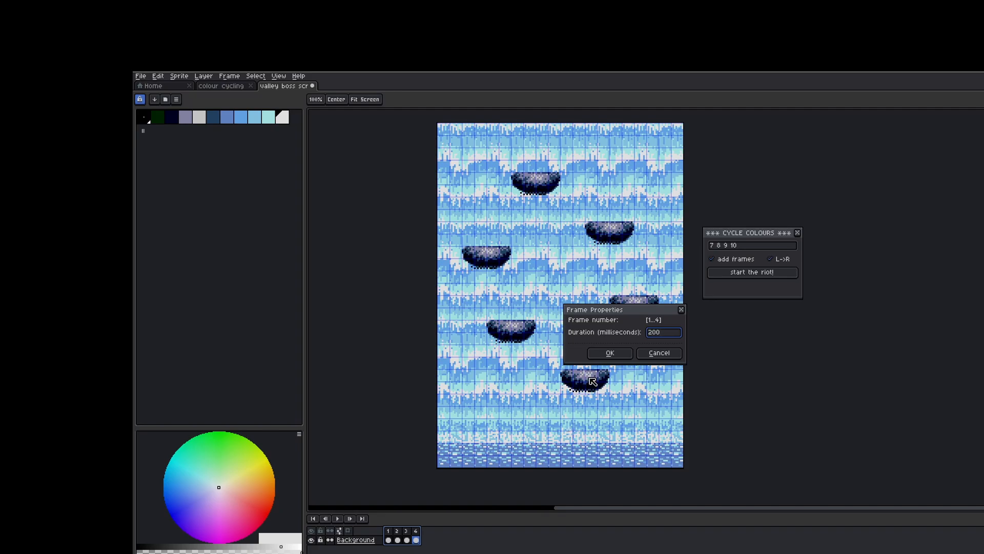
click(609, 352)
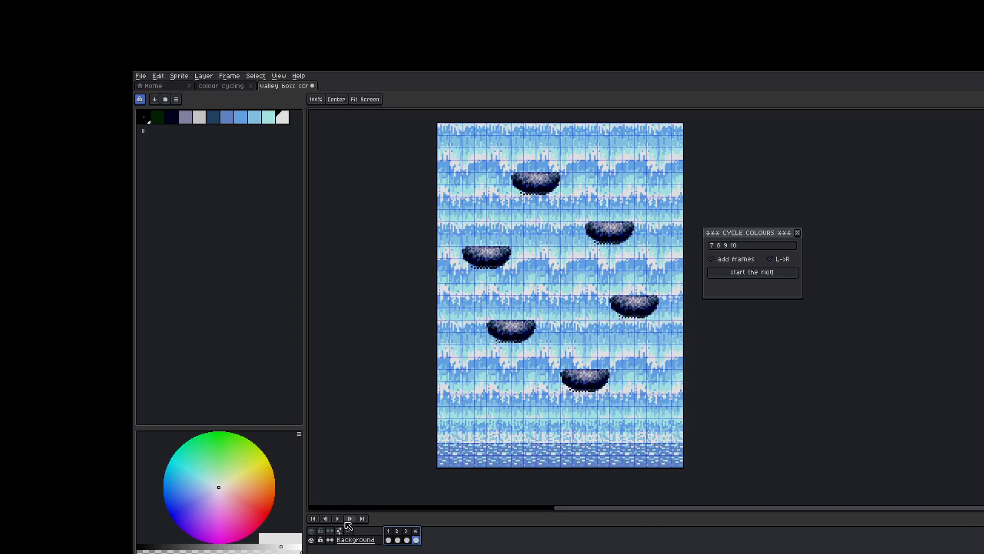
click(338, 518)
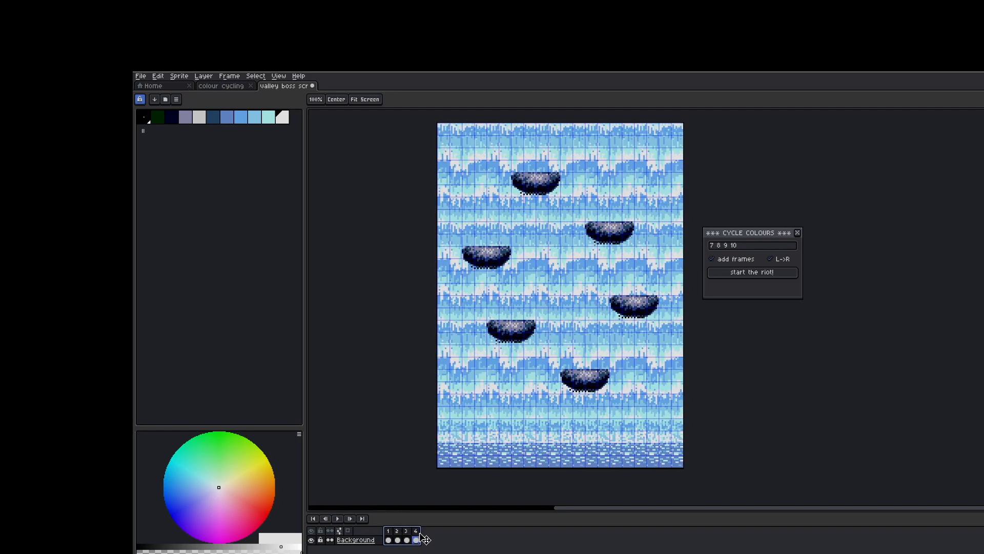
double_click(415, 539)
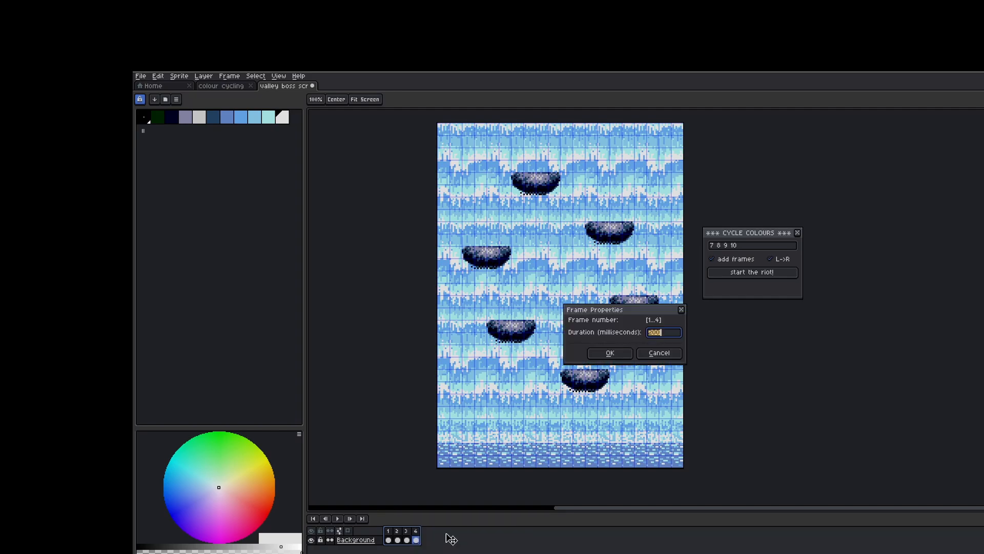
click(609, 353)
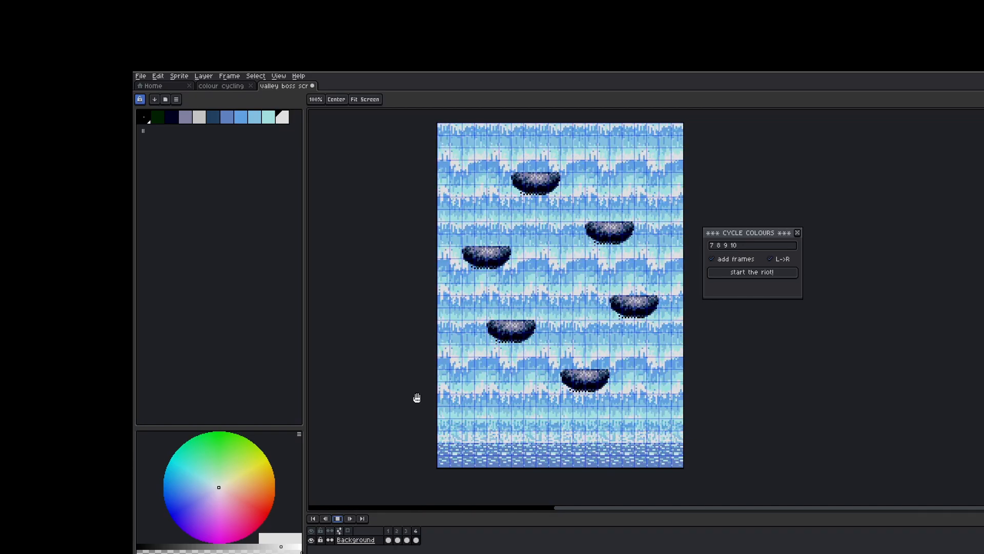
Loop the waterfall animation at the new 200 ms timing, then stop playback.
click(753, 273)
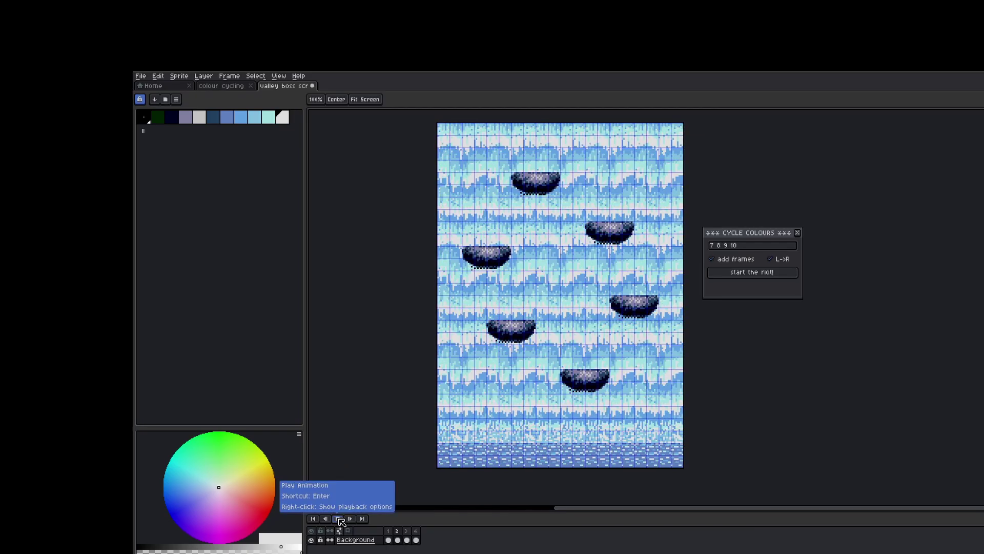
click(339, 519)
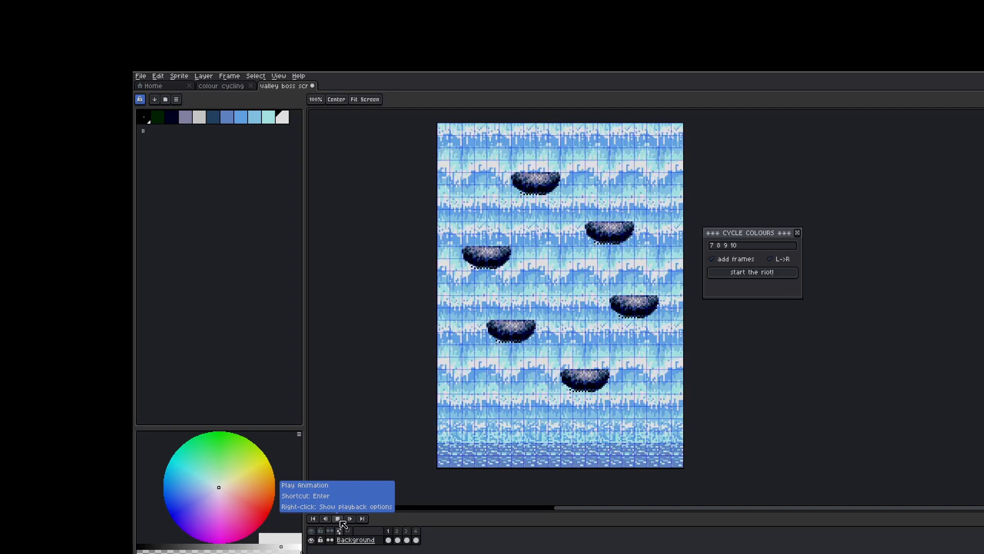
click(338, 519)
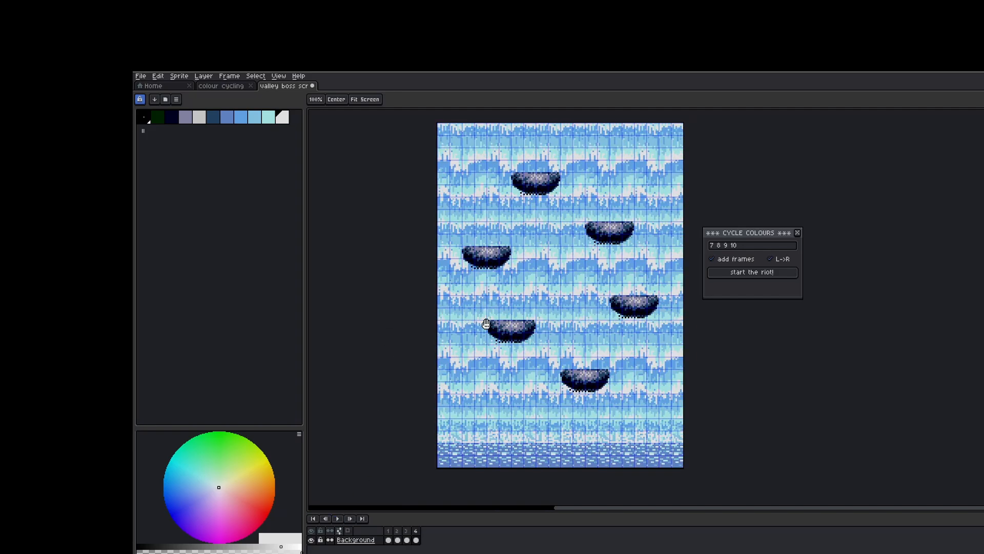
mouse_move(970, 380)
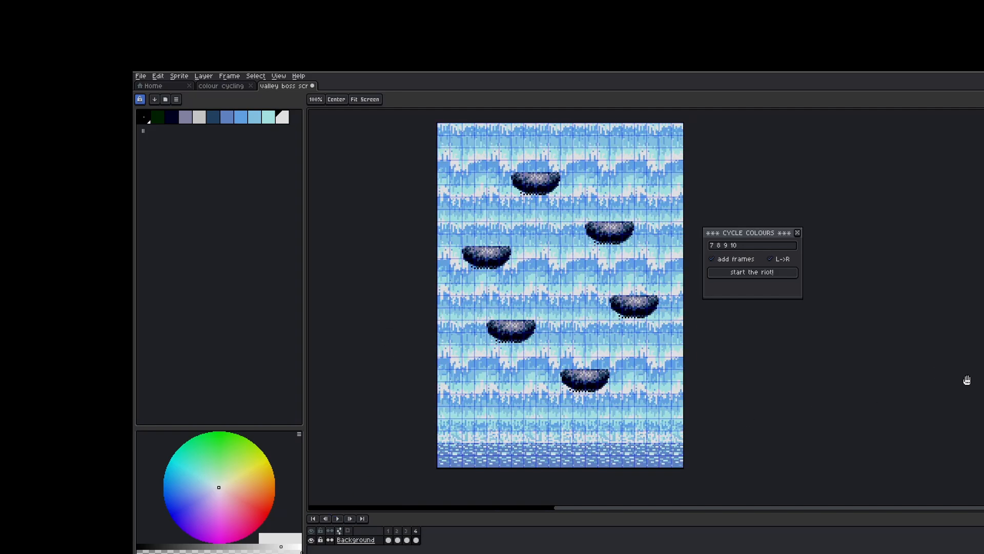
click(753, 273)
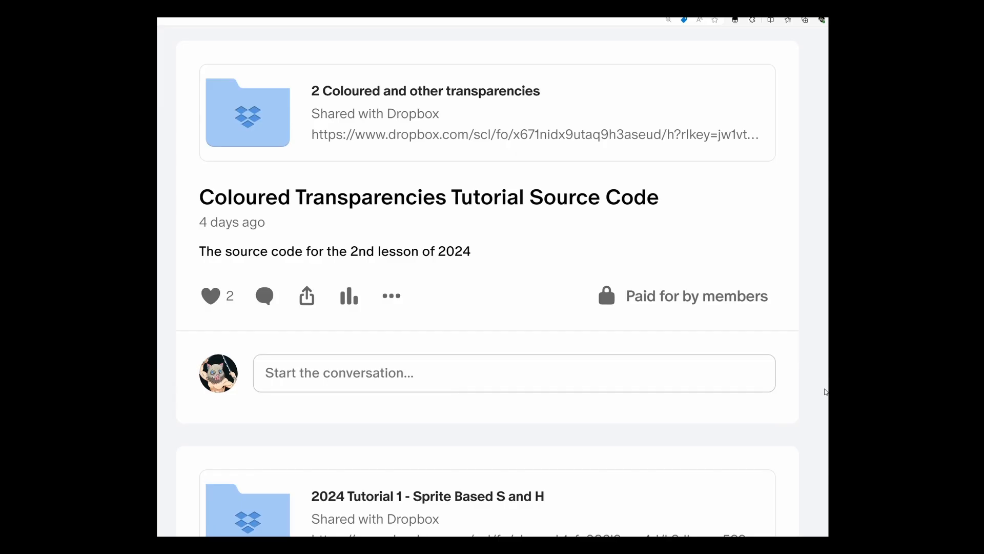
Scroll the Patreon feed from the Coloured Transparencies source post down to the GG Shinobi Harbour comments.
scroll(down, 3)
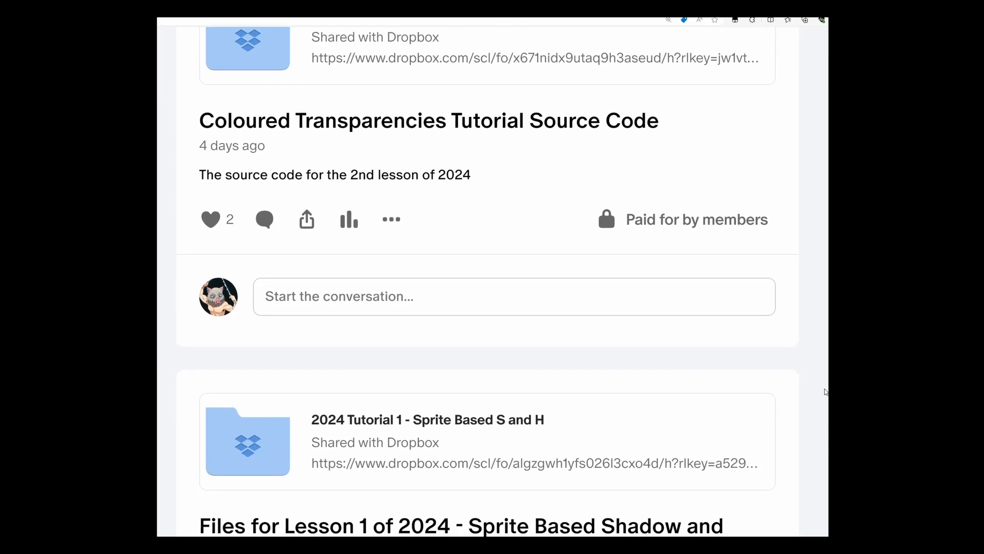
scroll(up, 3)
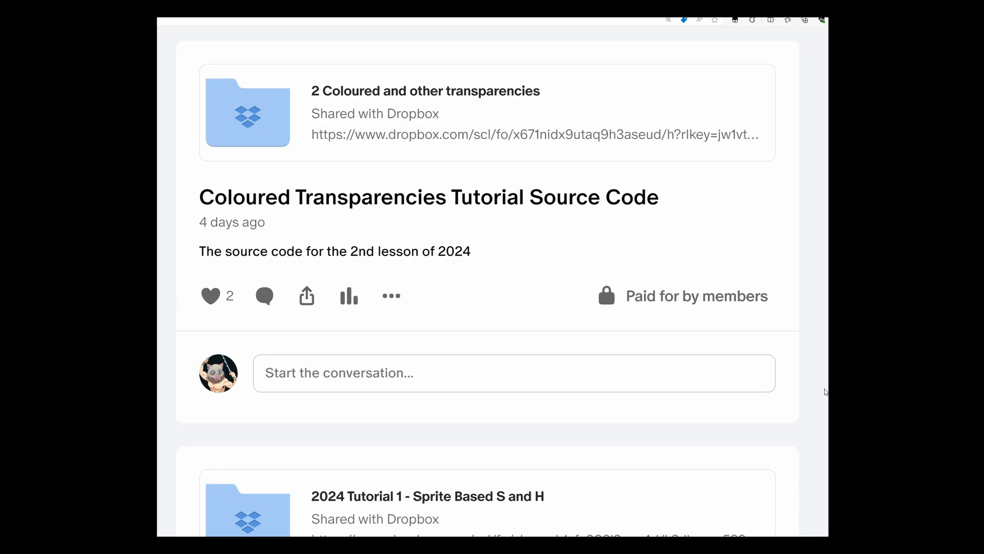
scroll(down, 3)
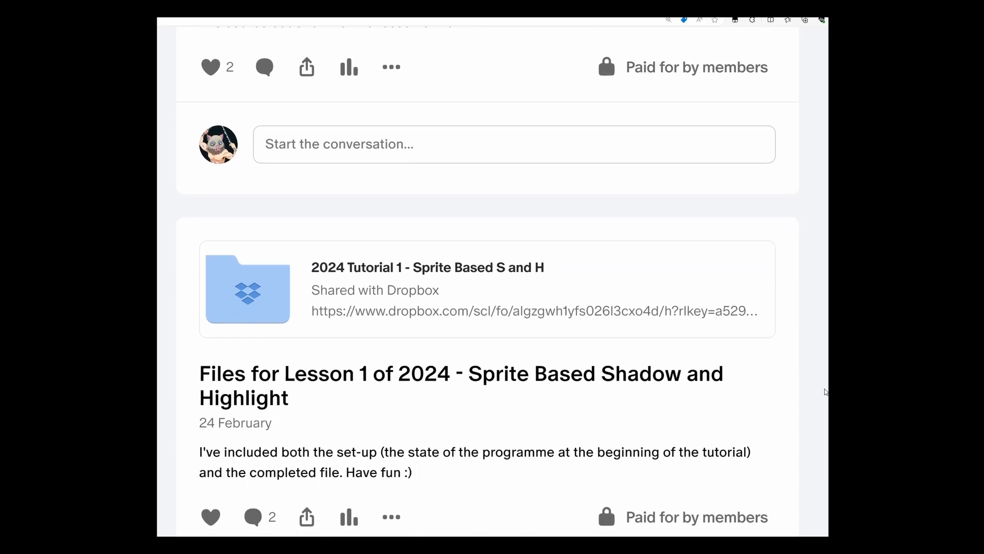
scroll(down, 3)
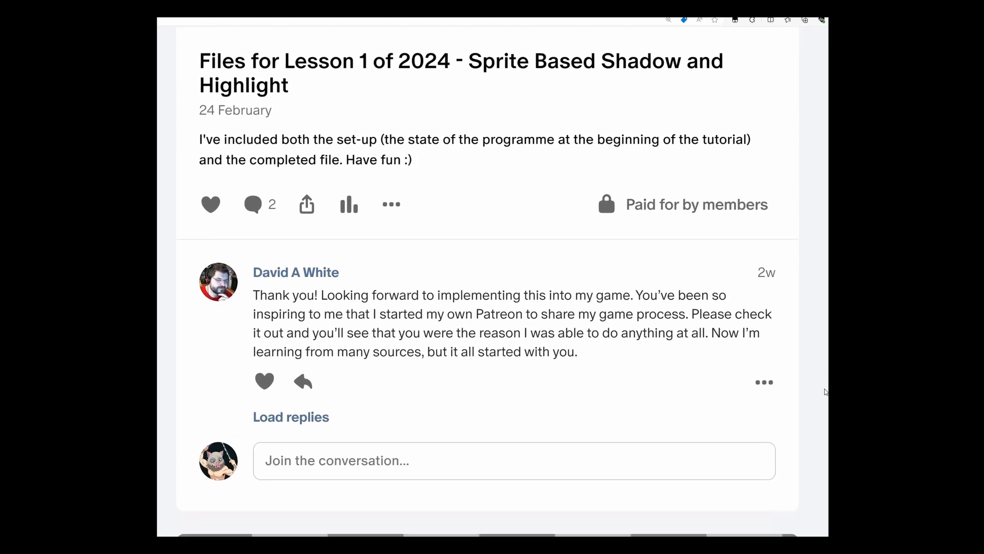
scroll(down, 3)
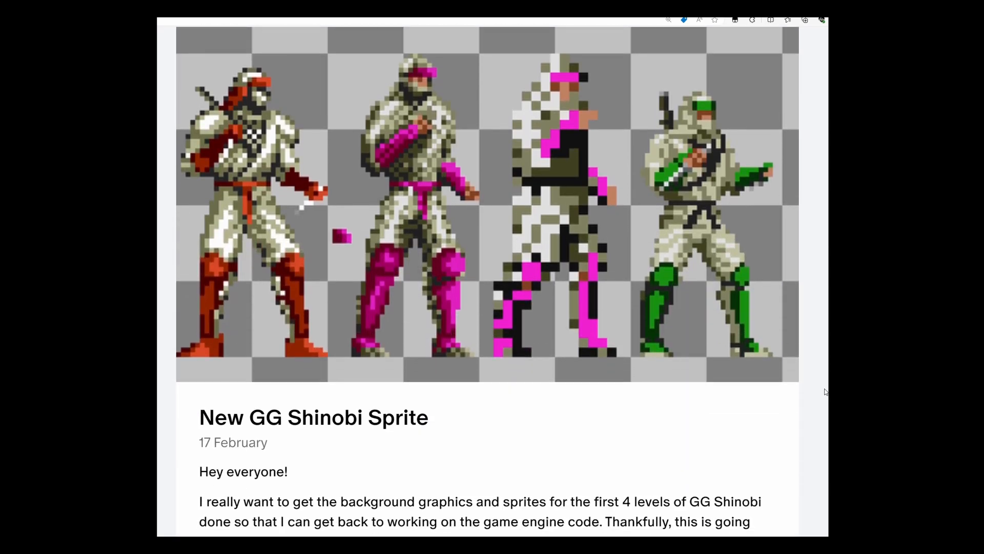
scroll(down, 3)
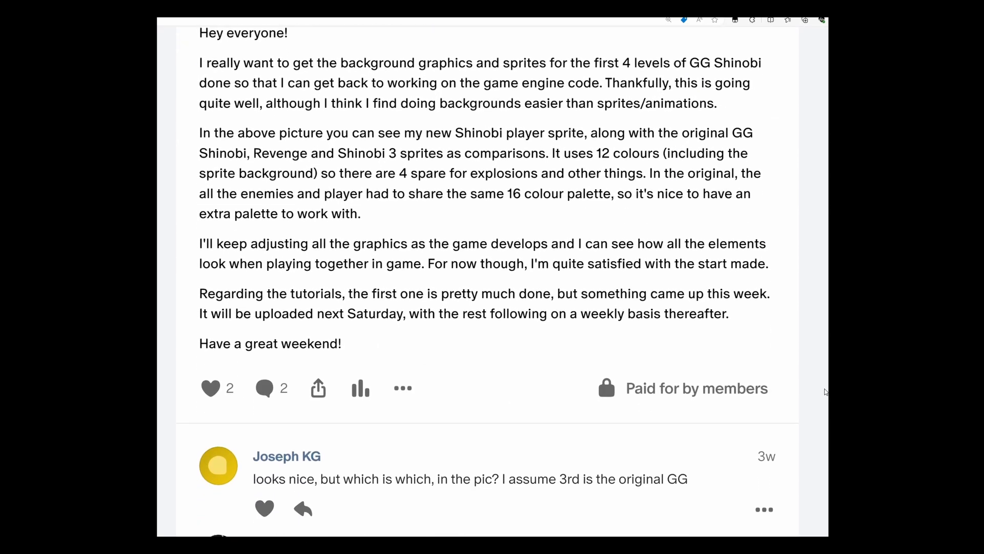
scroll(down, 3)
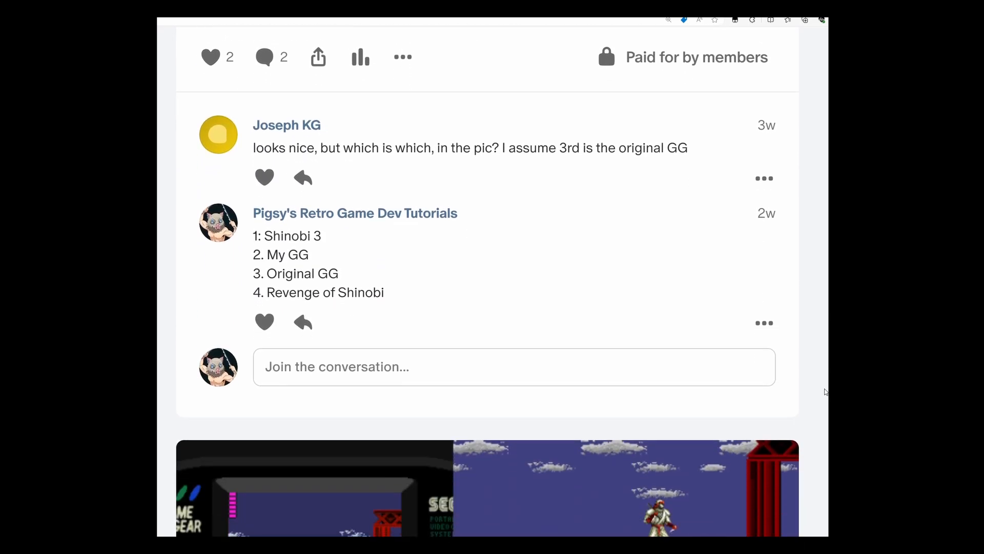
scroll(up, 3)
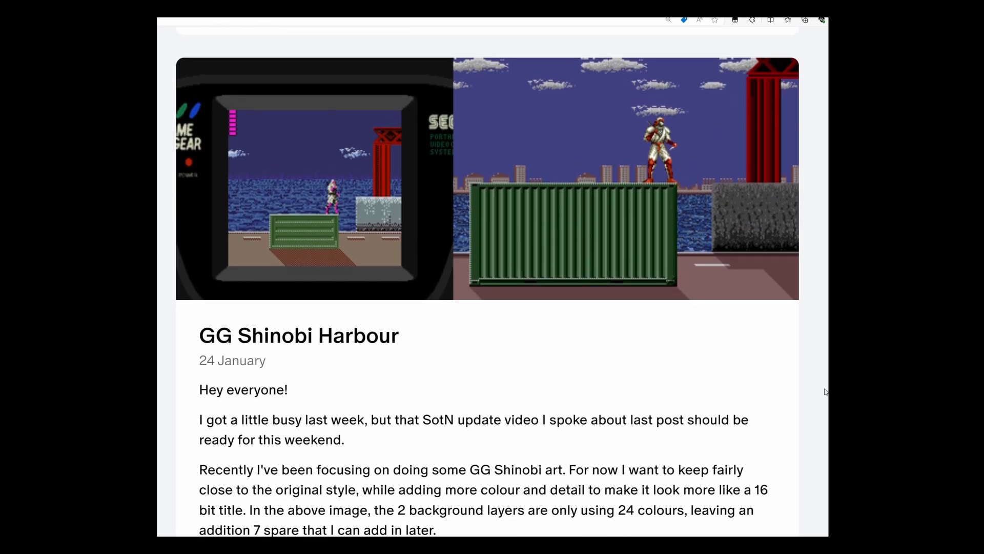
scroll(down, 3)
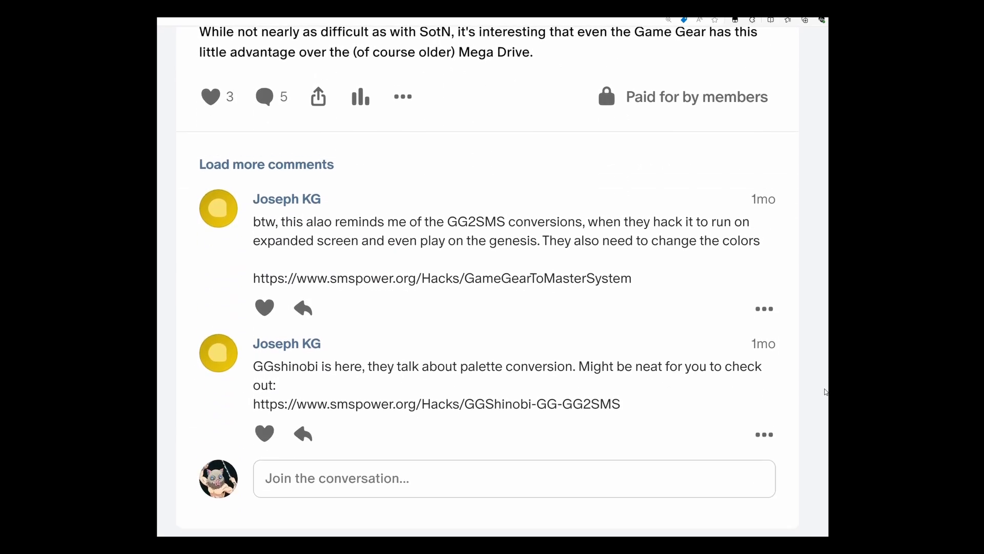